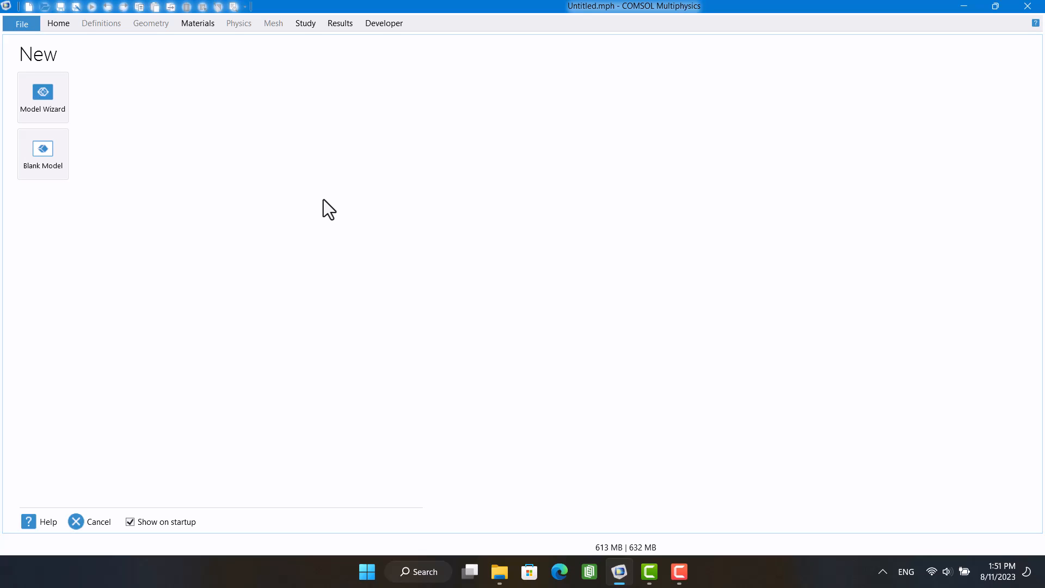
pyautogui.moveTo(257, 176)
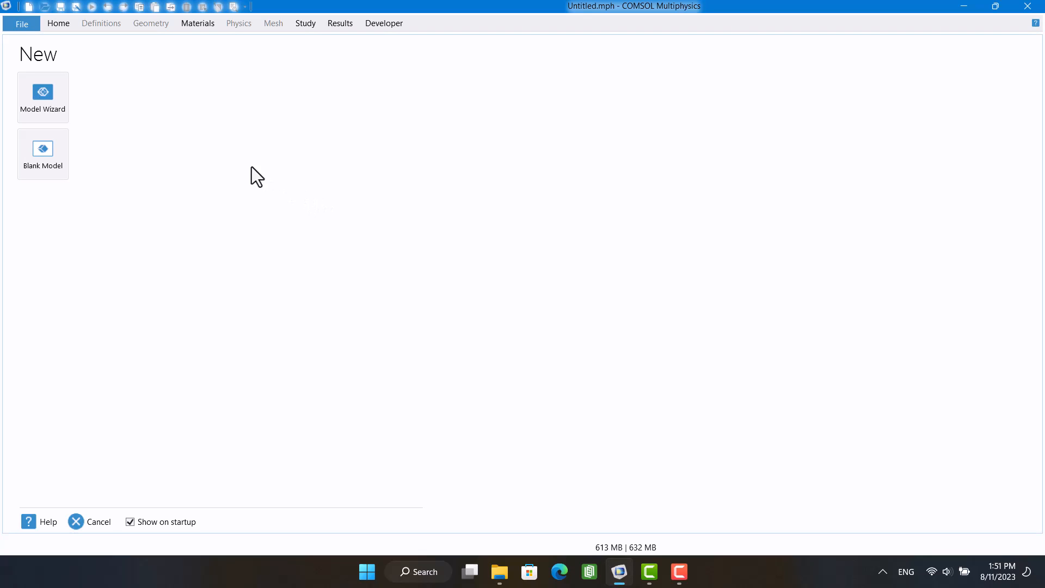
# Start the Model Wizard as a 2D model and pick the Spalart-Allmaras turbulent flow interface
pyautogui.click(42, 97)
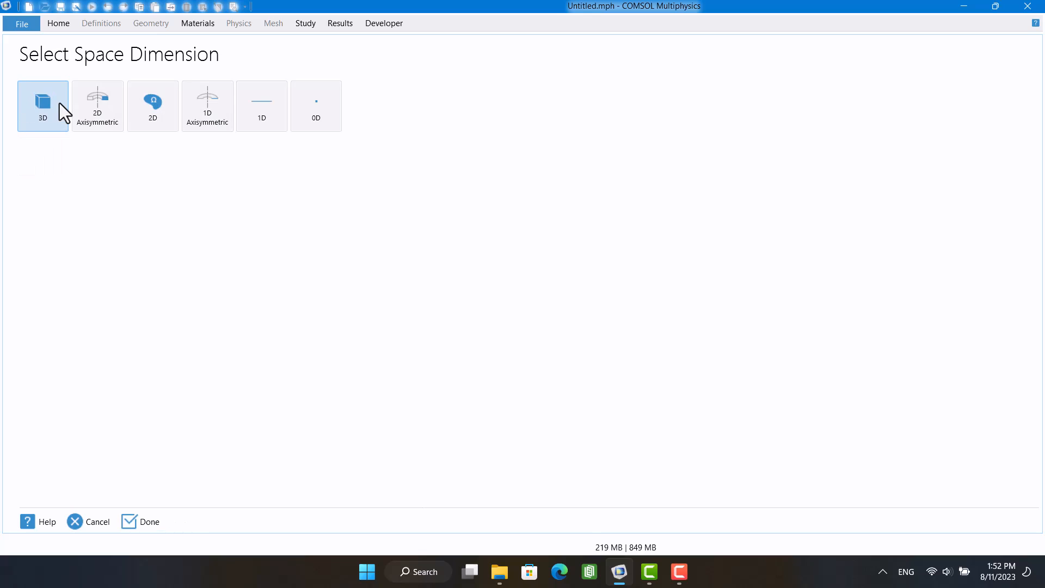
pyautogui.moveTo(151, 105)
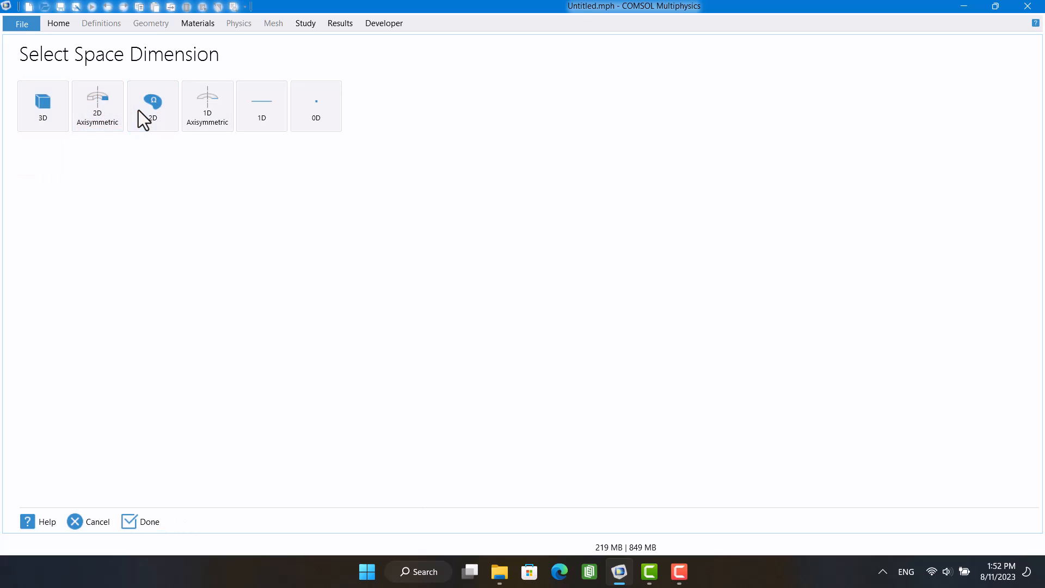
pyautogui.click(152, 105)
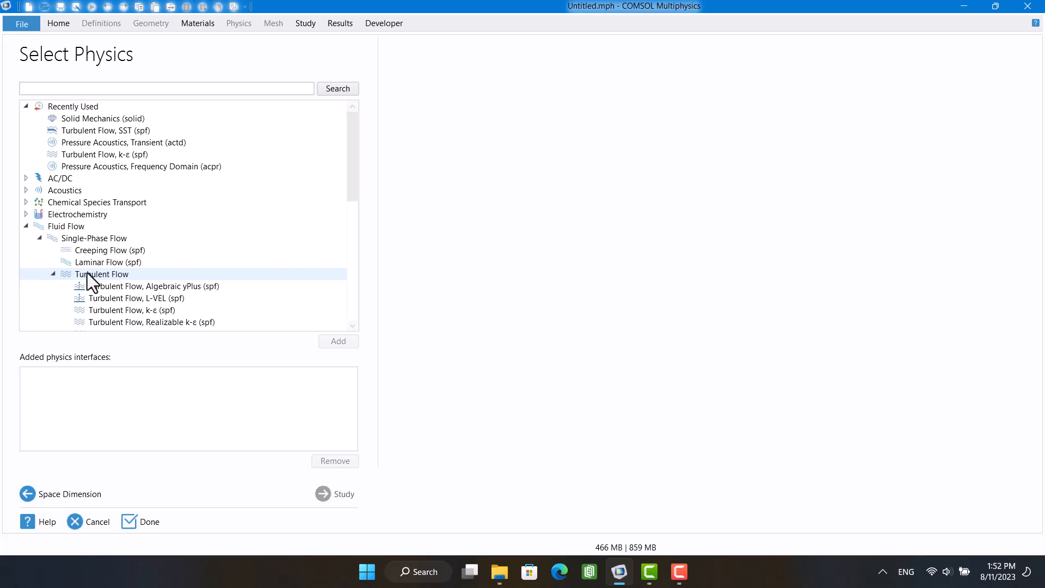
pyautogui.click(155, 262)
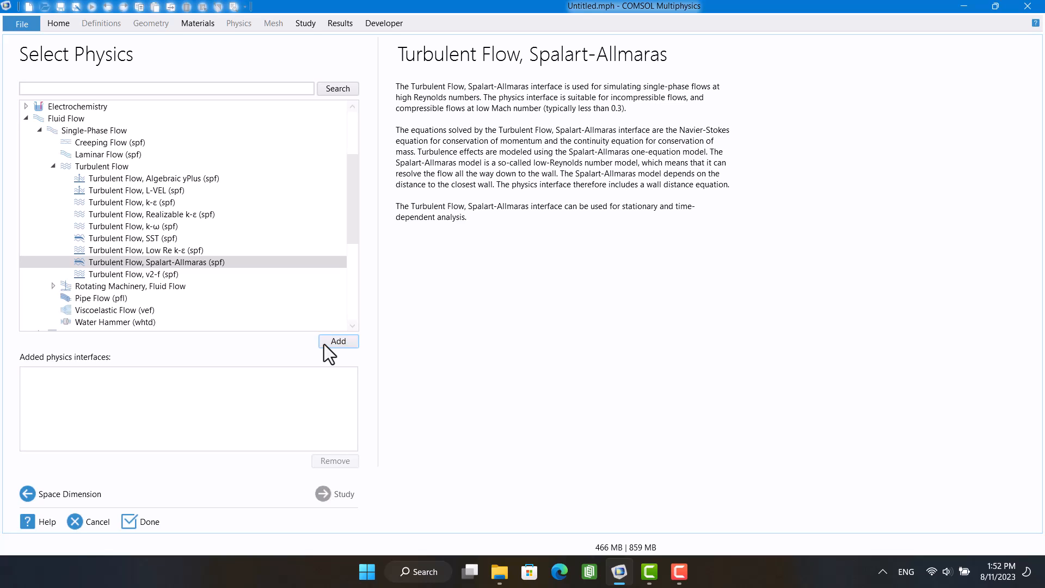
# Add the physics and choose the Stationary with Initialization study
pyautogui.click(339, 341)
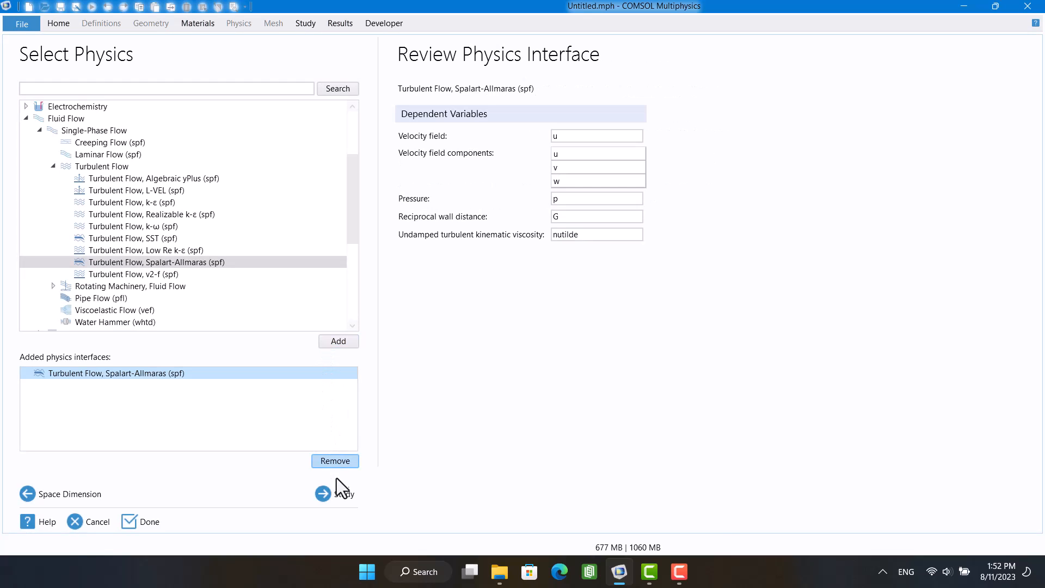
pyautogui.click(323, 493)
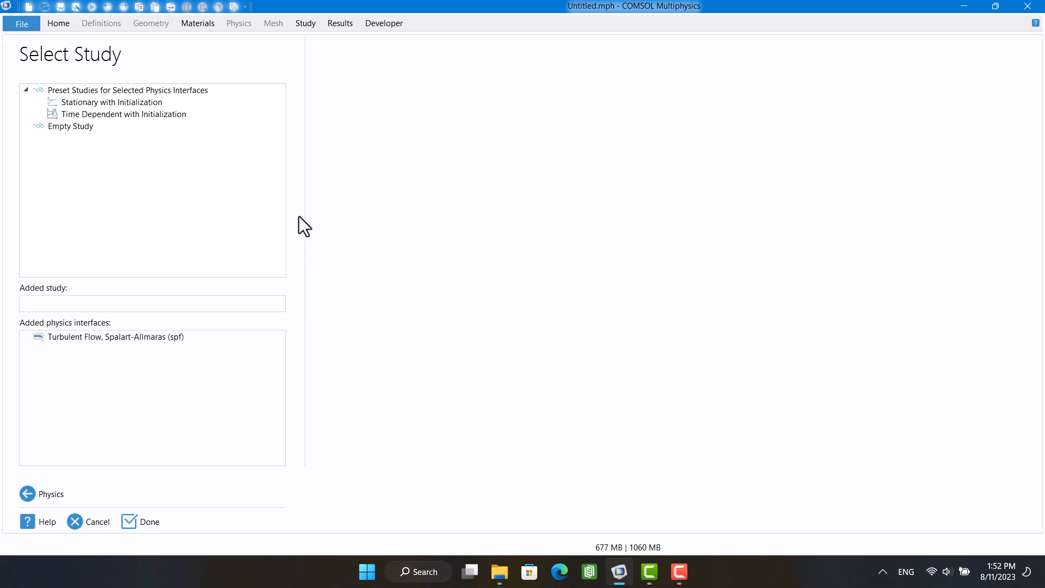
pyautogui.click(111, 102)
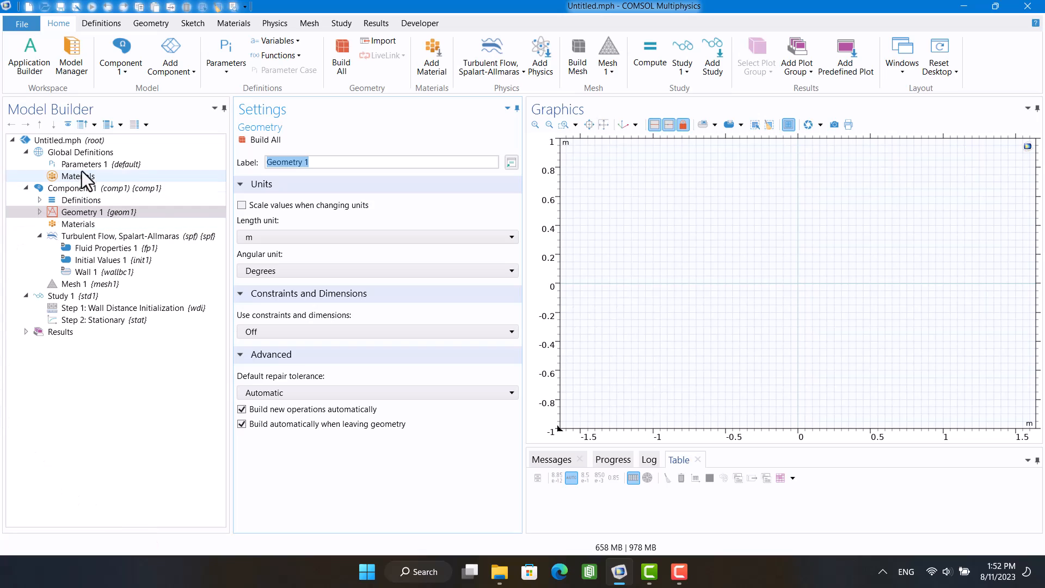
# Enter global parameters H = 1[m], W = 2.5[m] and L = 0.05[m]
pyautogui.click(80, 164)
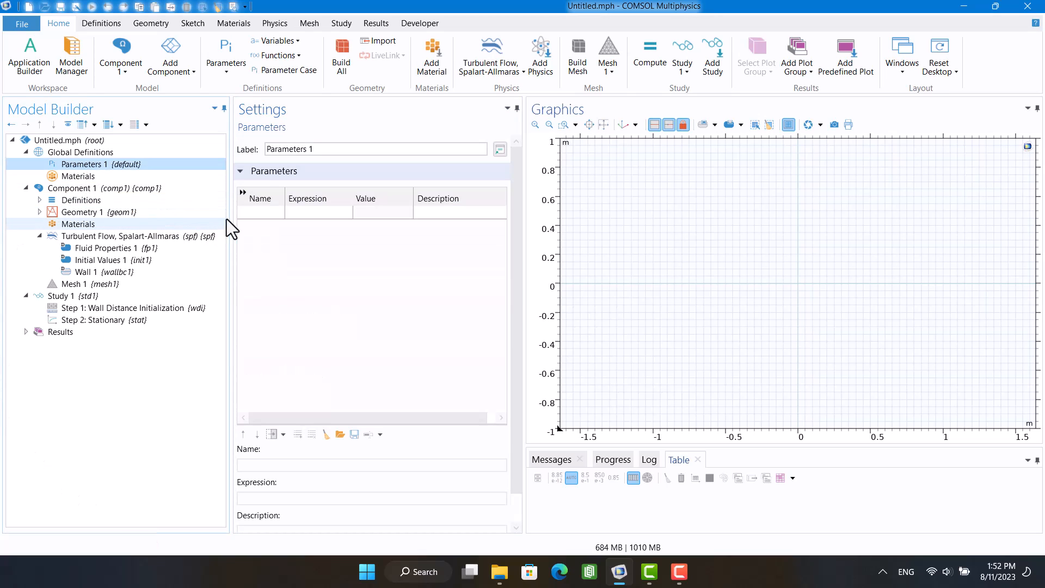
pyautogui.click(260, 212)
pyautogui.write('W')
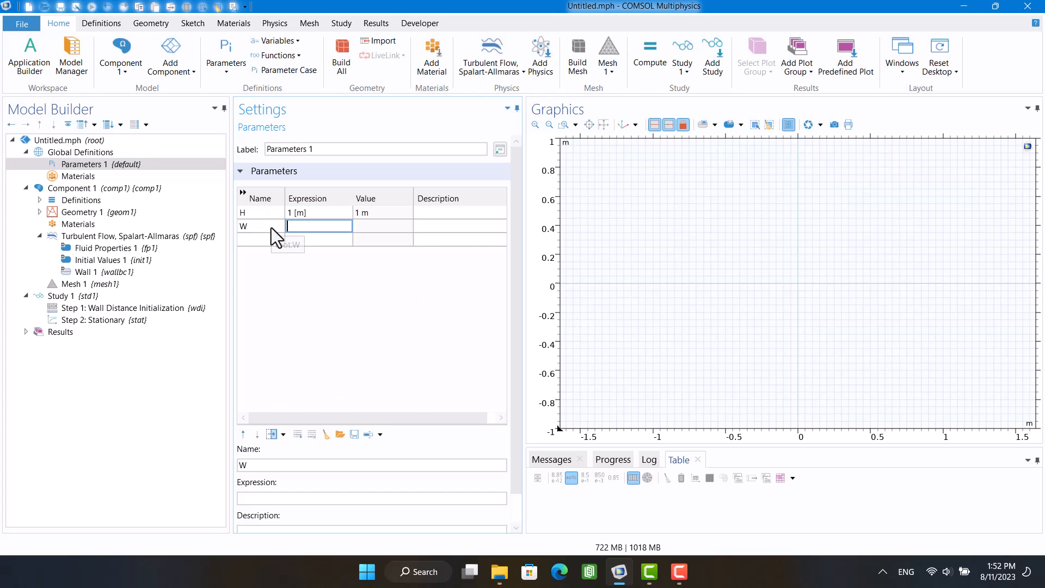
pyautogui.write('2.5[m')
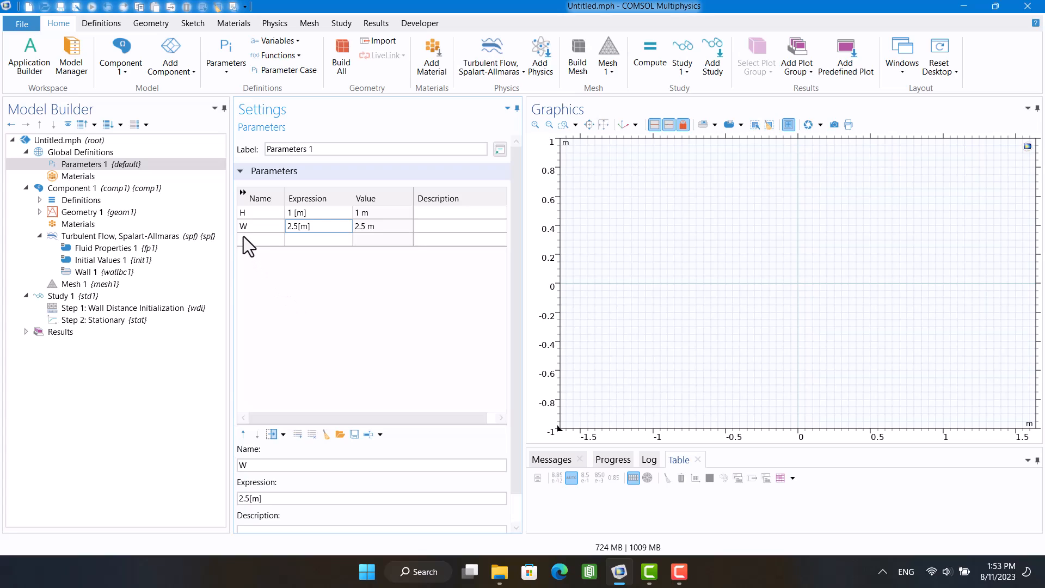
pyautogui.click(261, 240)
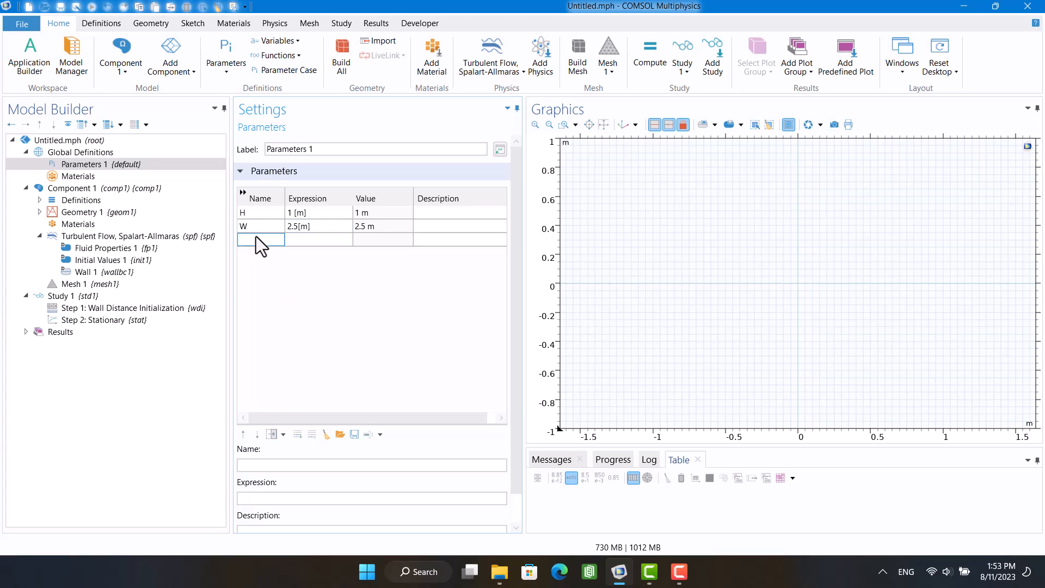
pyautogui.write('L')
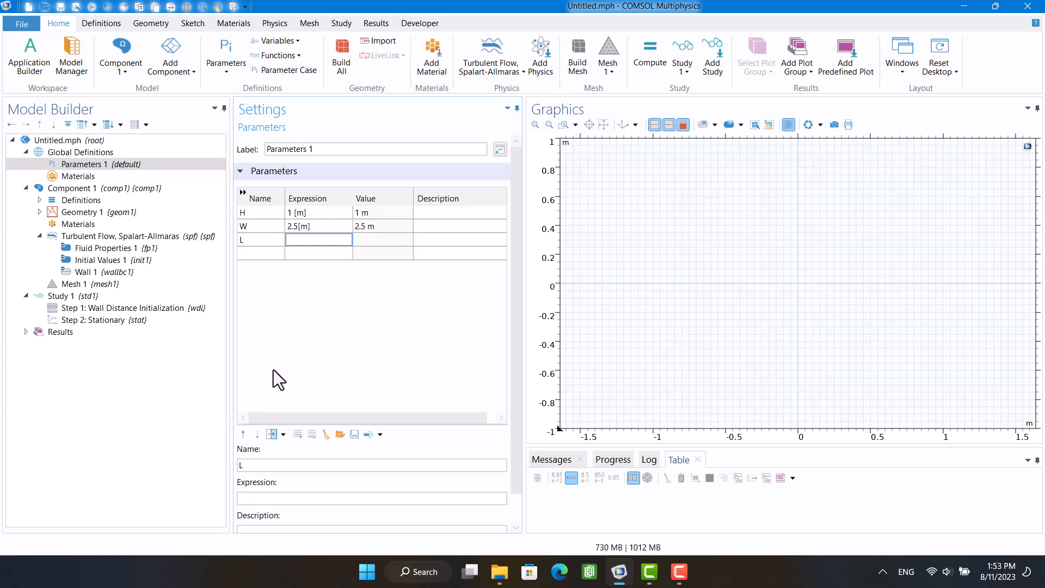
pyautogui.write('0.05')
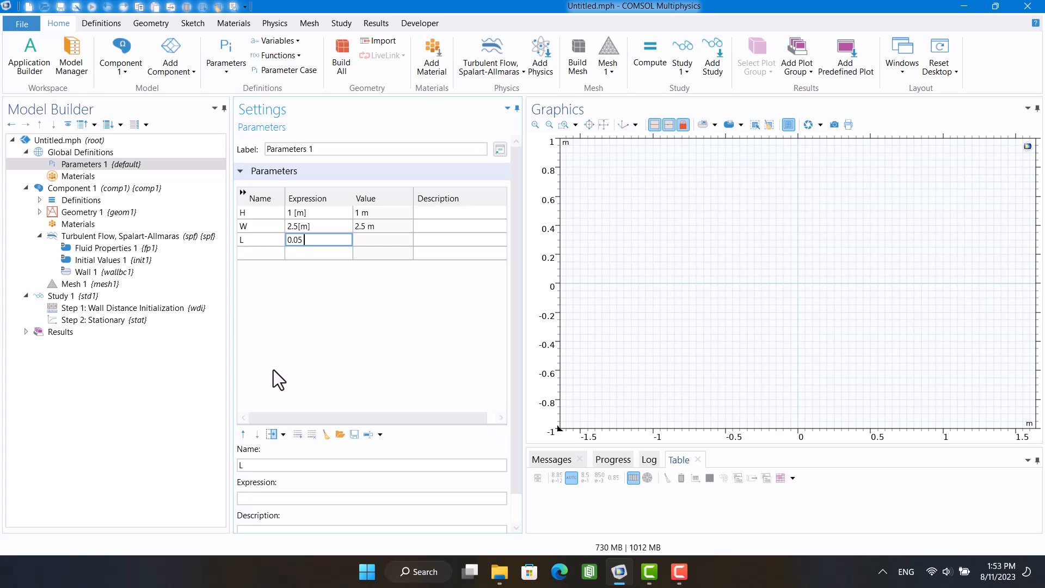
pyautogui.write('[m')
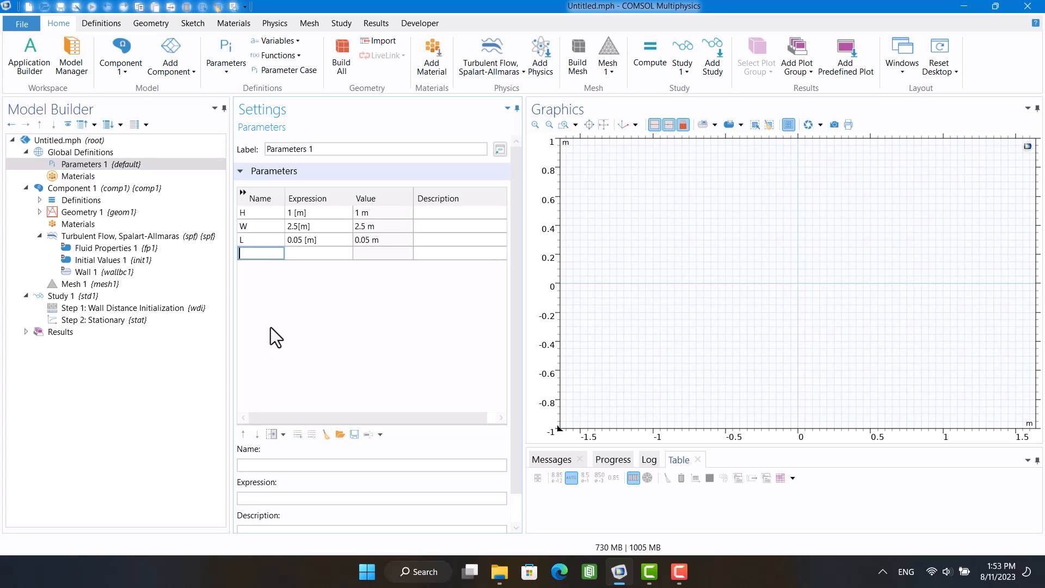
# Add the parameter U_mean = 1[m/s]
pyautogui.write('U_mean')
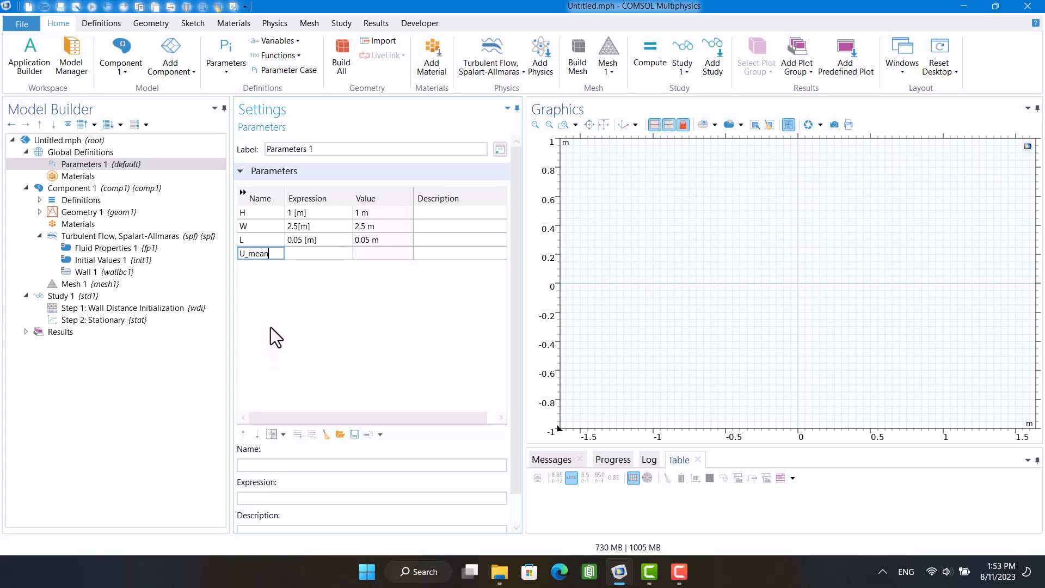
pyautogui.write('1 []')
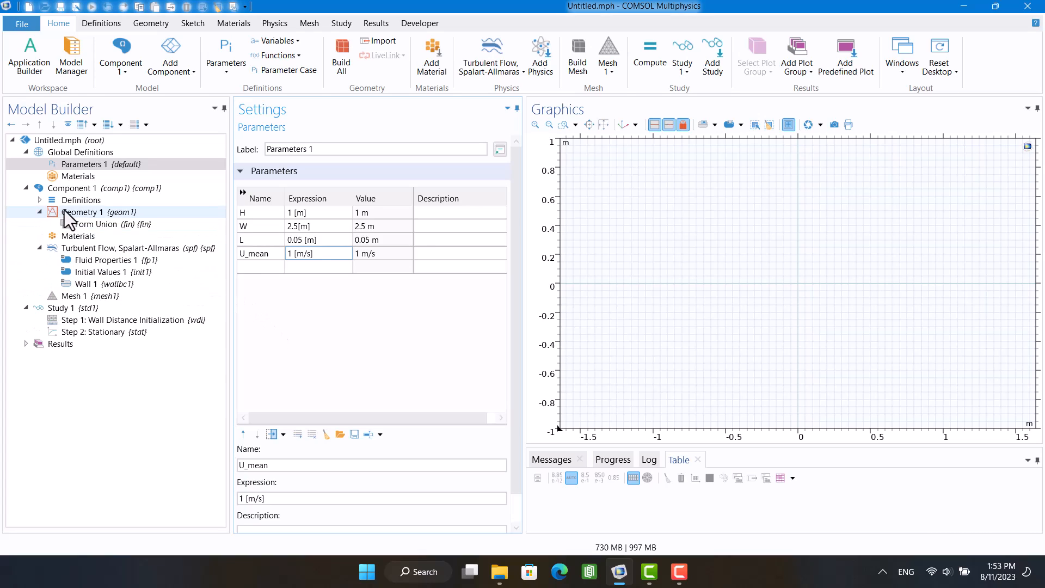
# Add a rectangle with width W and height H and build it
pyautogui.rightClick(83, 212)
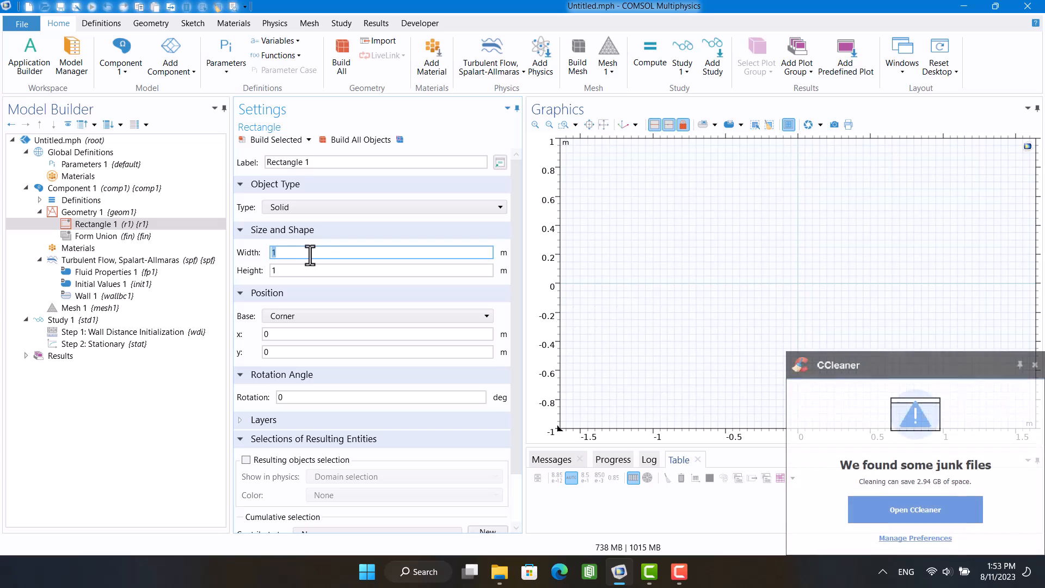
pyautogui.write('W')
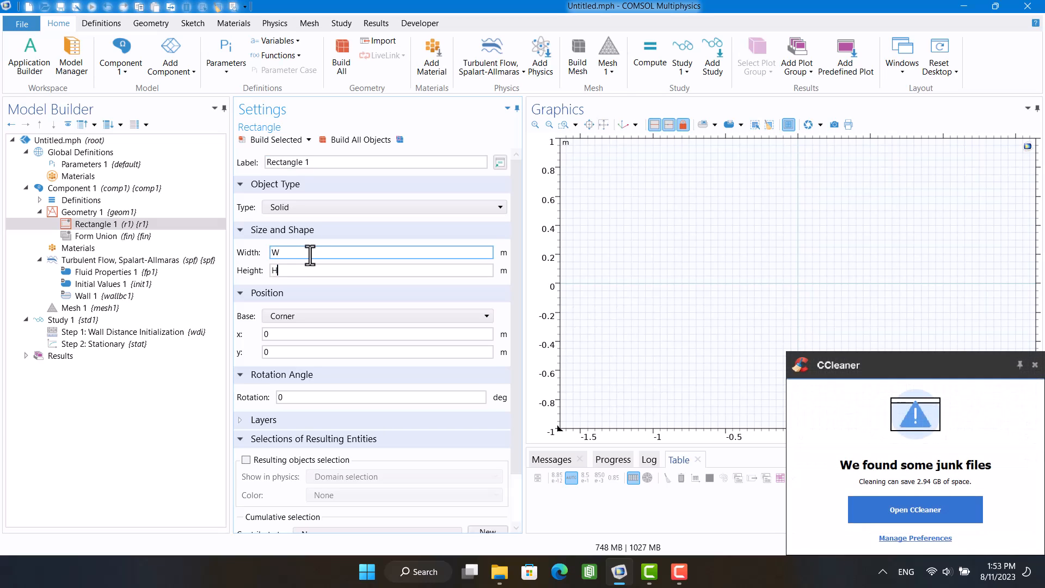
pyautogui.click(360, 139)
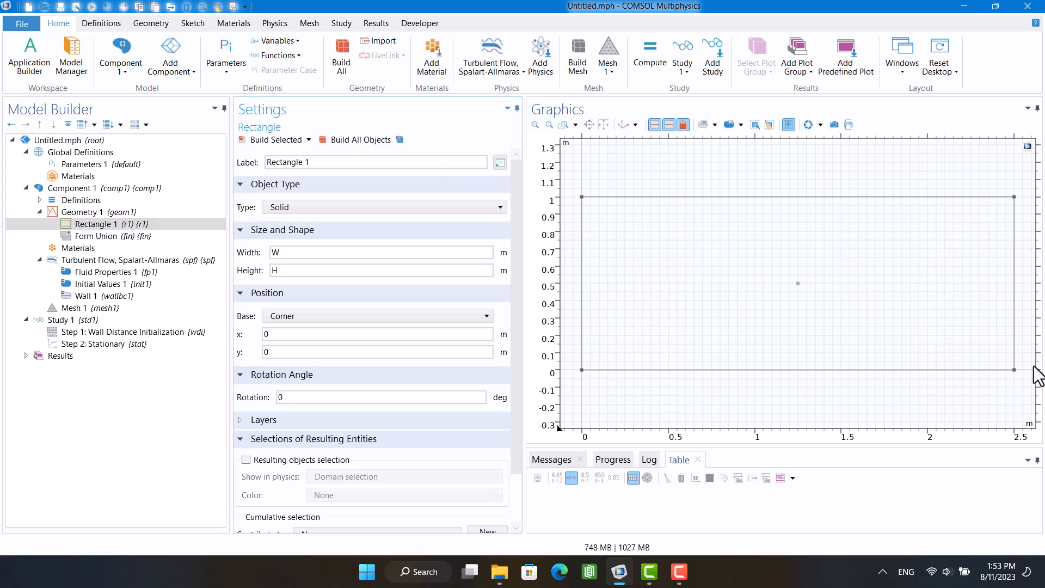
pyautogui.moveTo(657, 277)
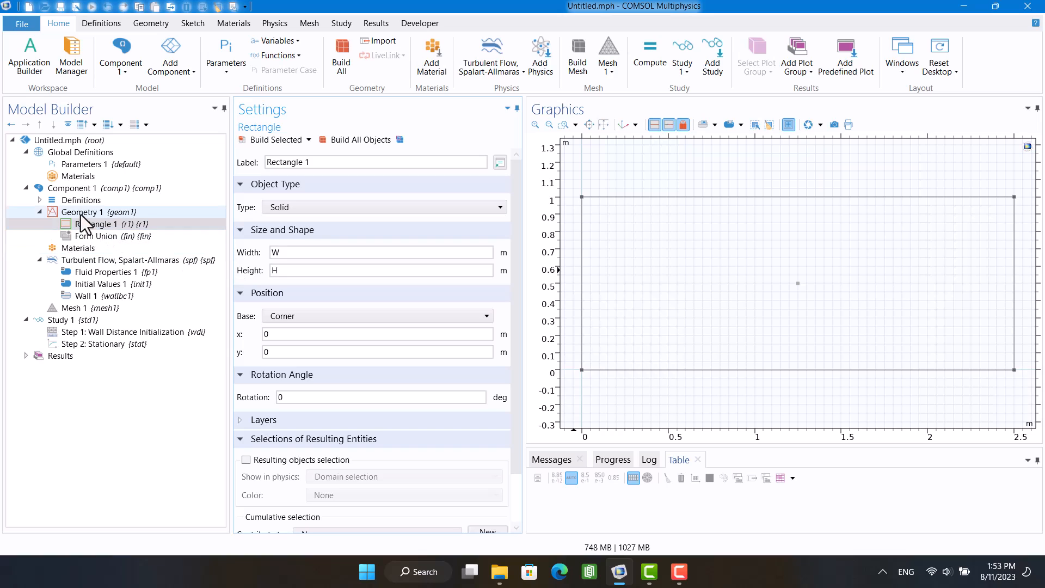
# Add a square of side L positioned at (0.3, 0.5) rotated 45°
pyautogui.rightClick(80, 212)
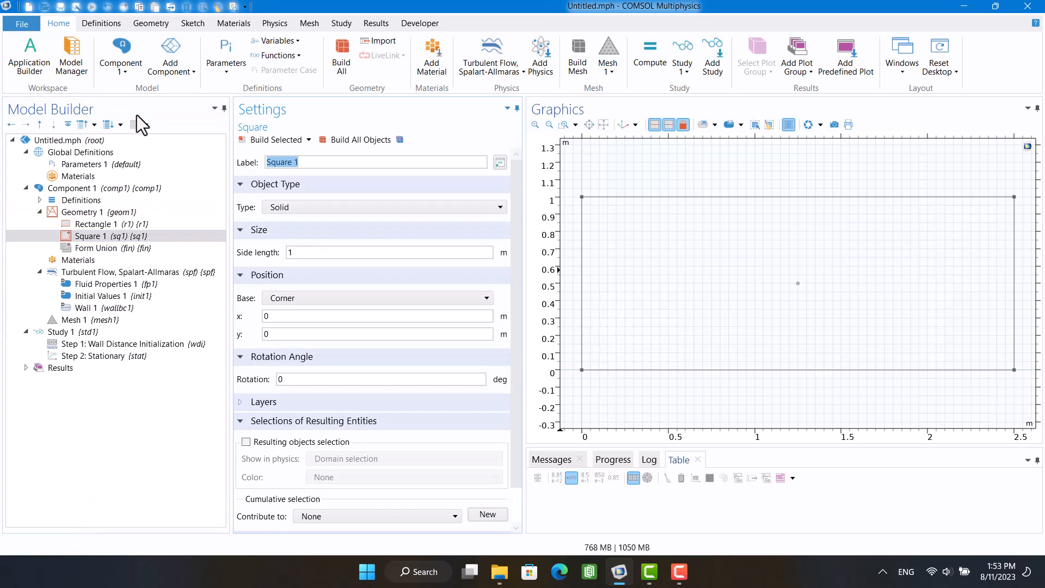
pyautogui.click(390, 252)
pyautogui.write('L')
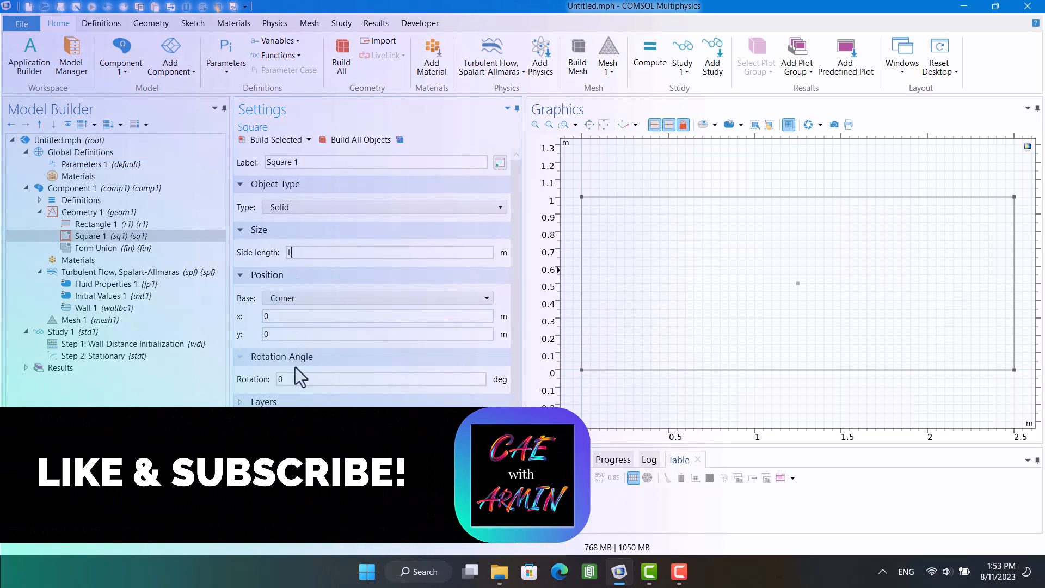
pyautogui.write('14')
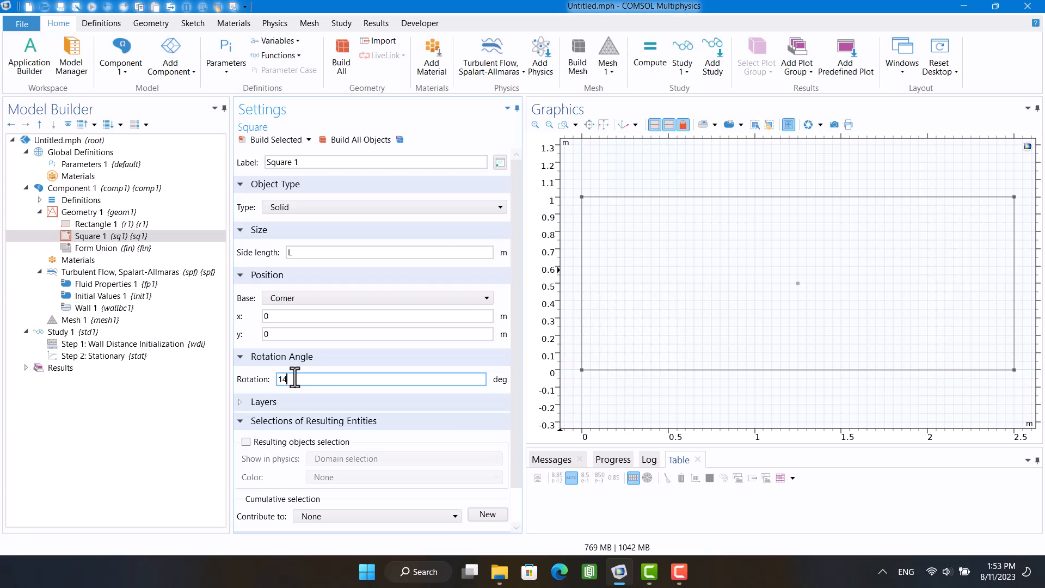
pyautogui.click(376, 315)
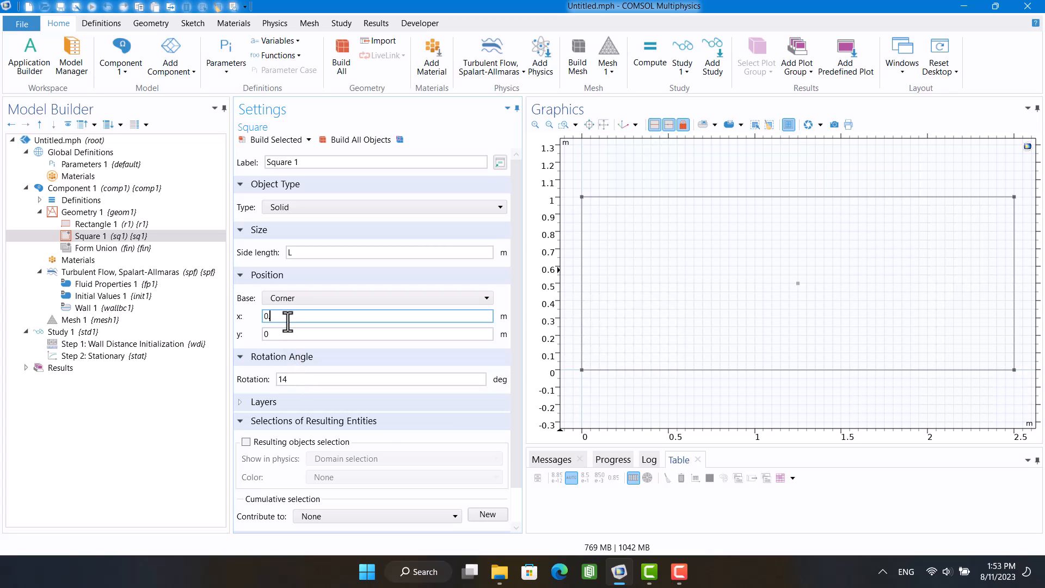
pyautogui.write('.5')
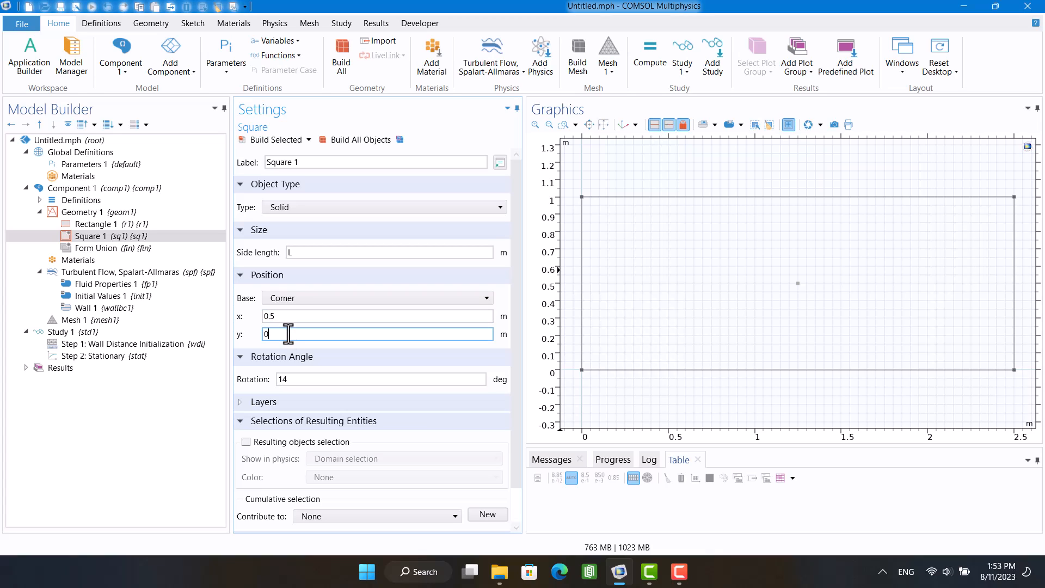
pyautogui.write('0.5')
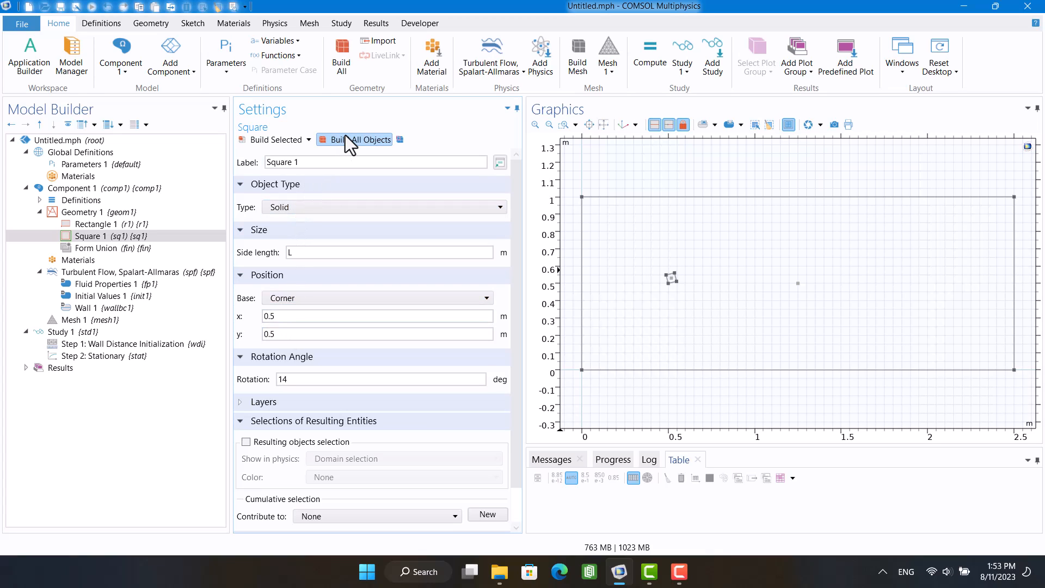
pyautogui.click(380, 379)
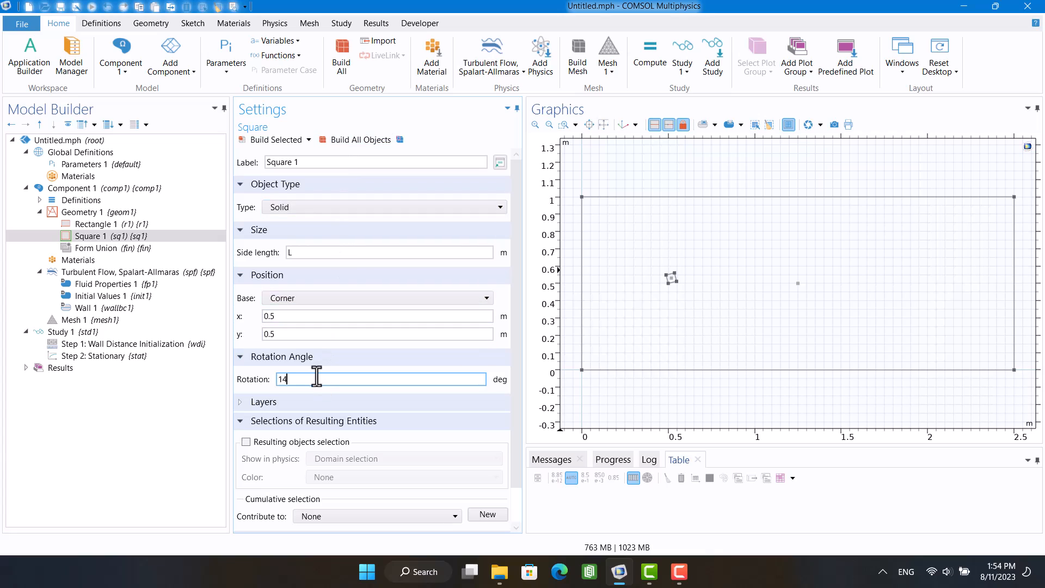
pyautogui.write('45')
pyautogui.click(377, 315)
pyautogui.write('0.3')
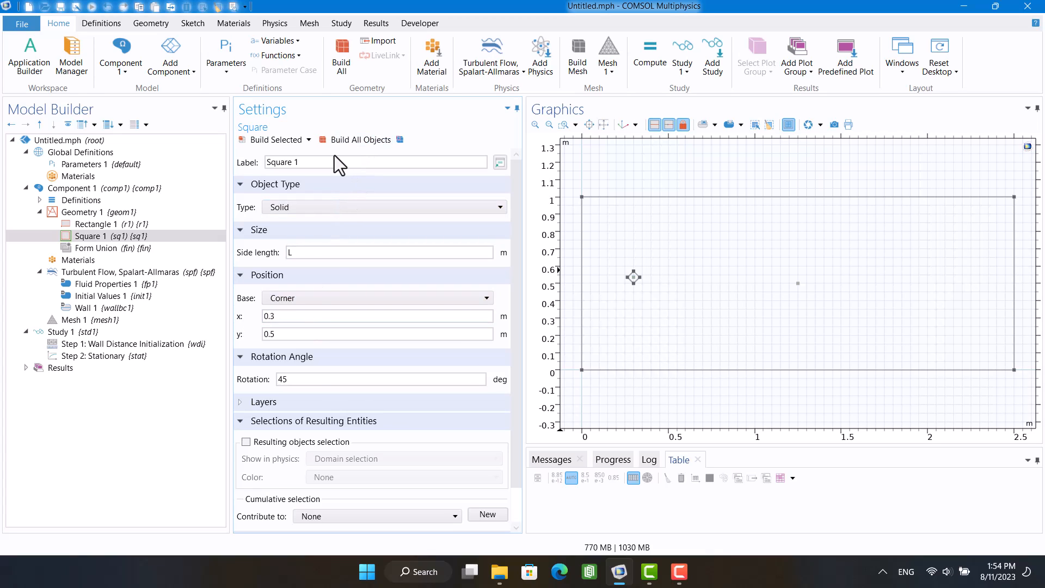
# Build all geometry so the rectangle and square appear as solids
pyautogui.click(97, 212)
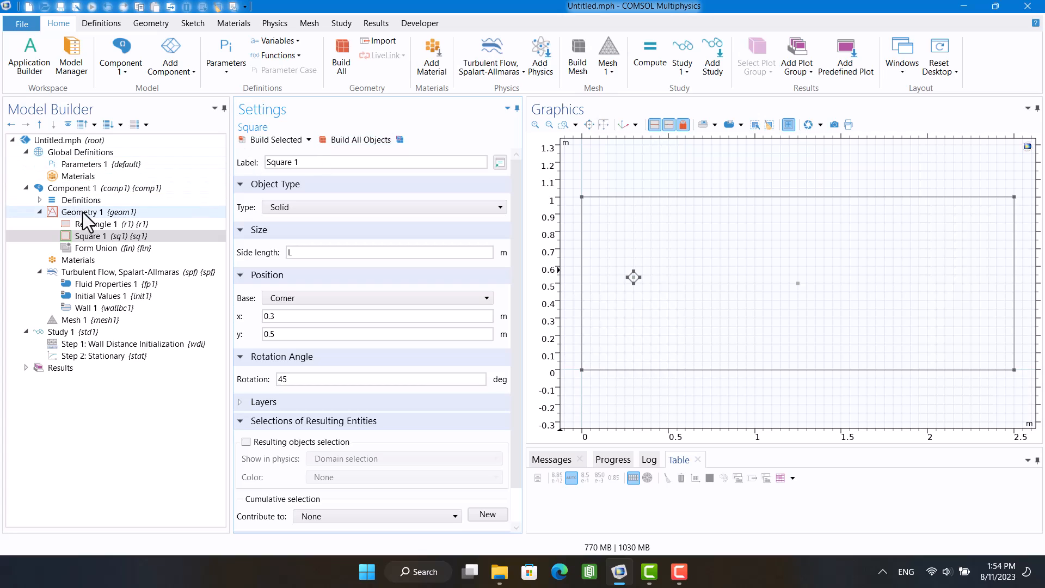
pyautogui.click(81, 212)
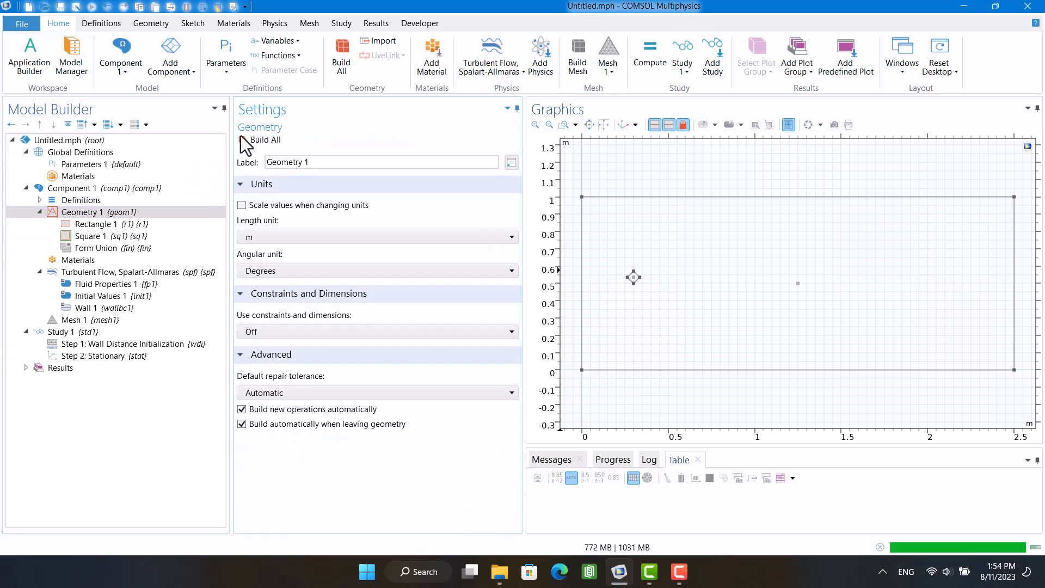
pyautogui.click(259, 140)
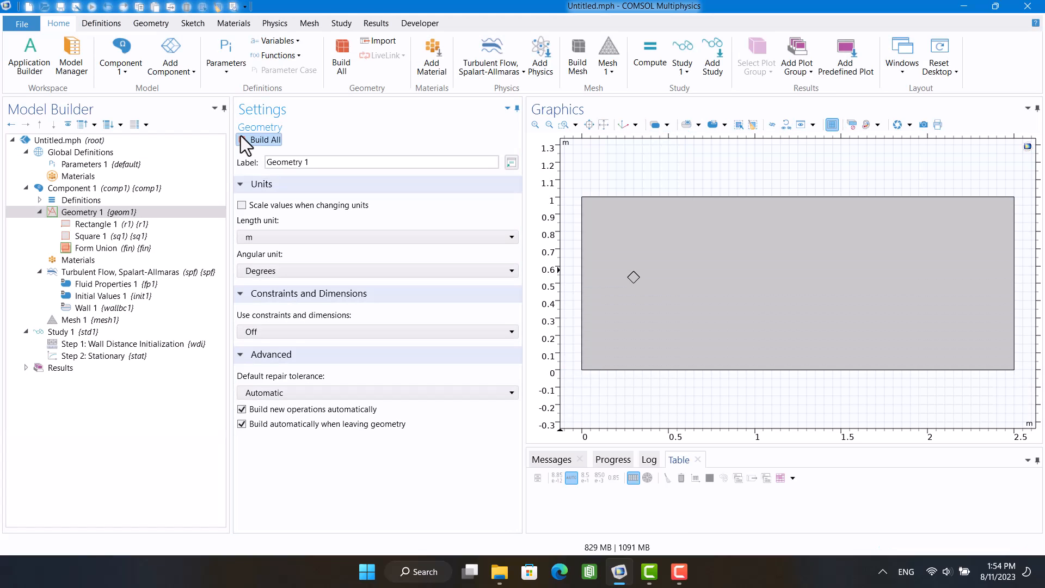
pyautogui.moveTo(150, 23)
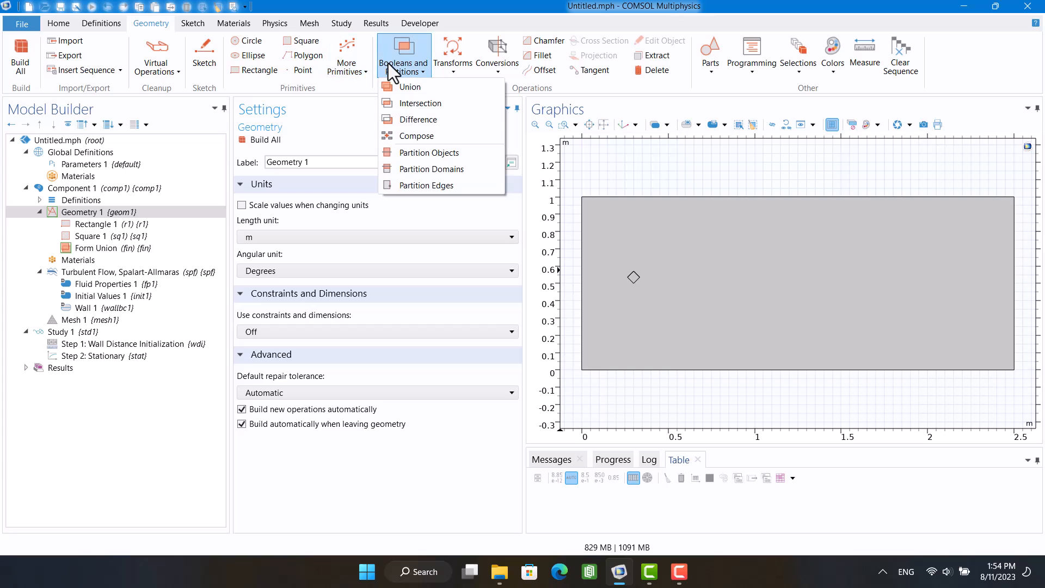
pyautogui.moveTo(417, 136)
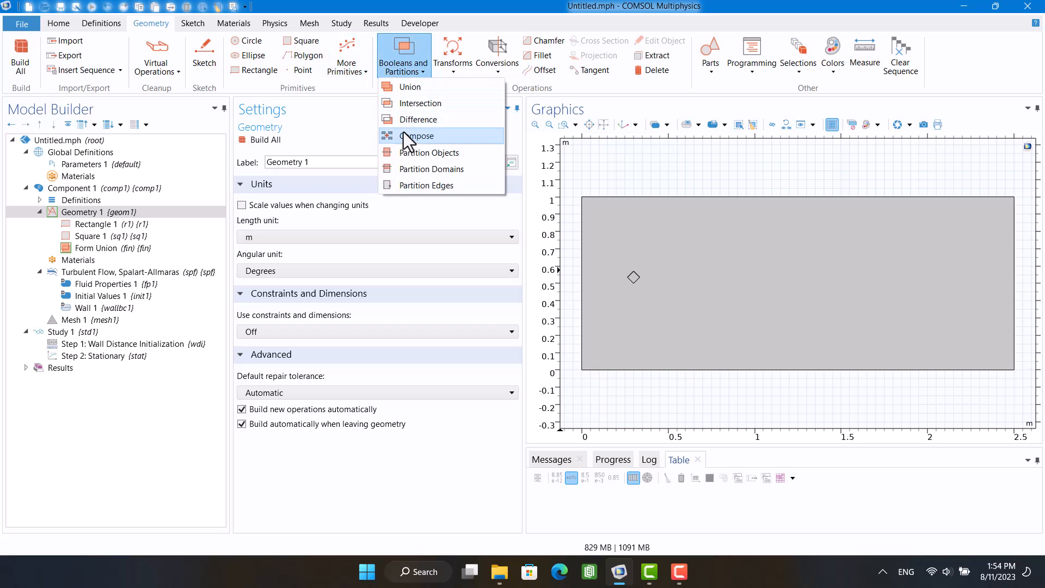
# Subtract the square sq1 from rectangle r1 with a Difference operation and build it
pyautogui.click(420, 120)
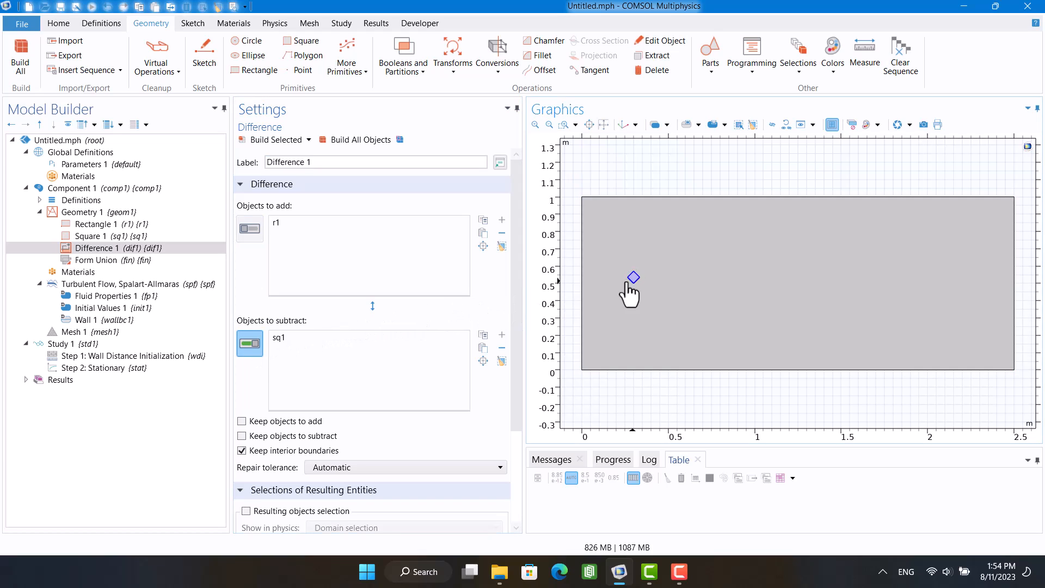
pyautogui.click(359, 139)
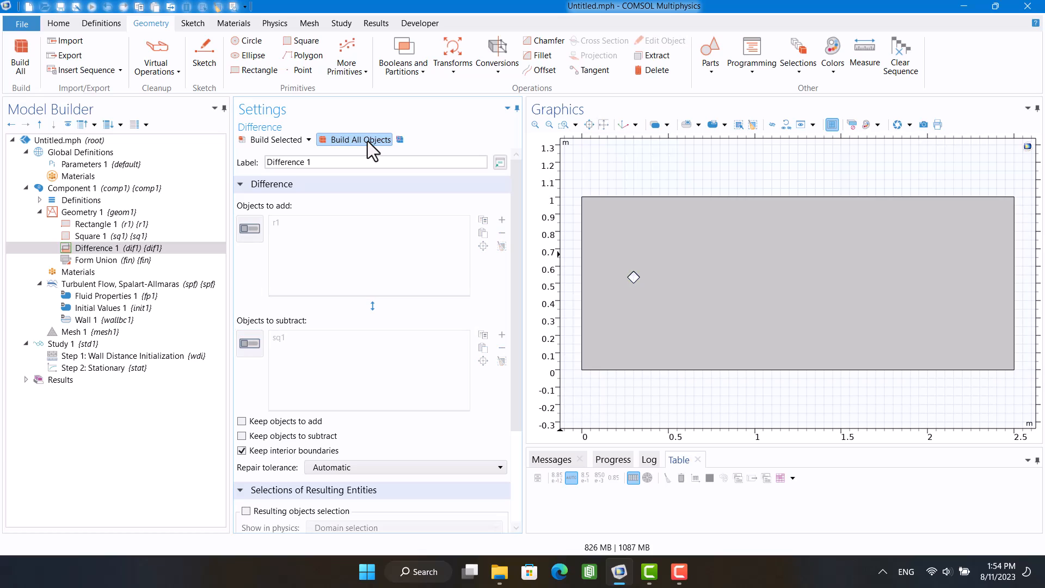
pyautogui.moveTo(368, 152)
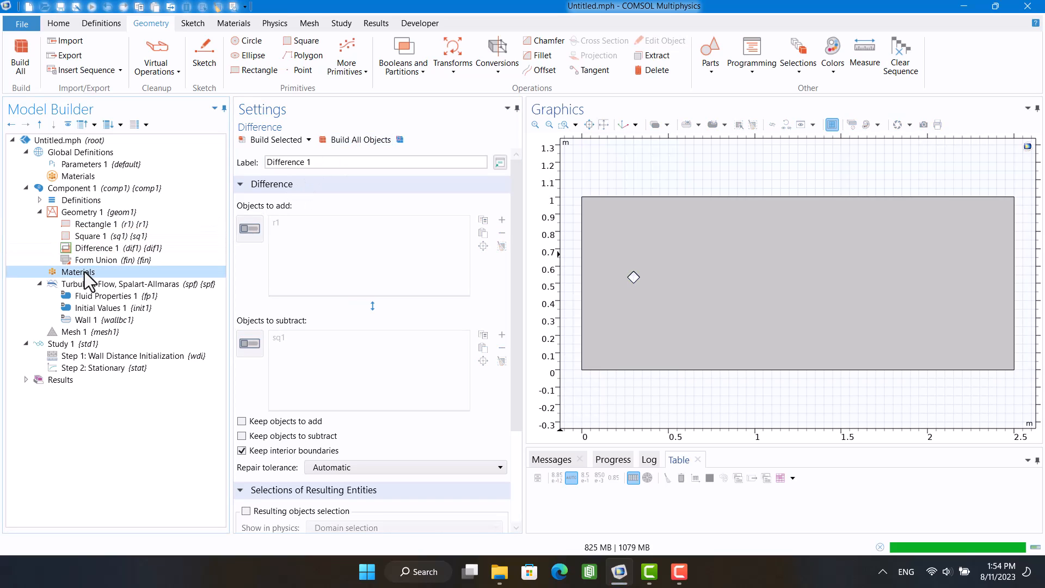
# Add a blank material applied to all domains
pyautogui.click(78, 272)
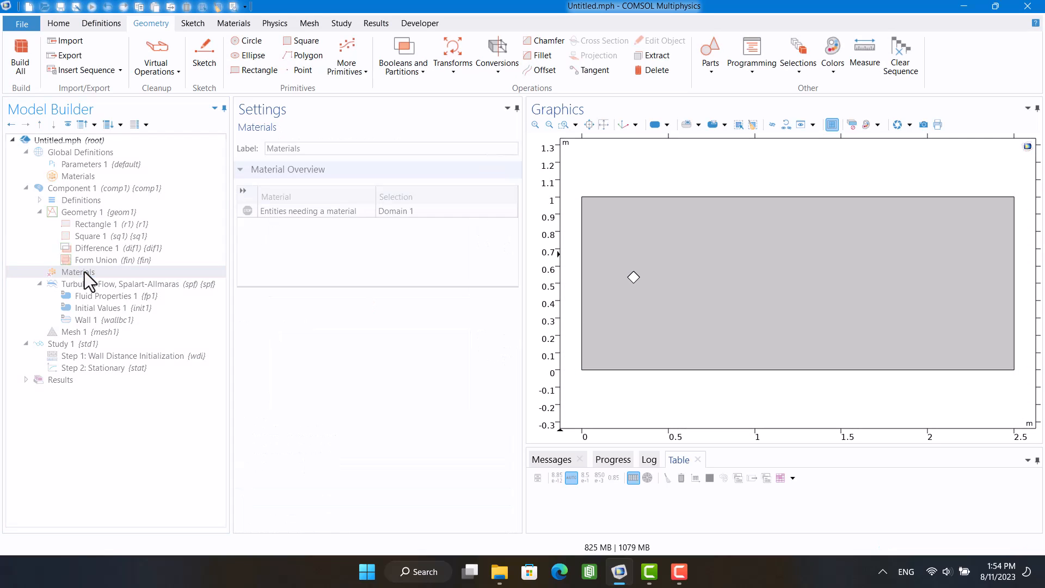
pyautogui.rightClick(77, 272)
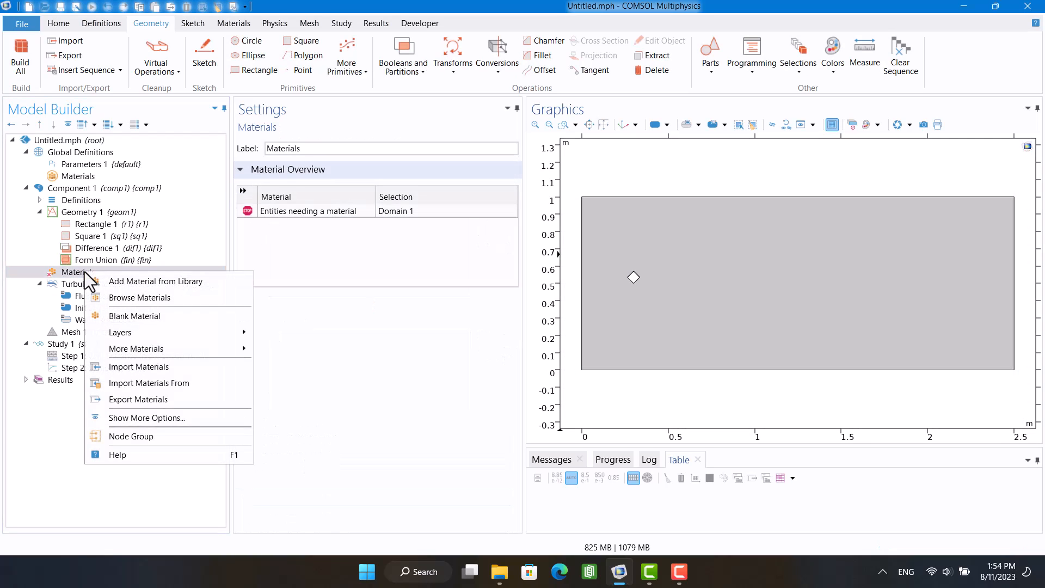
pyautogui.moveTo(155, 281)
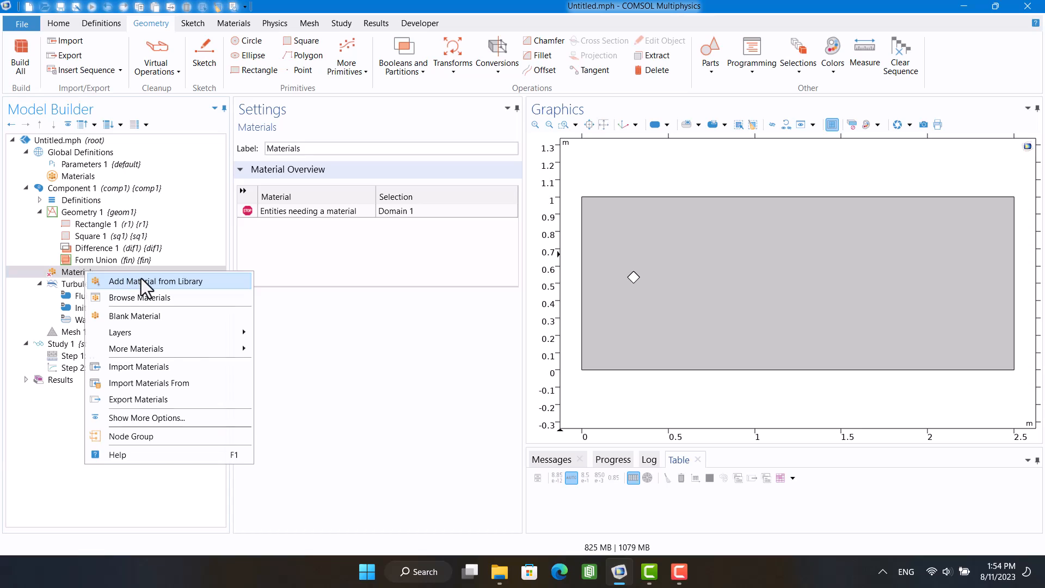
pyautogui.click(157, 281)
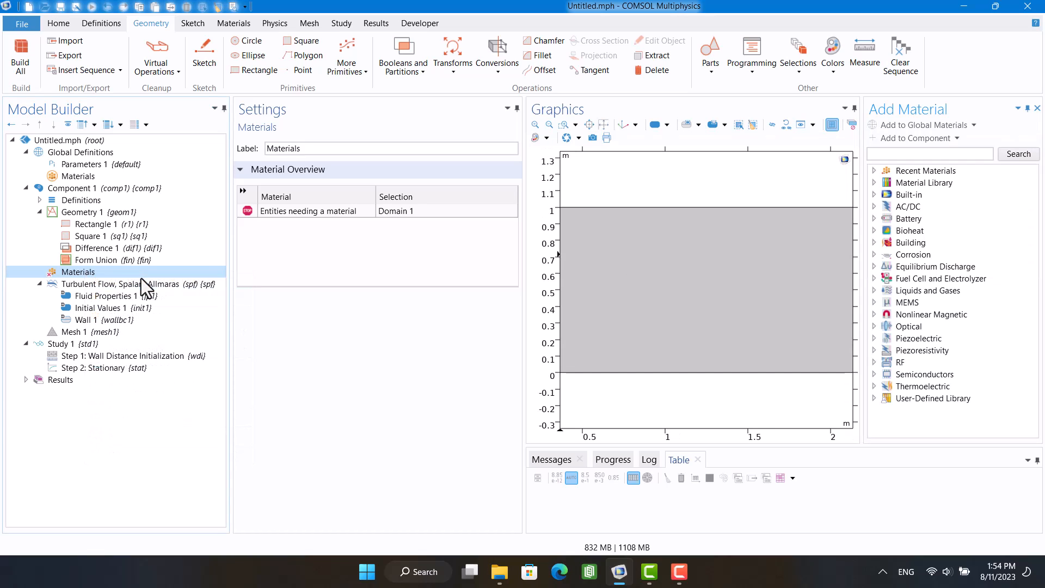
pyautogui.click(86, 320)
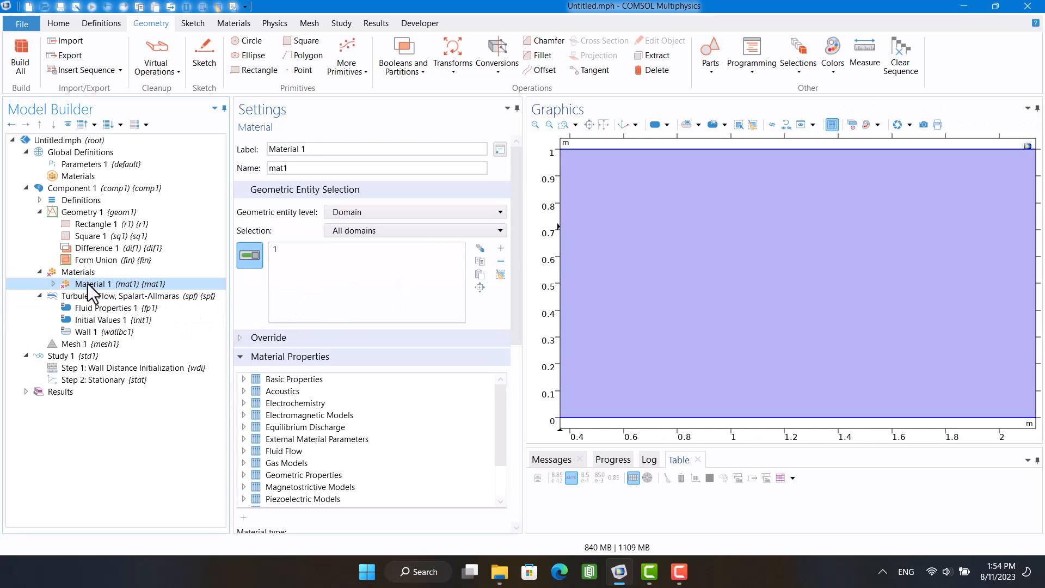
pyautogui.doubleClick(95, 285)
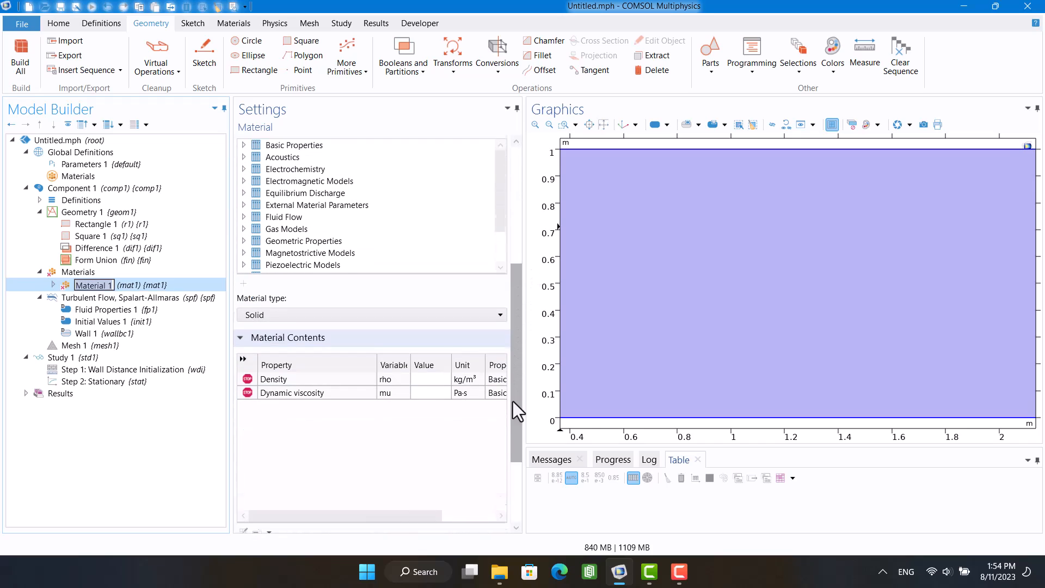
# Set the material density to 1 and dynamic viscosity to 1e-3
pyautogui.scroll(-3)
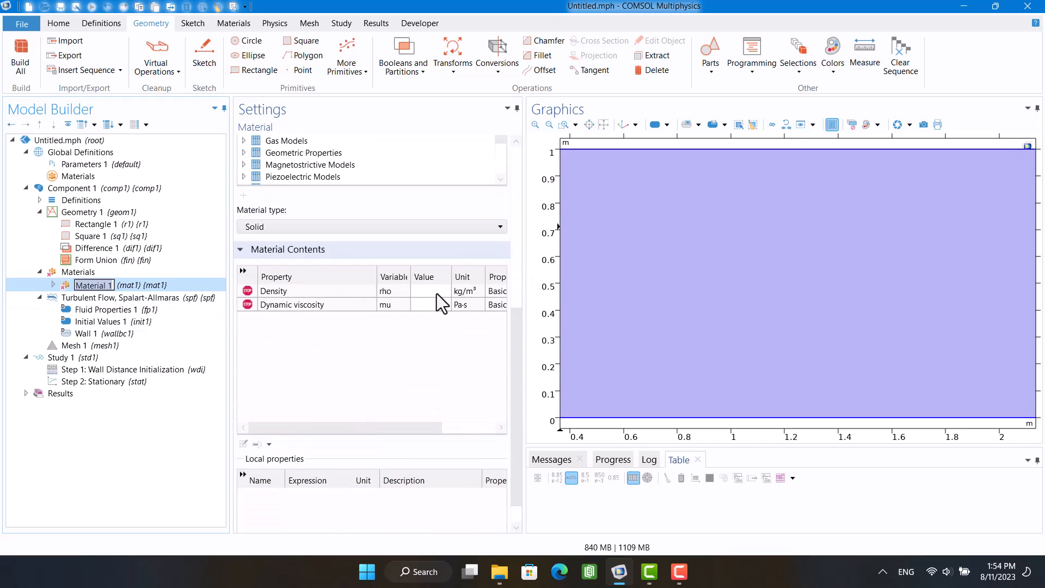
pyautogui.write('1')
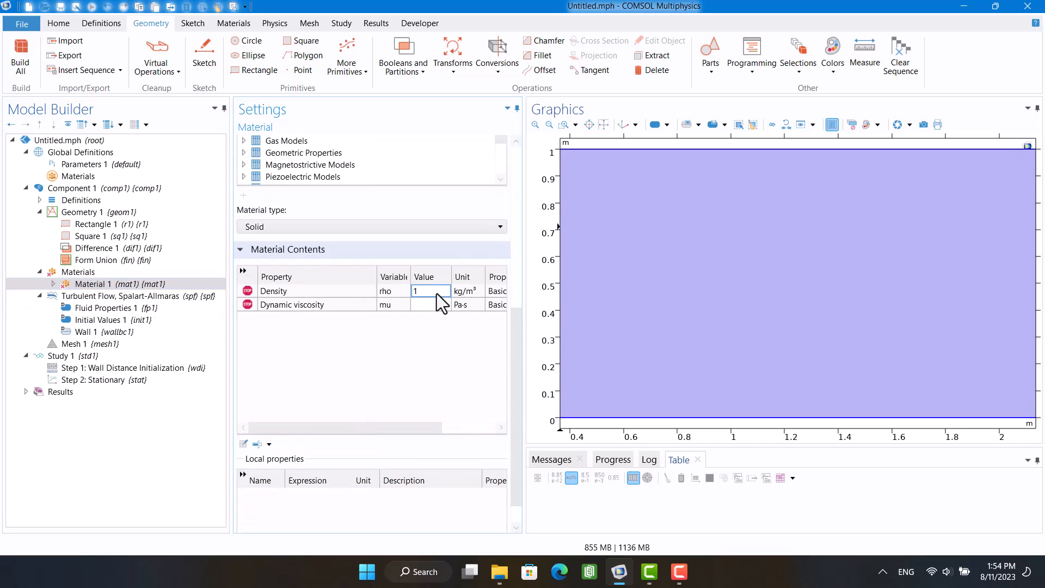
pyautogui.write('1e-3')
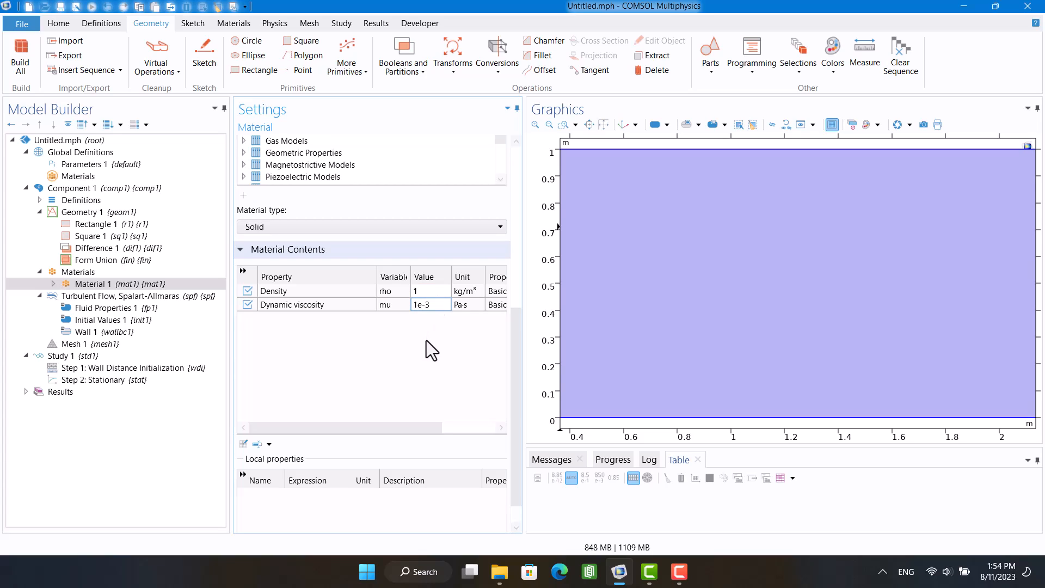
pyautogui.moveTo(424, 353)
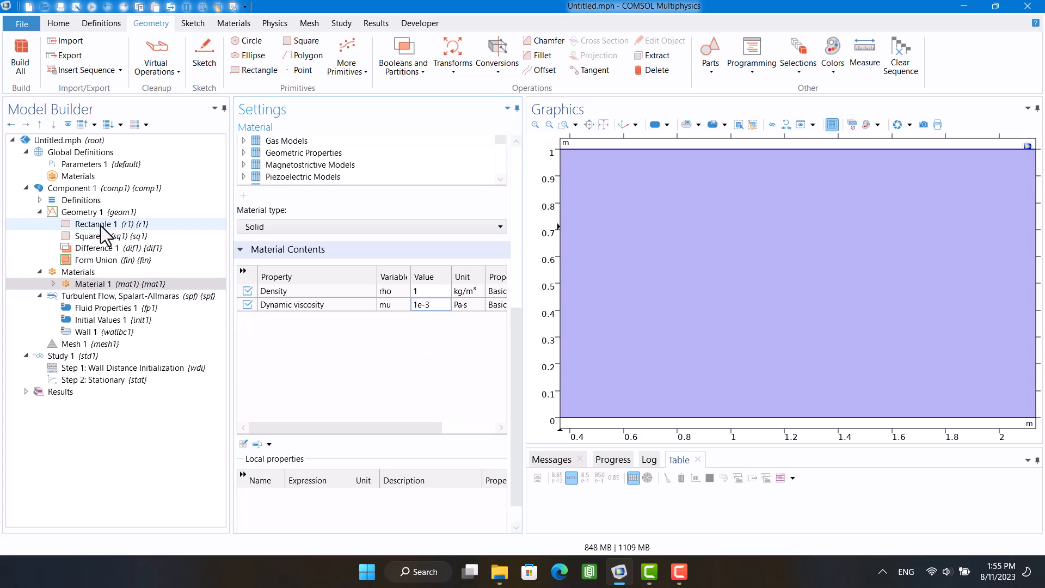
# Enter Sketch mode on the rectangle geometry
pyautogui.click(83, 212)
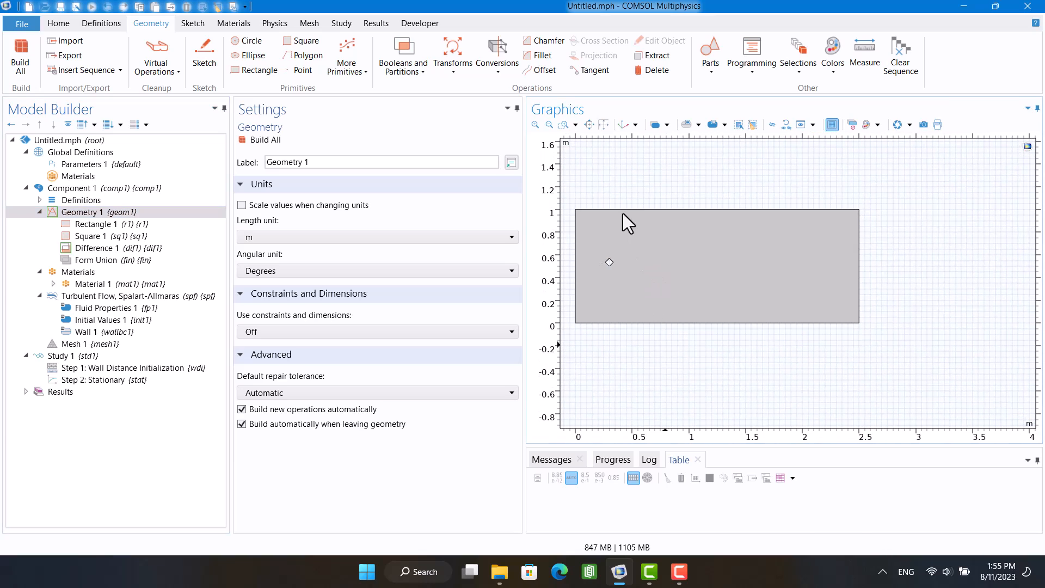
pyautogui.click(110, 223)
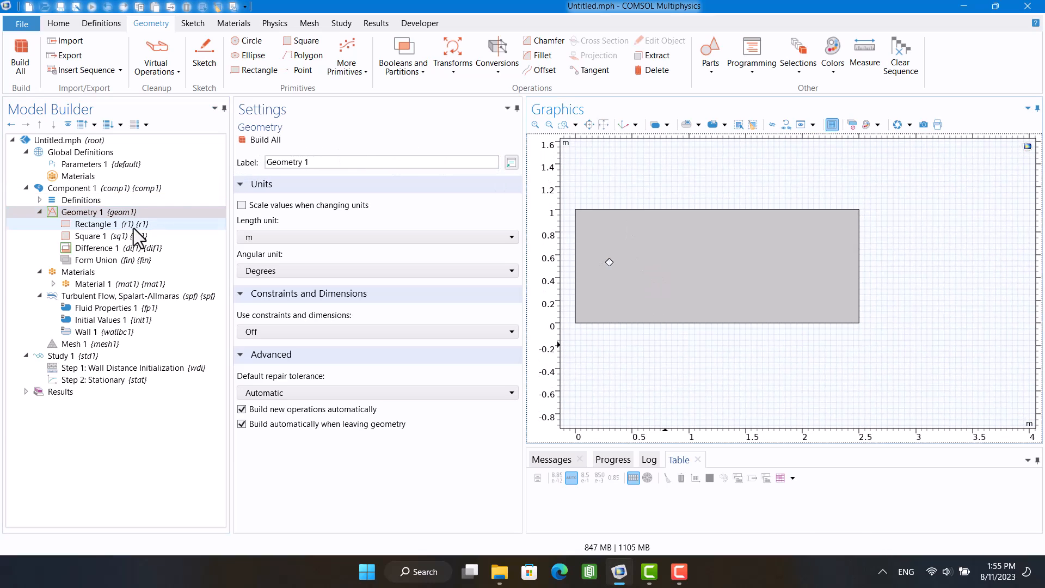
pyautogui.click(110, 224)
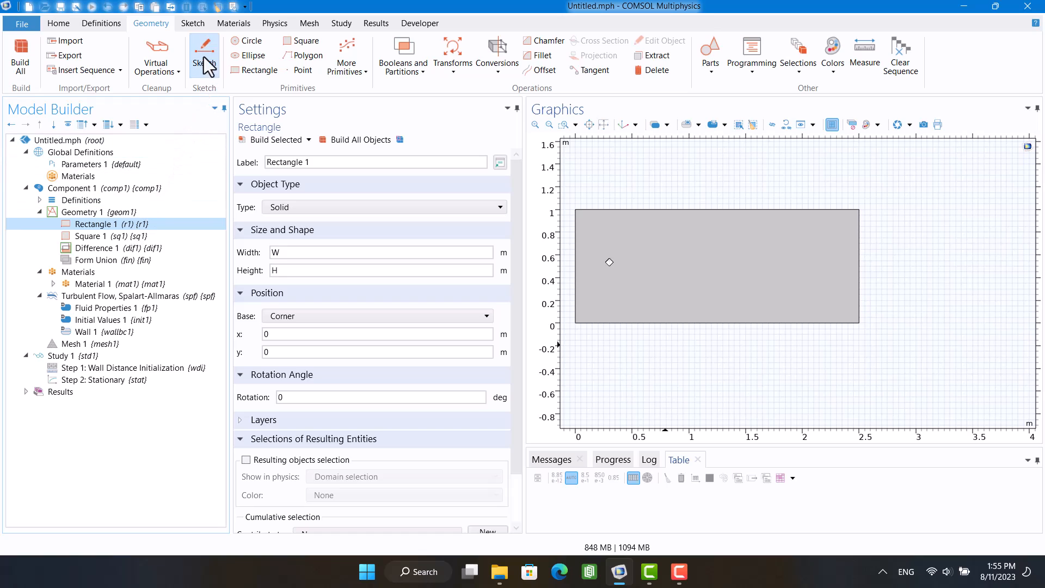
pyautogui.click(192, 23)
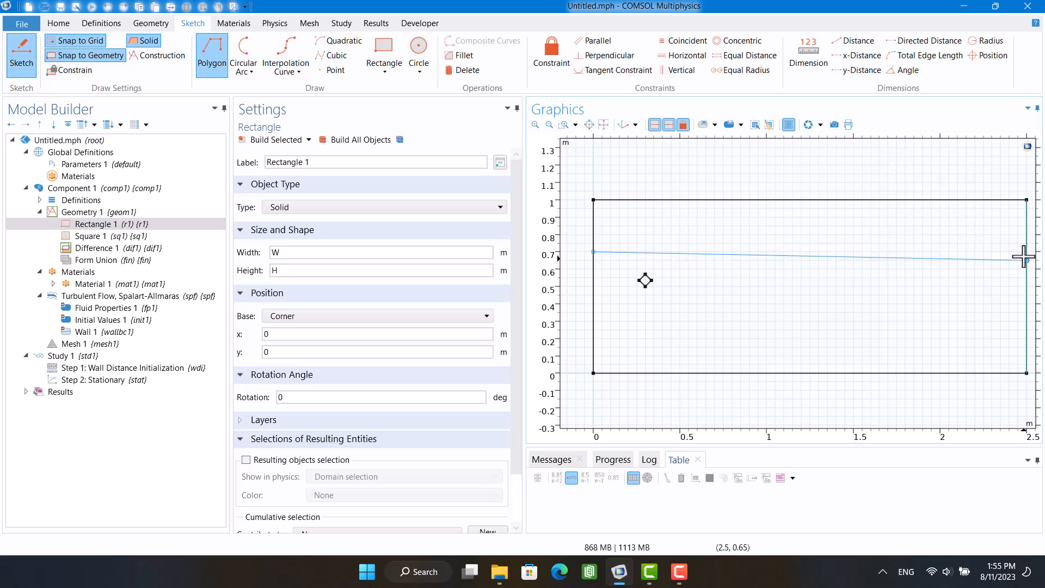
# Draw polygon lines at y 0.7, y 0.35 and a vertical at x 0.7 between them
pyautogui.rightClick(826, 293)
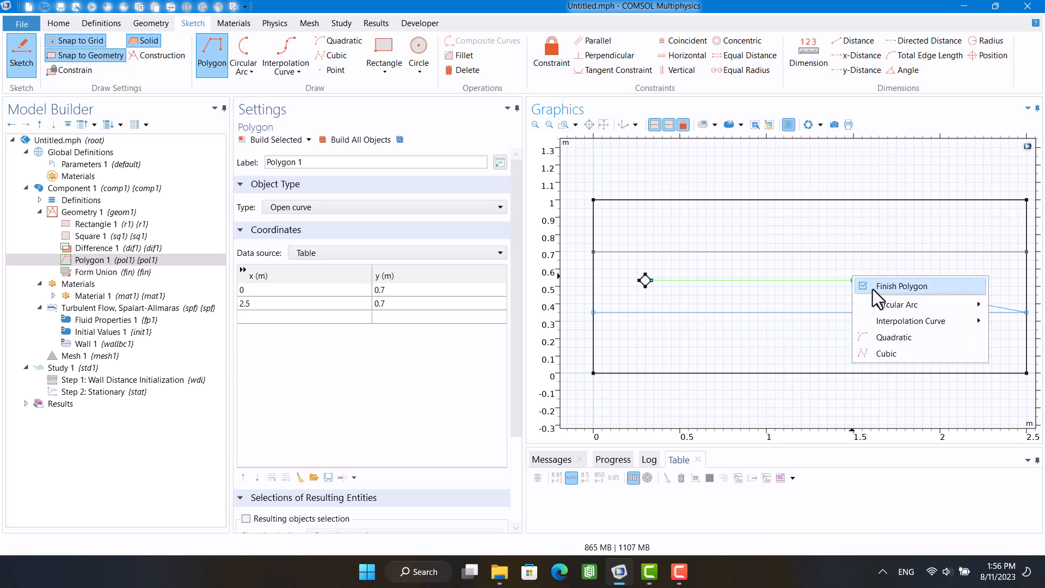
pyautogui.click(903, 286)
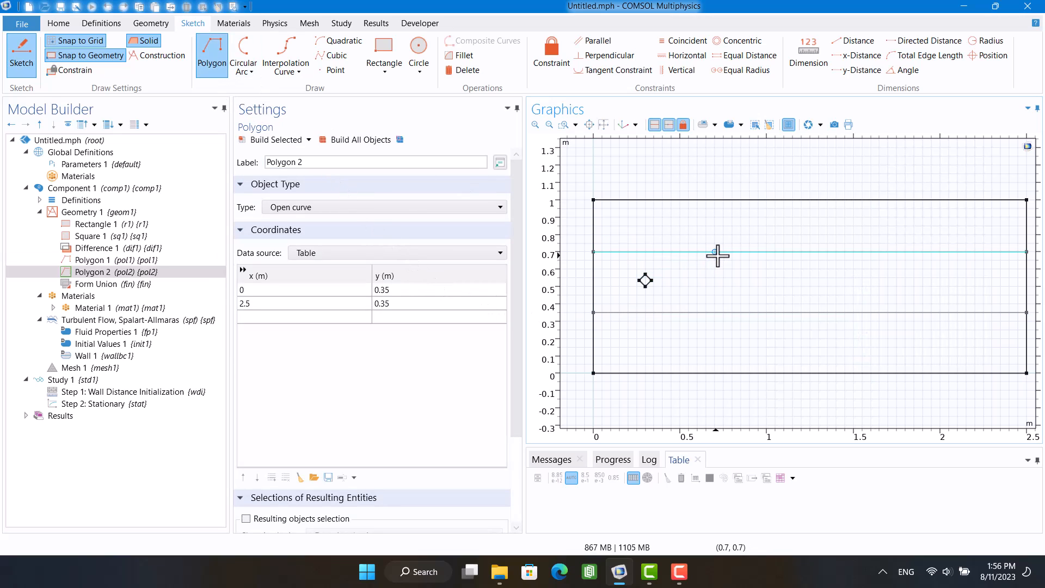
pyautogui.moveTo(711, 256)
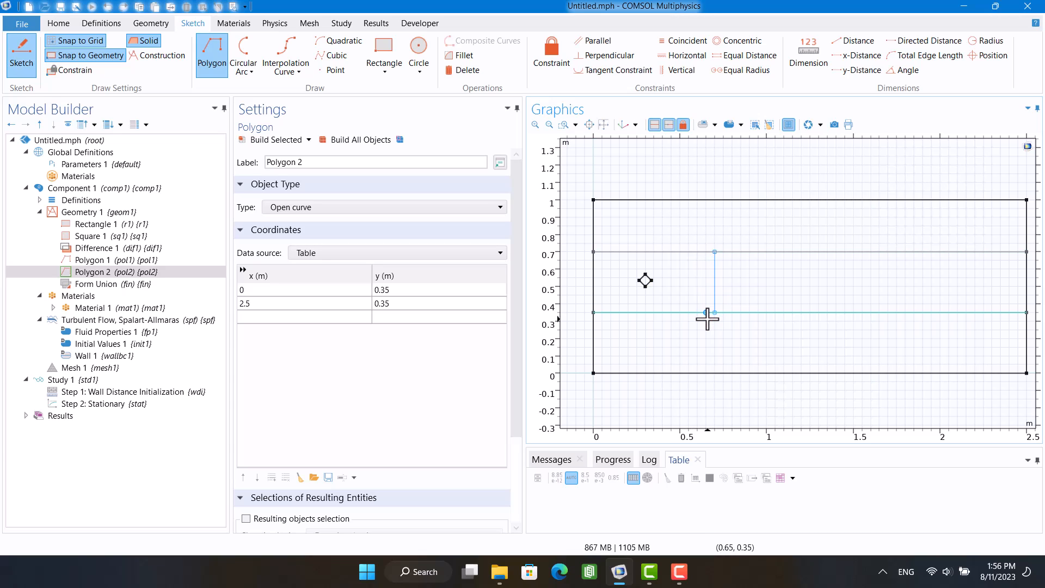
pyautogui.click(211, 54)
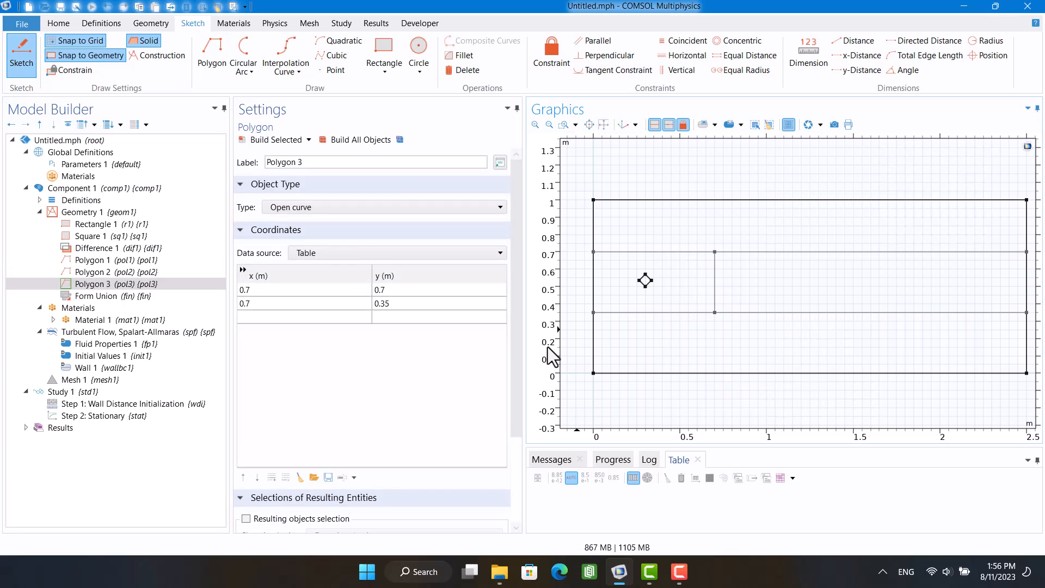
pyautogui.click(110, 224)
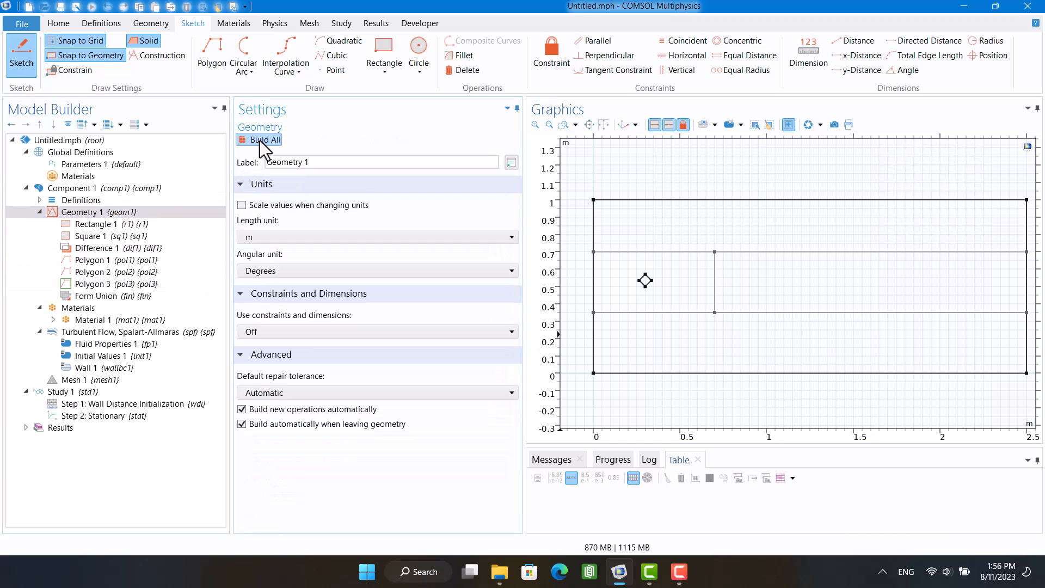
# Rebuild the geometry into four domains and select the Spalart-Allmaras turbulent flow interface
pyautogui.click(264, 139)
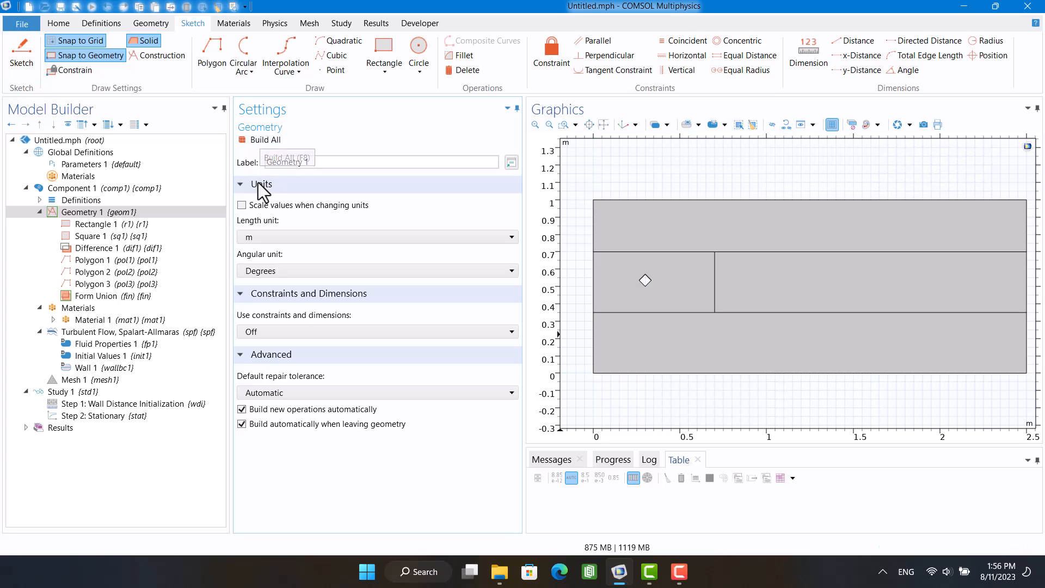
pyautogui.click(122, 332)
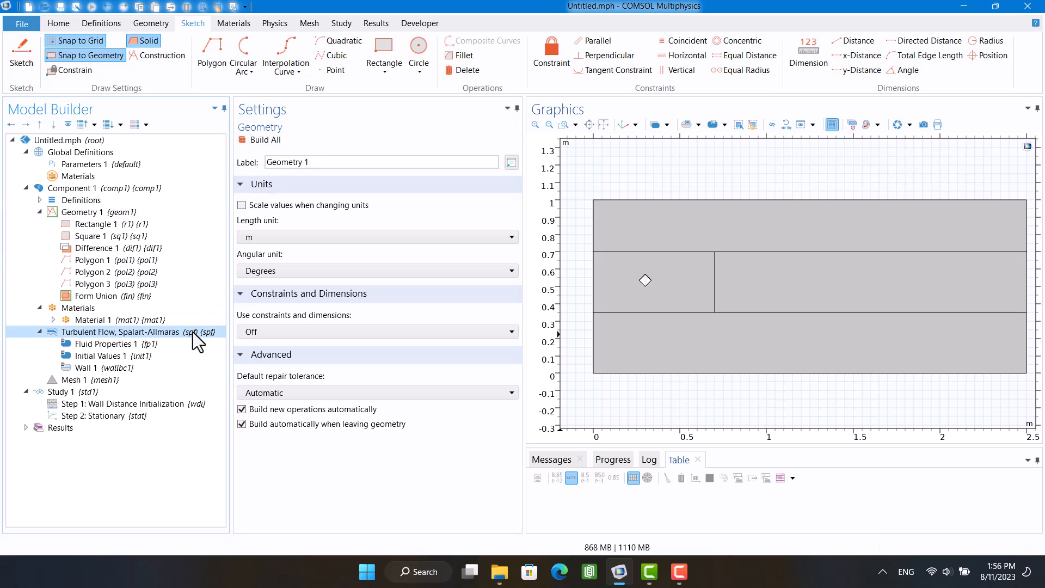
pyautogui.click(121, 332)
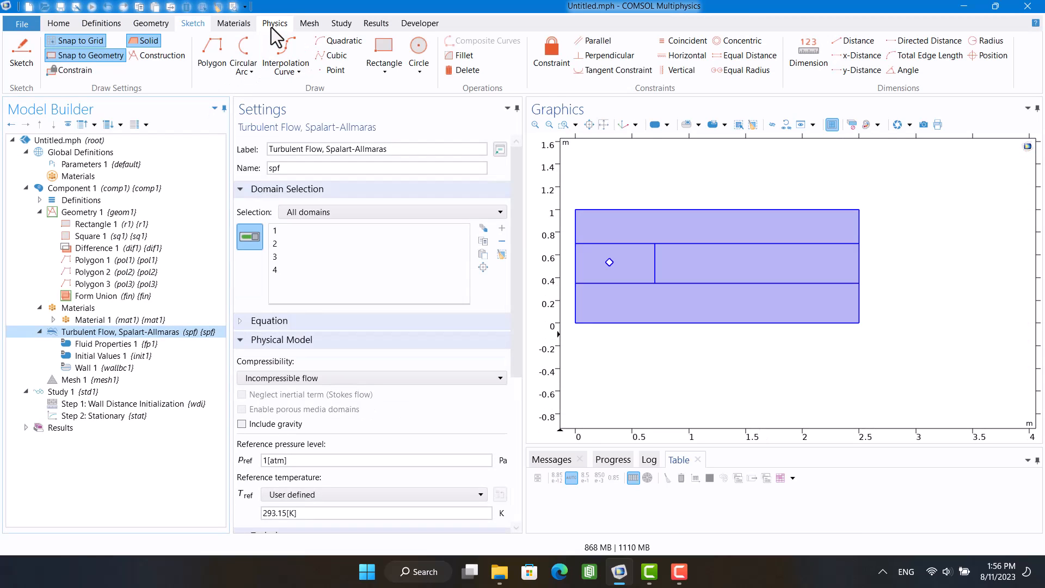
pyautogui.click(275, 23)
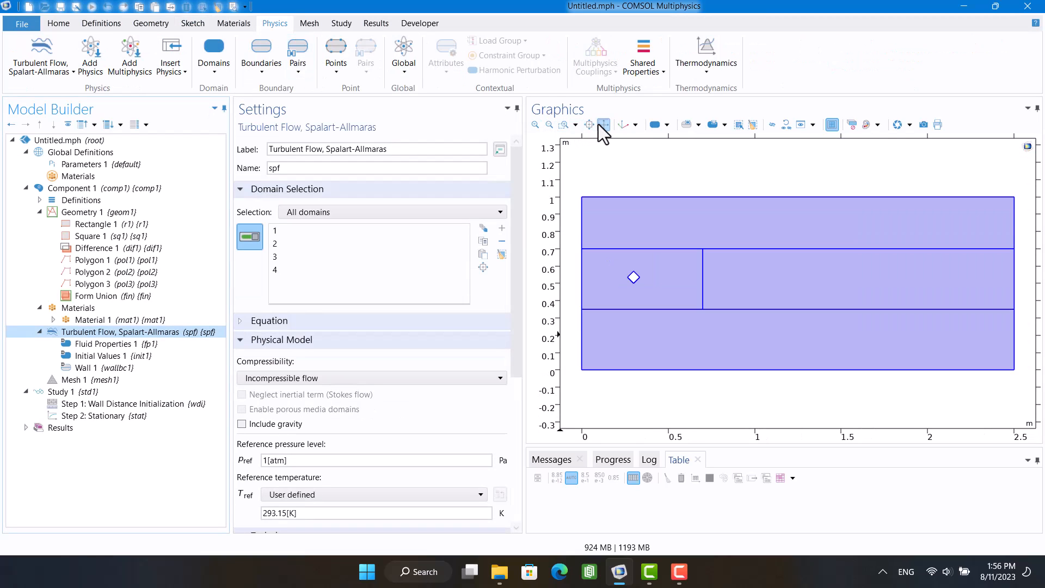
# Add an Inlet boundary with normal inflow velocity U_mean
pyautogui.click(260, 54)
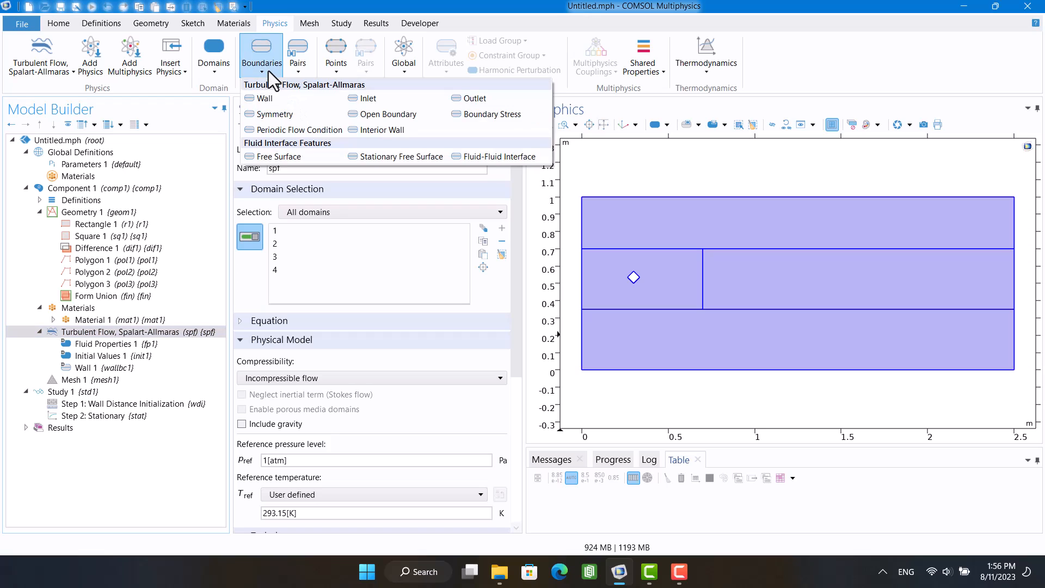
pyautogui.click(366, 99)
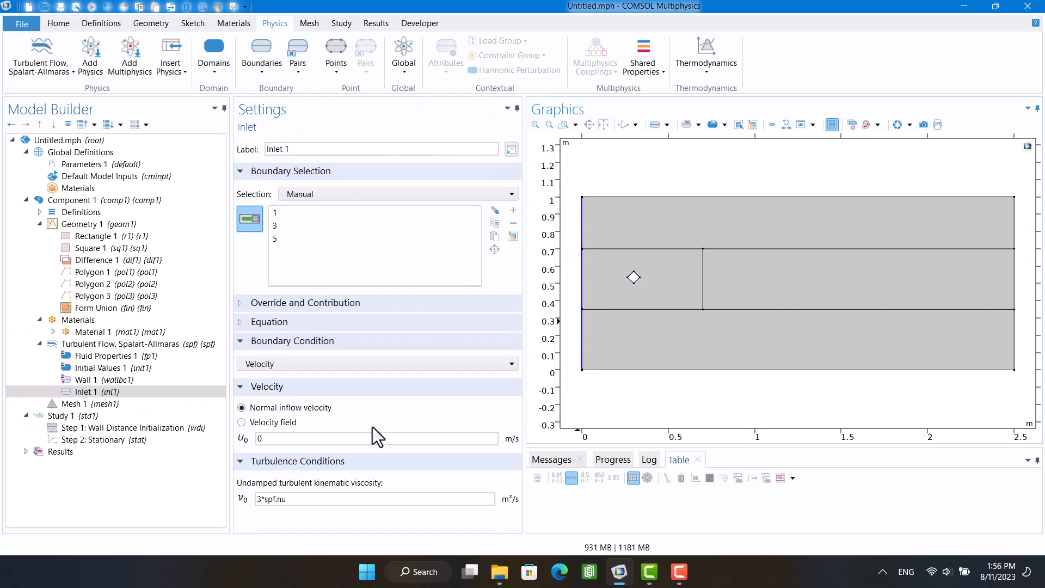
pyautogui.click(376, 437)
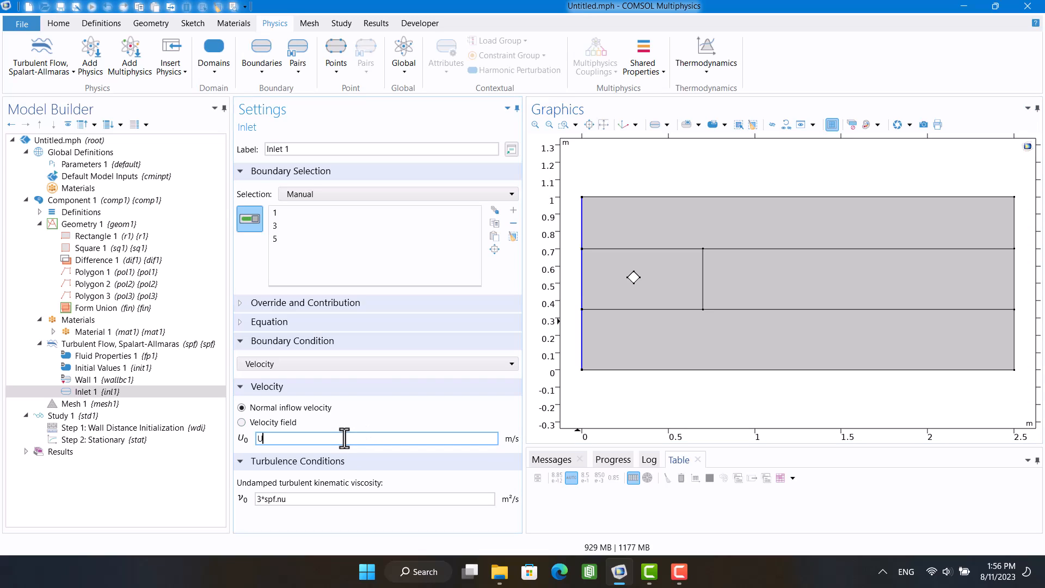
pyautogui.write('_mean')
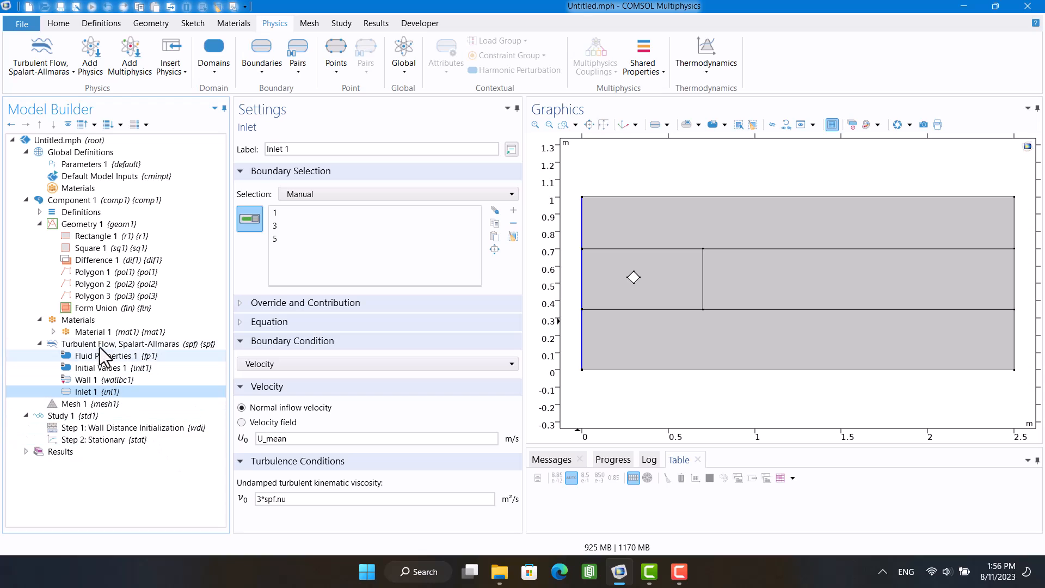
# Add Outlet and Symmetry boundary conditions to the turbulent flow physics
pyautogui.rightClick(122, 344)
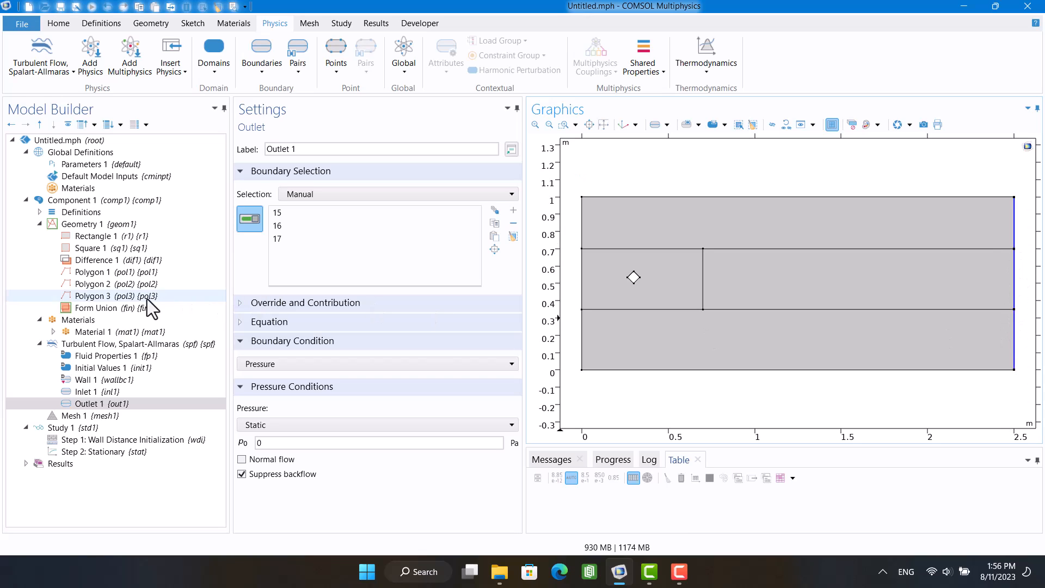
pyautogui.click(120, 343)
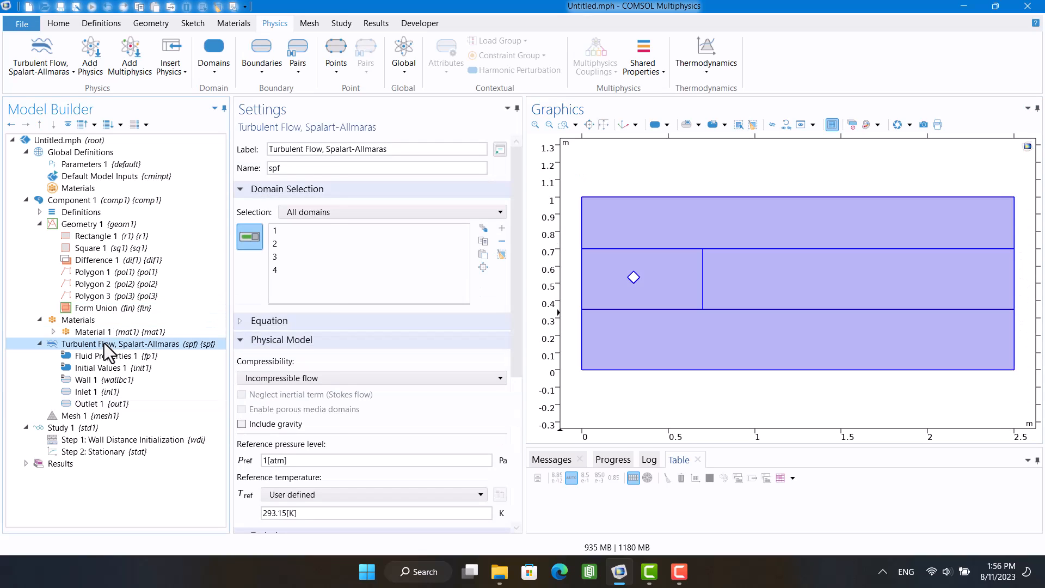
pyautogui.rightClick(120, 343)
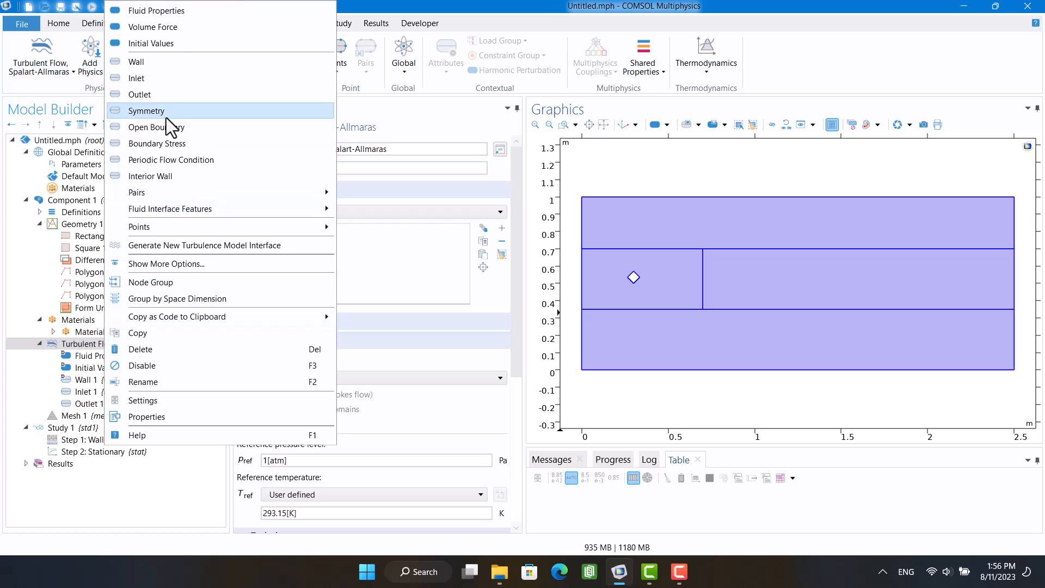
pyautogui.click(146, 110)
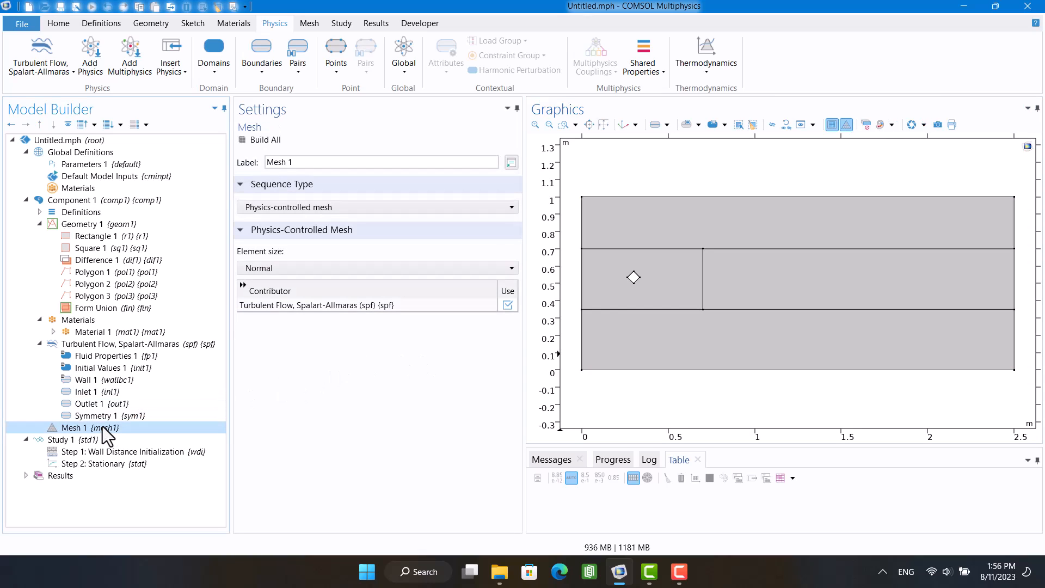
pyautogui.rightClick(75, 427)
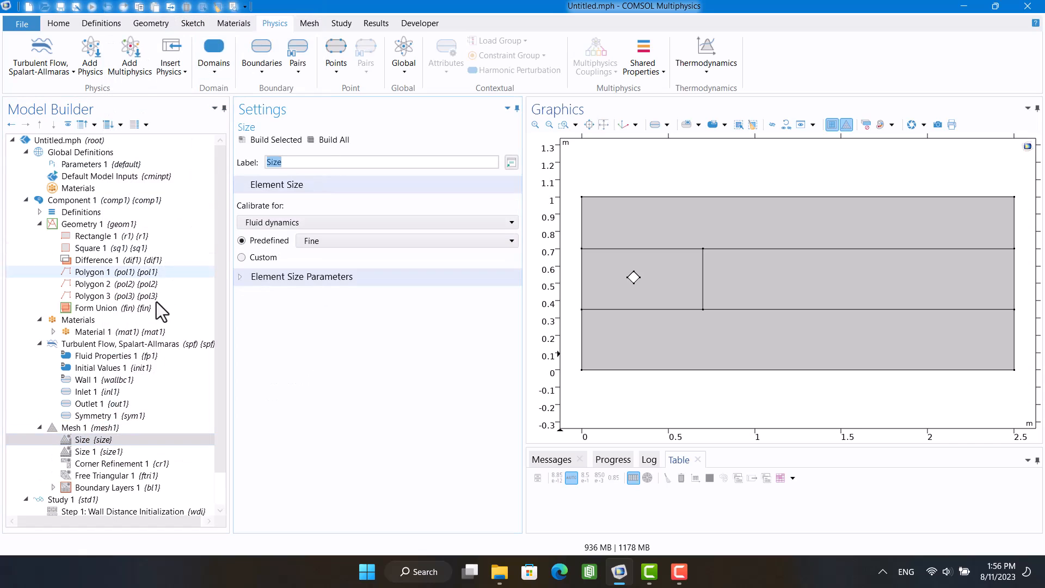
# Delete the generated mesh operations after Size 1, leaving a user-controlled mesh with one Size node
pyautogui.click(108, 487)
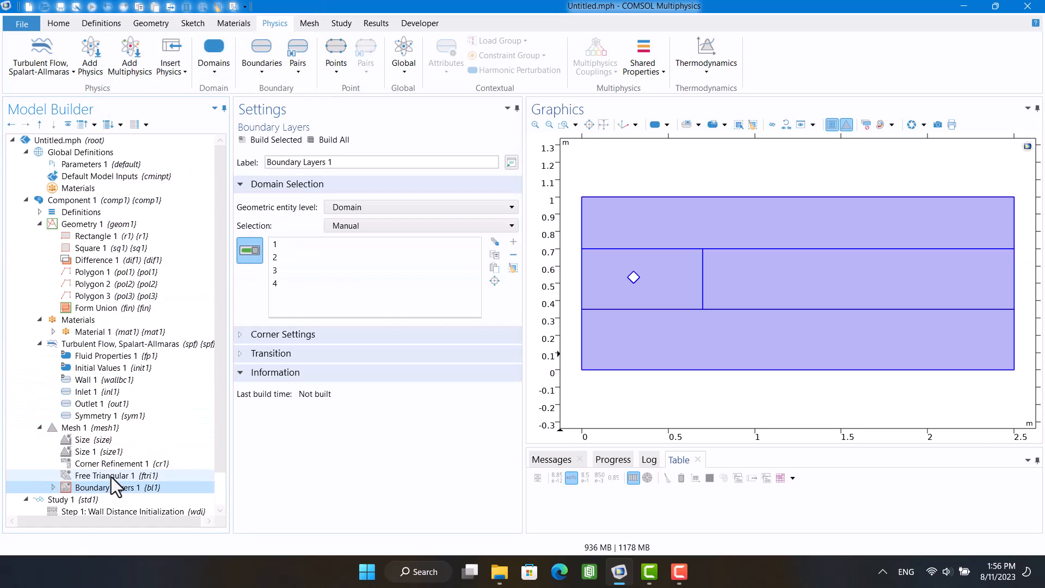
pyautogui.click(98, 452)
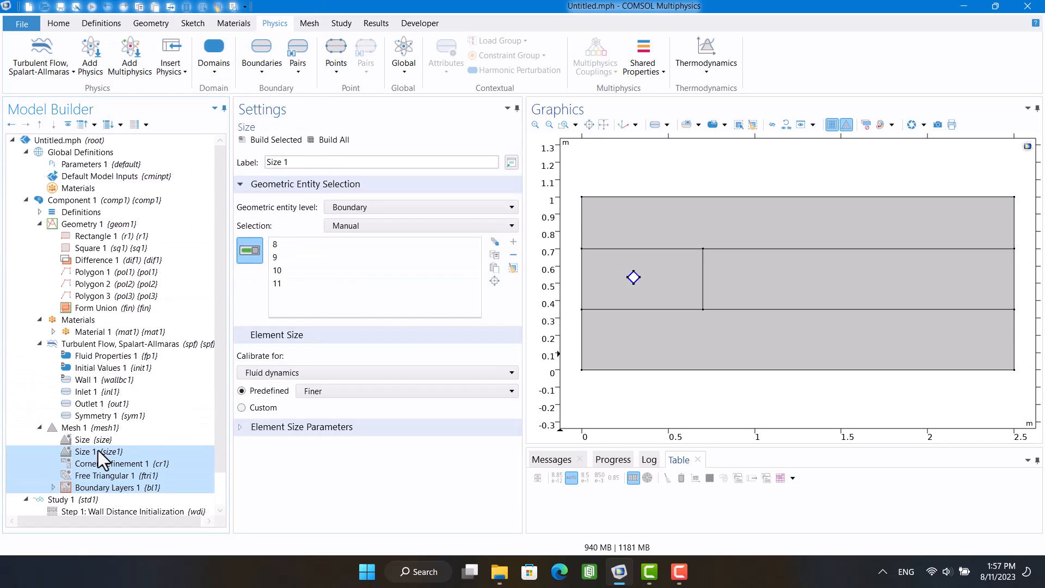
pyautogui.press('Delete')
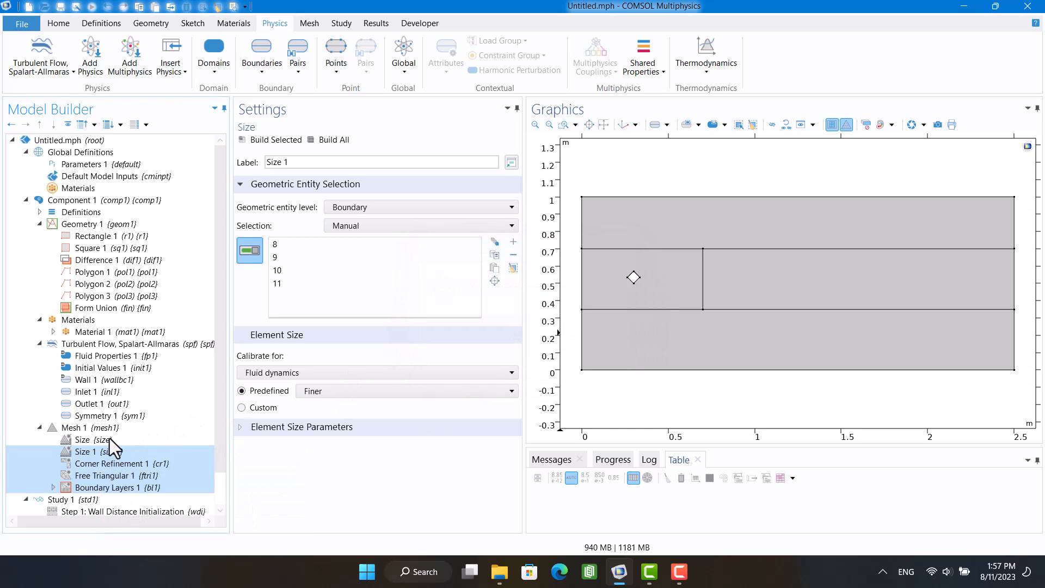
pyautogui.rightClick(83, 439)
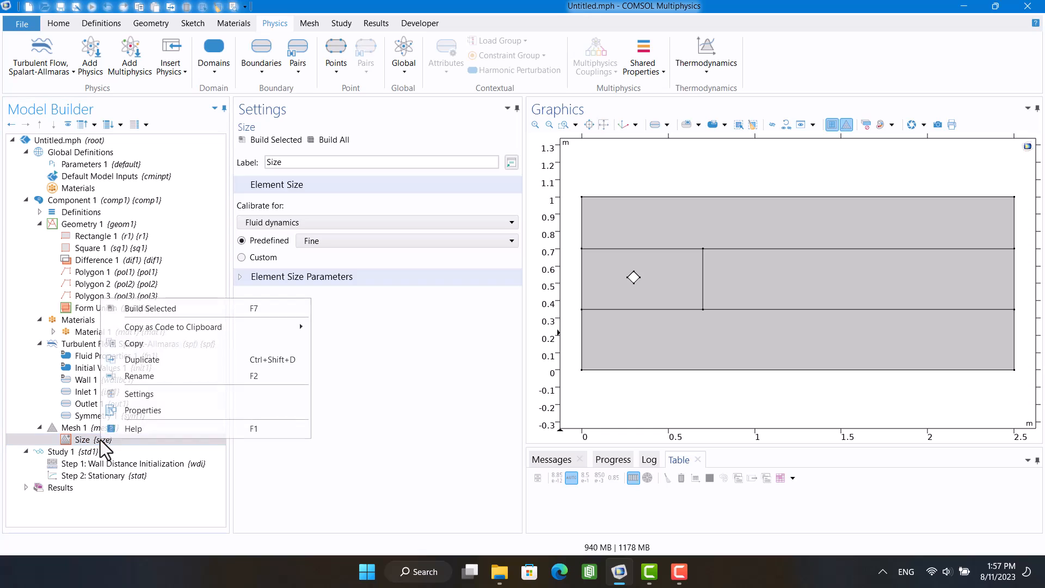
pyautogui.click(74, 427)
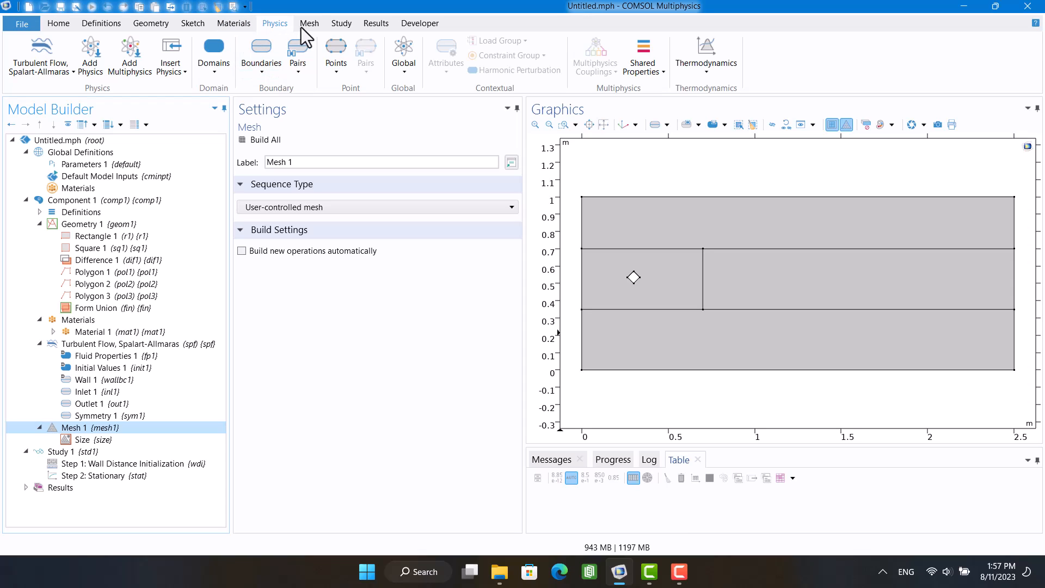
# Add a Mapped mesh operation on domain 4 and build its quadrilateral grid
pyautogui.click(308, 23)
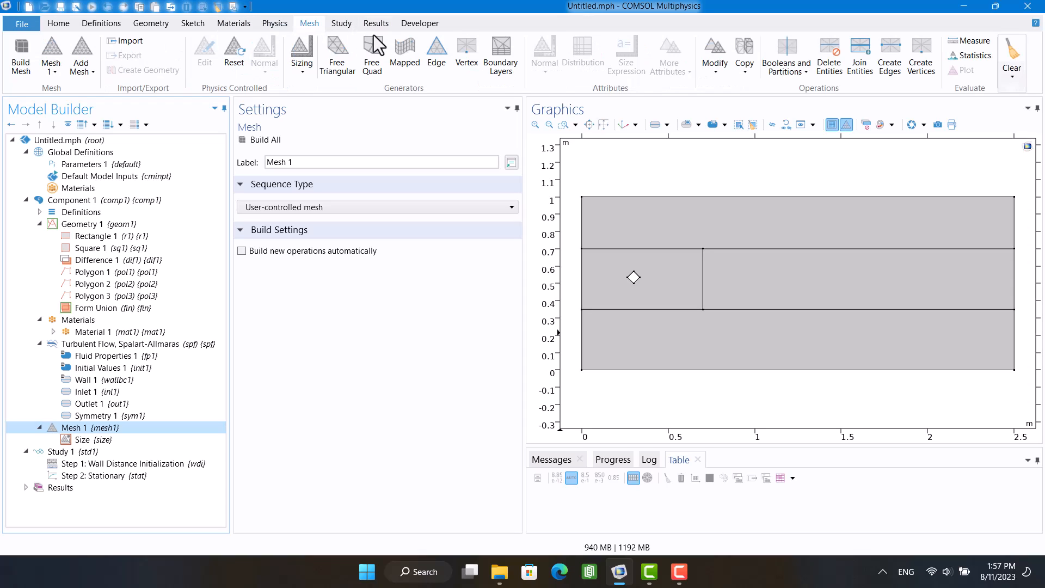
pyautogui.click(404, 50)
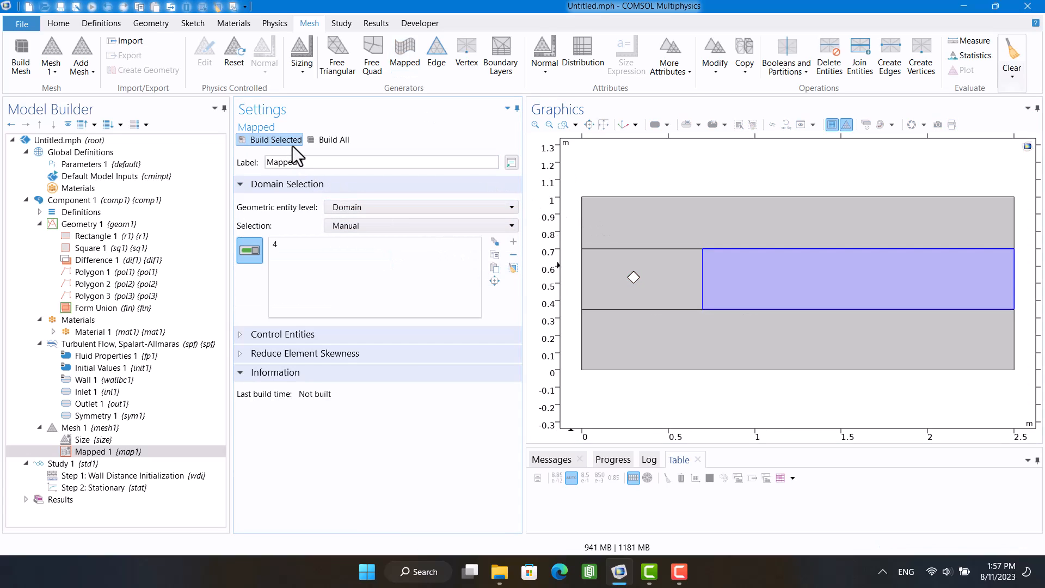
pyautogui.click(274, 139)
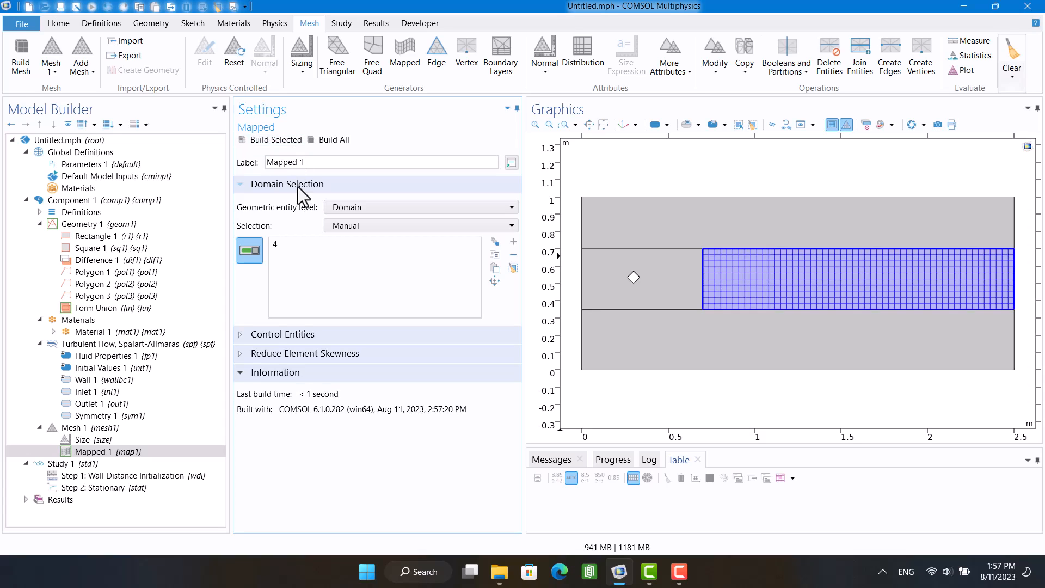
pyautogui.moveTo(337, 55)
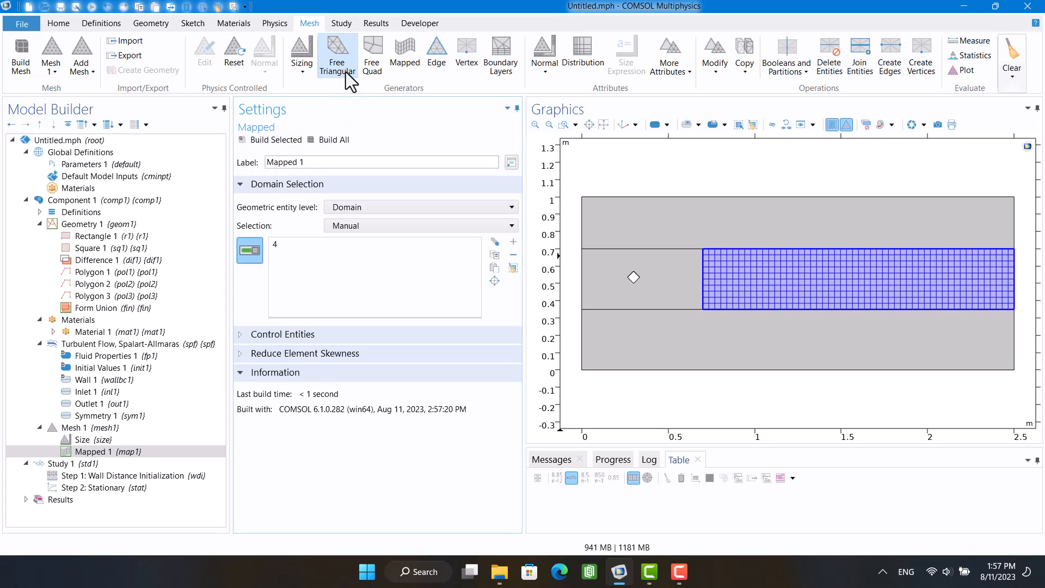
# Add a Free Triangular operation at Domain level on domain 2 and build it
pyautogui.click(337, 53)
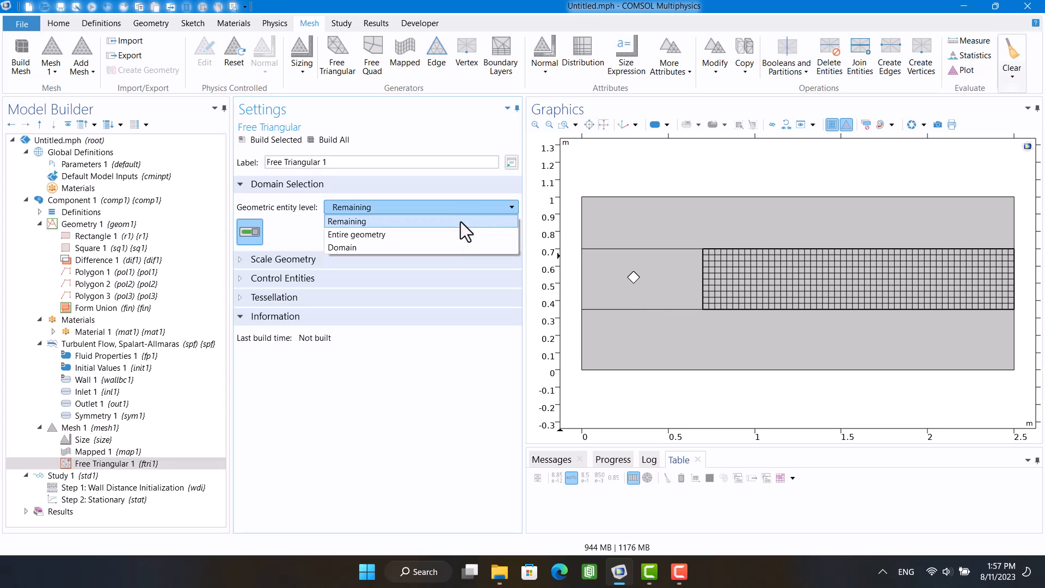
pyautogui.click(341, 247)
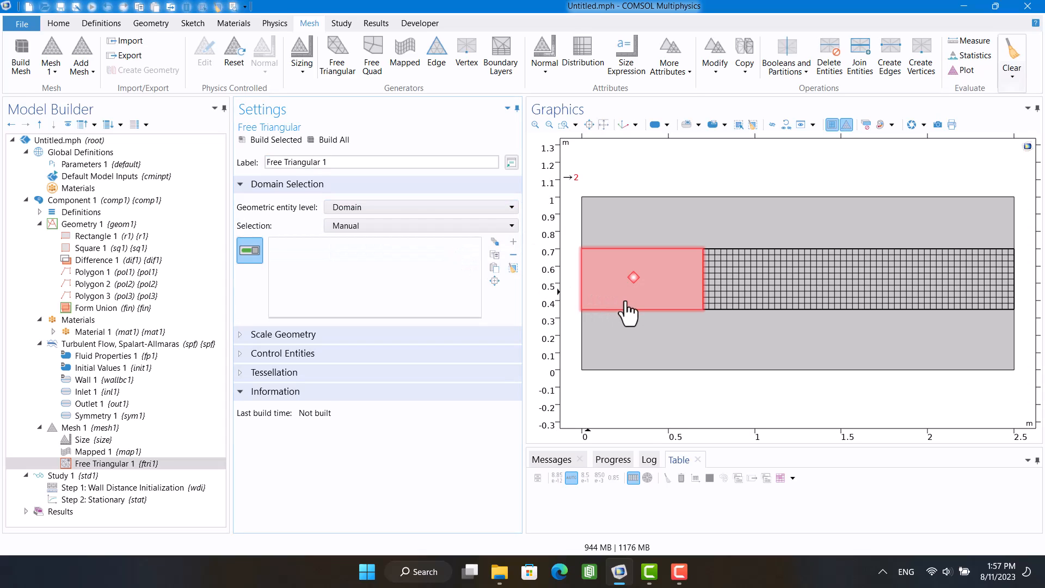
pyautogui.click(274, 139)
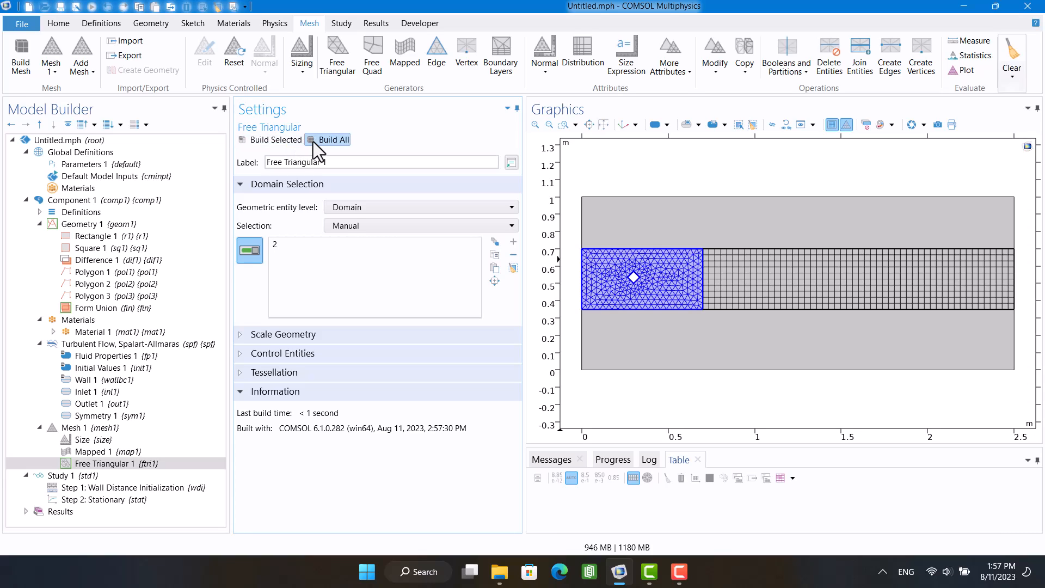
pyautogui.click(501, 54)
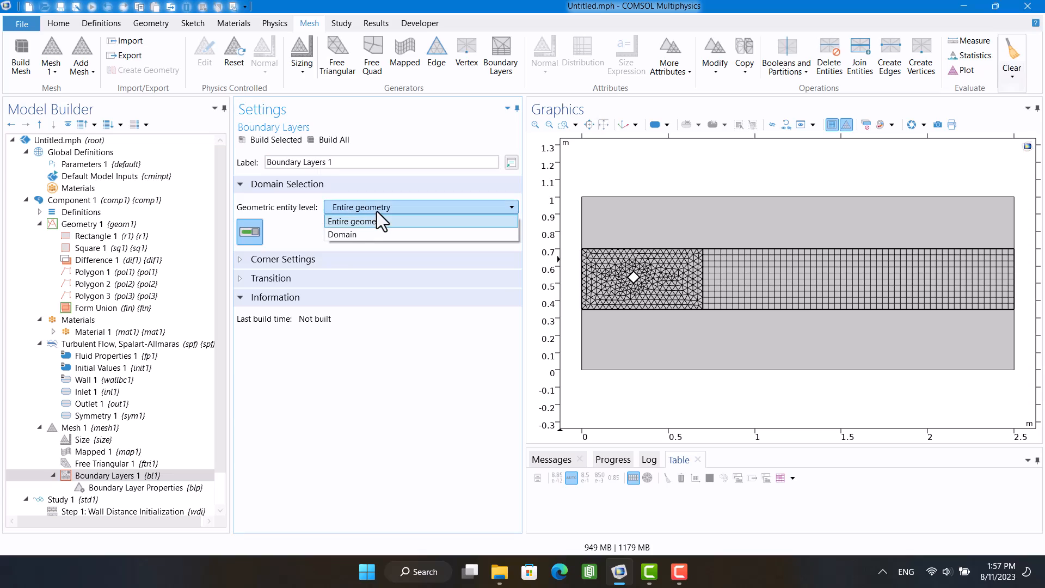
# Restrict Boundary Layers 1 to domain 2 and select the diamond edges 8–11
pyautogui.click(342, 234)
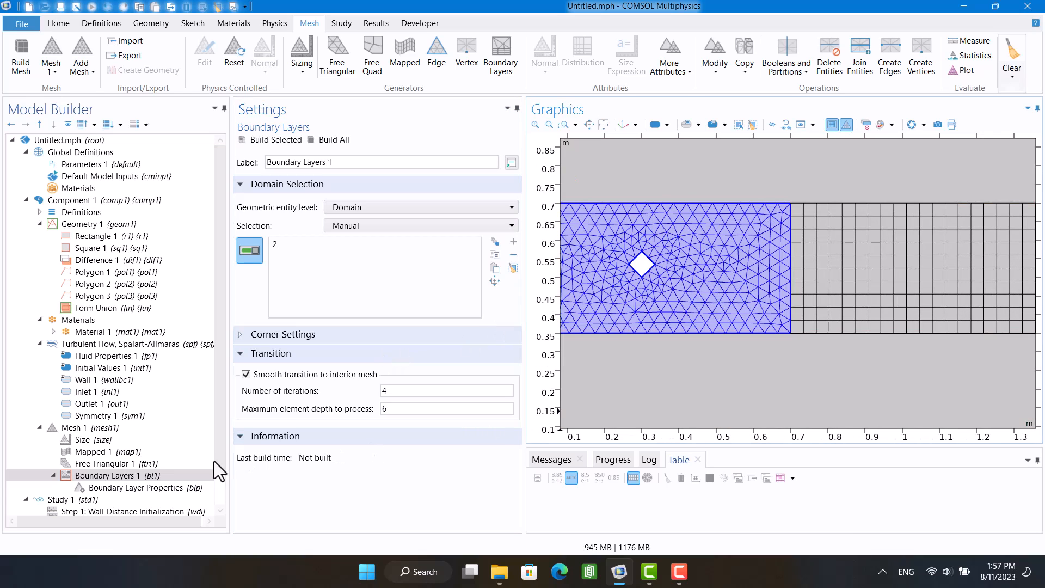
pyautogui.click(139, 487)
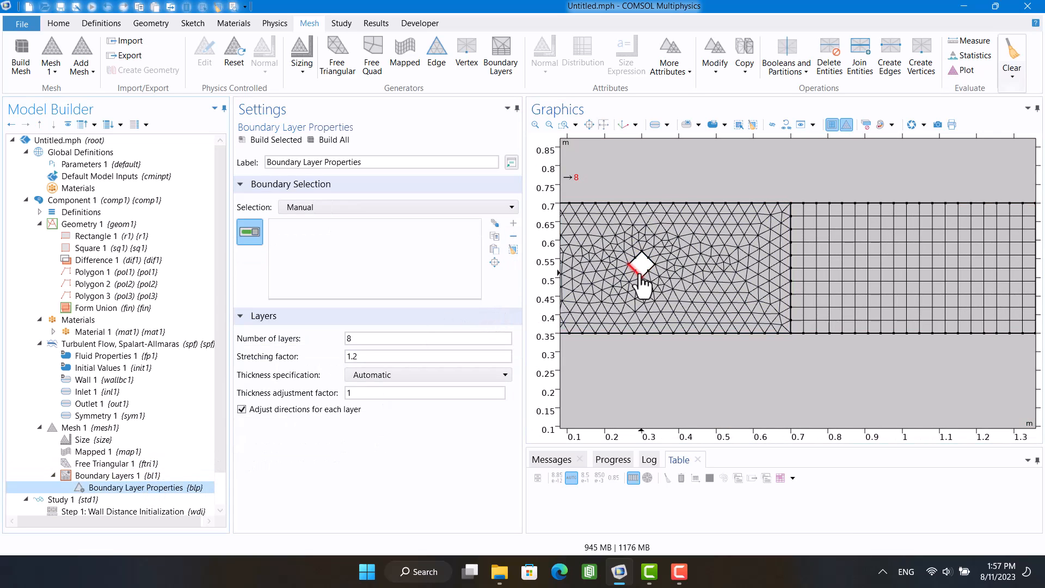
pyautogui.click(642, 270)
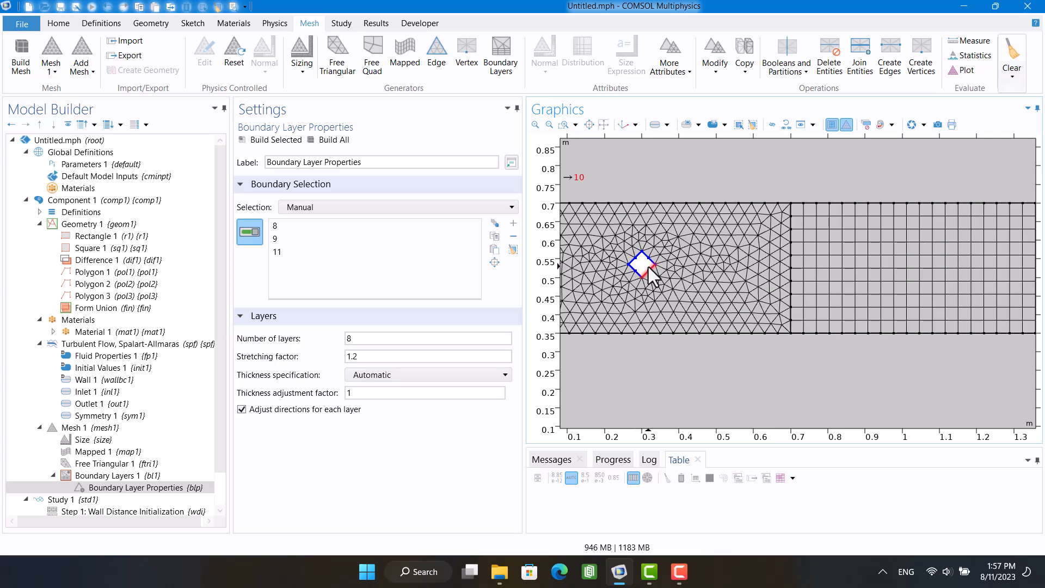
pyautogui.click(427, 374)
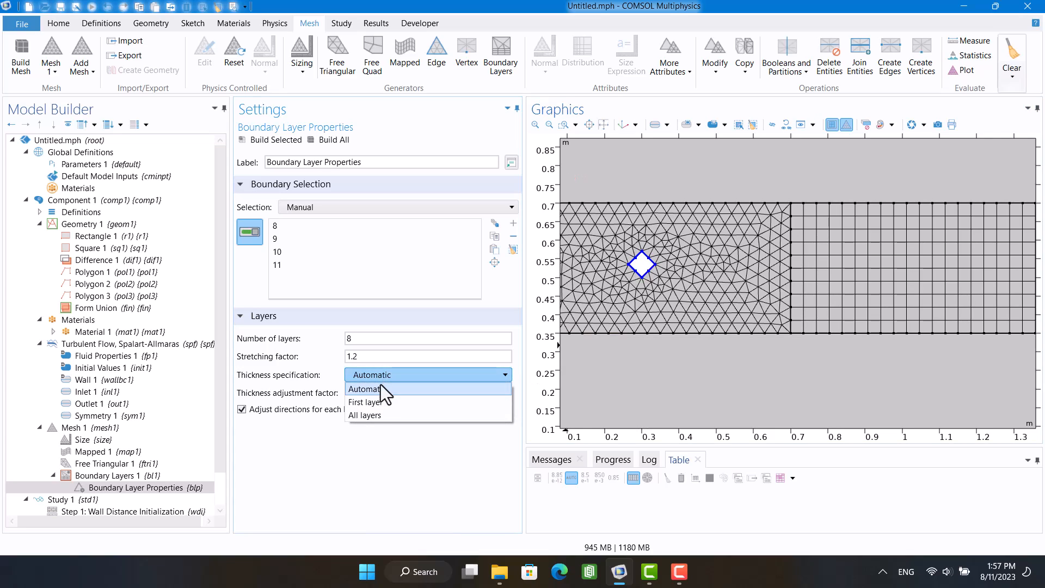
# Specify the first-layer thickness as 0.0001 m and build the 8 boundary layers
pyautogui.click(366, 402)
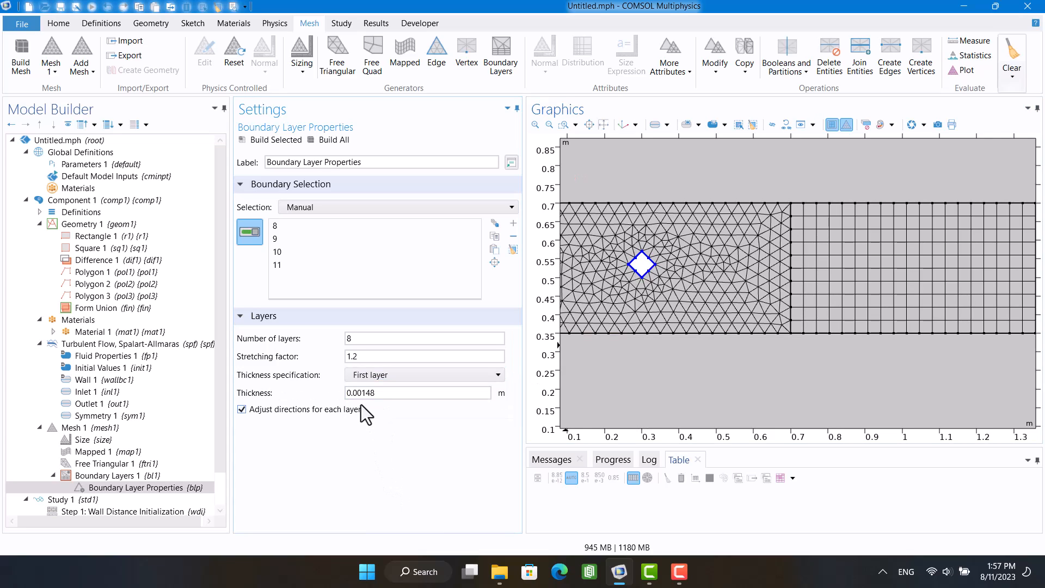
pyautogui.click(418, 393)
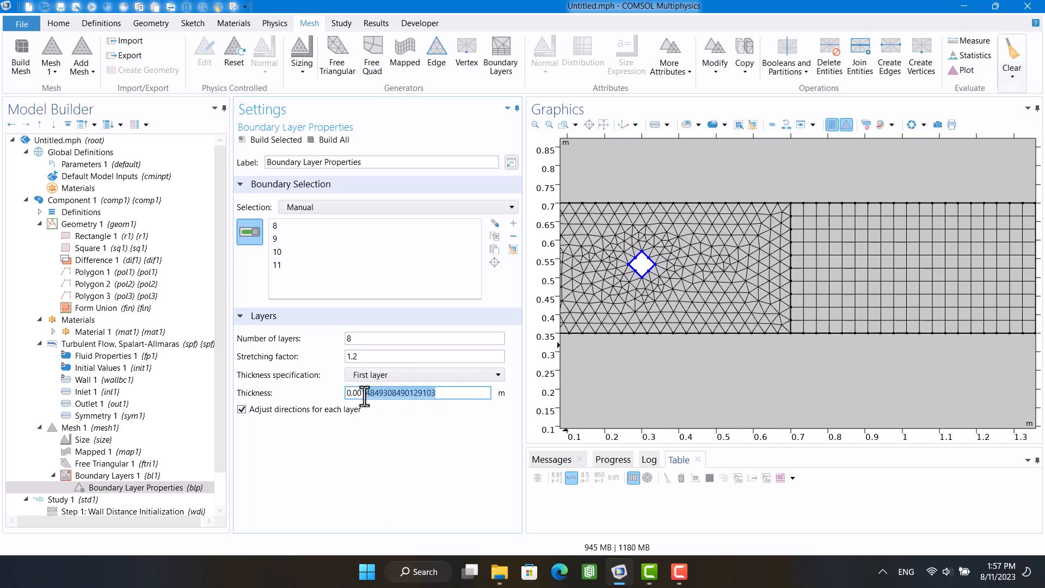
pyautogui.write('0.0001')
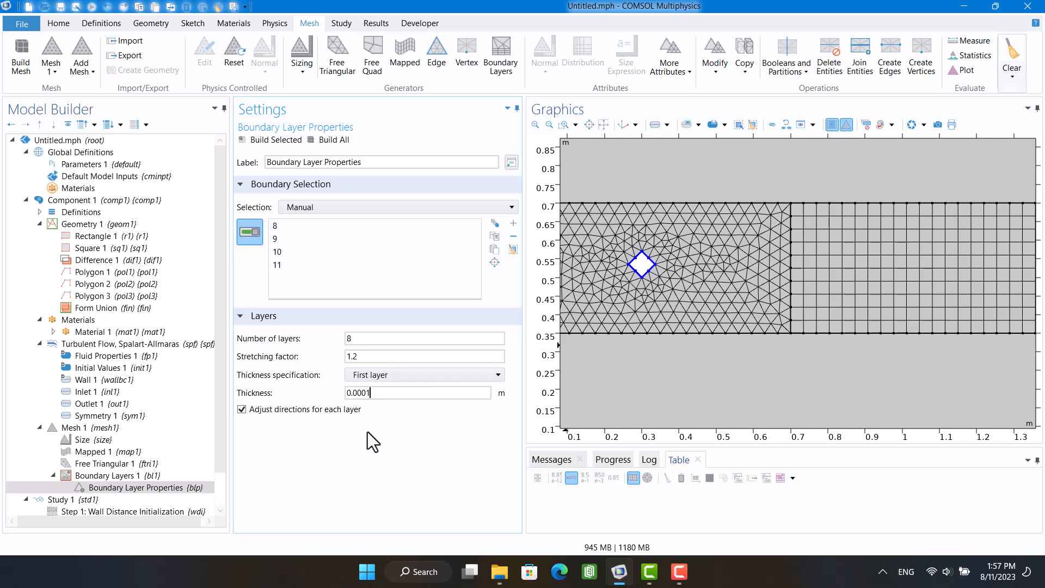
pyautogui.click(275, 139)
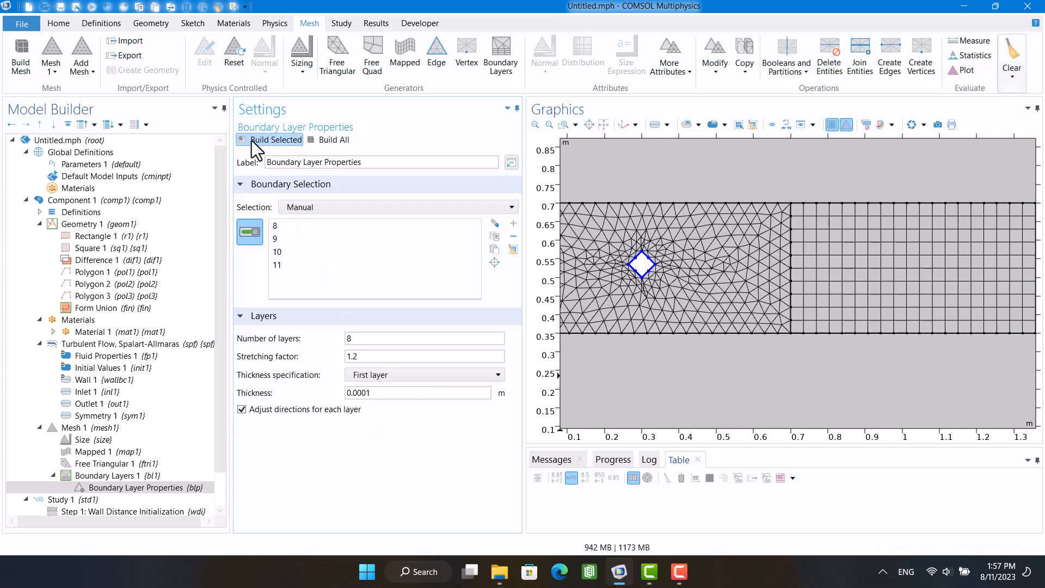
pyautogui.click(274, 139)
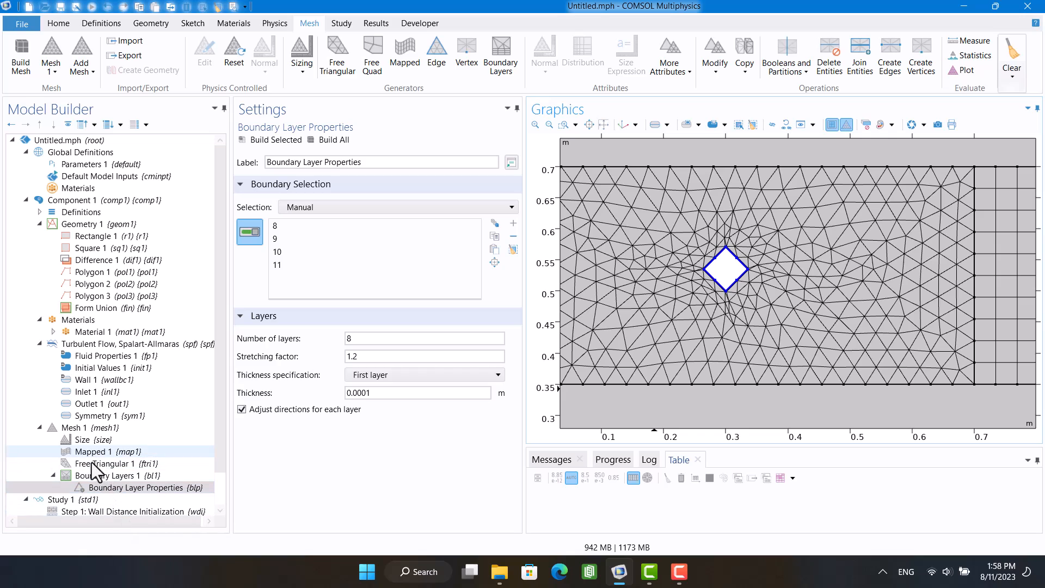
pyautogui.click(116, 463)
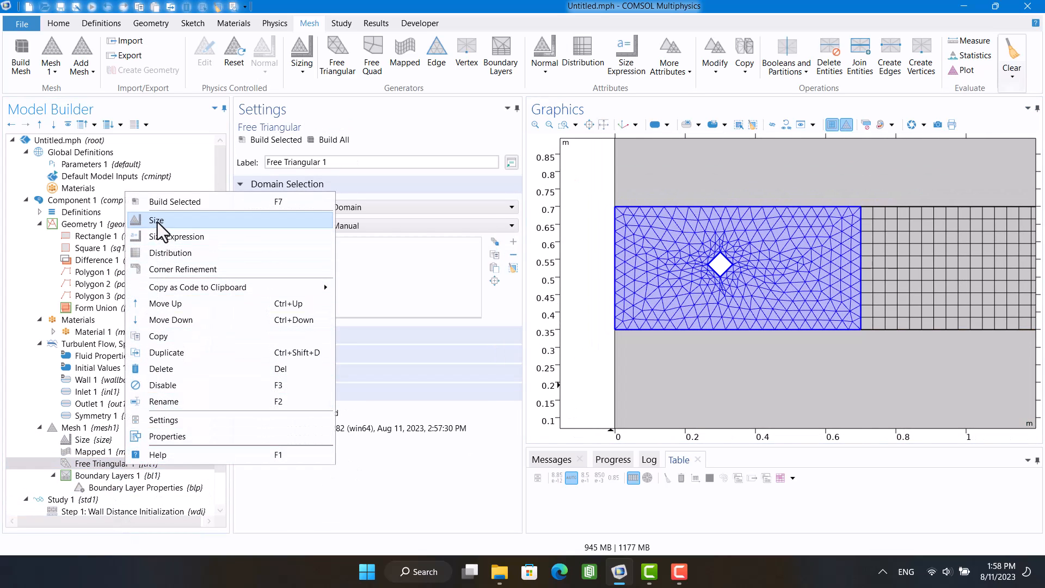
# Set Size 1 of Free Triangular 1 to Custom with 0.006 m max and 7.5E-4 m min element size
pyautogui.click(157, 219)
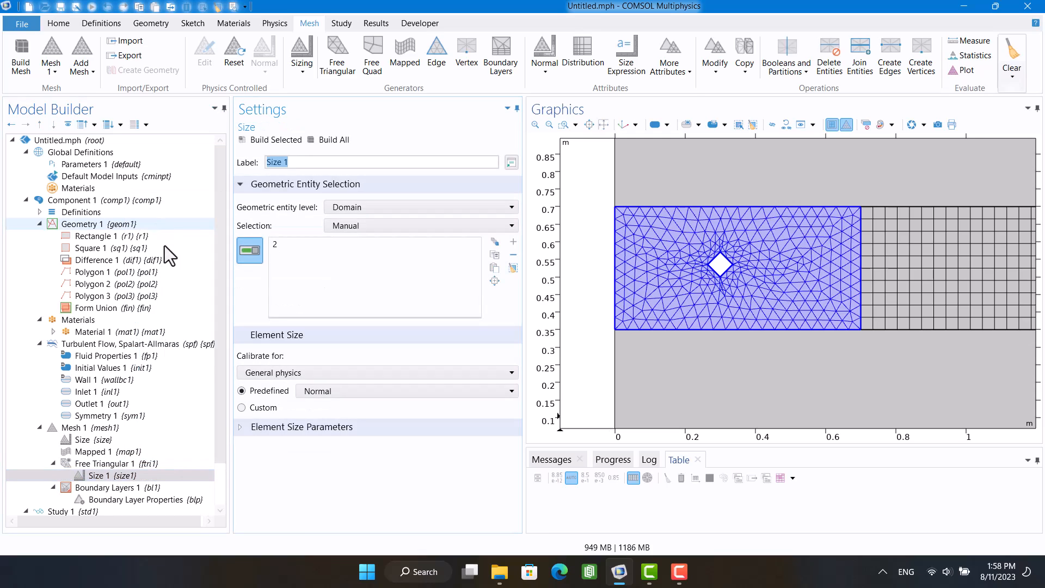
pyautogui.click(241, 407)
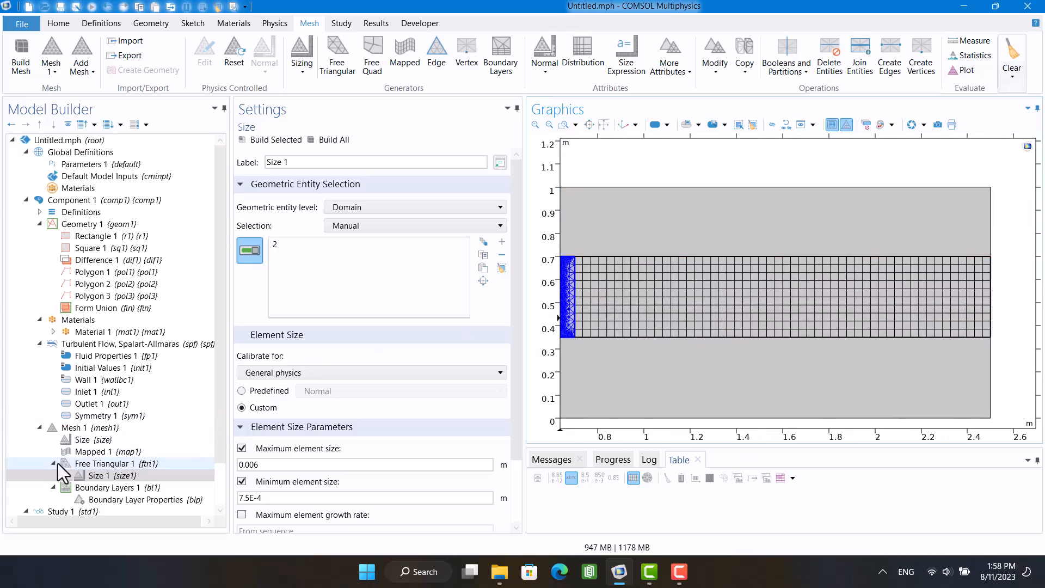
pyautogui.rightClick(93, 451)
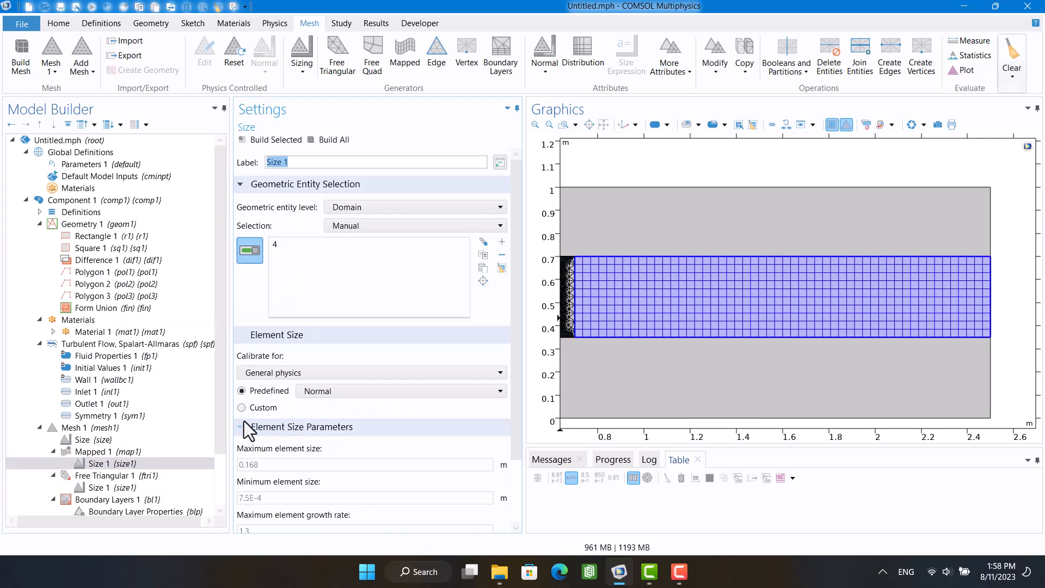
# Make the mapped mesh's Size node Custom with a 0.006 m maximum element size
pyautogui.click(241, 407)
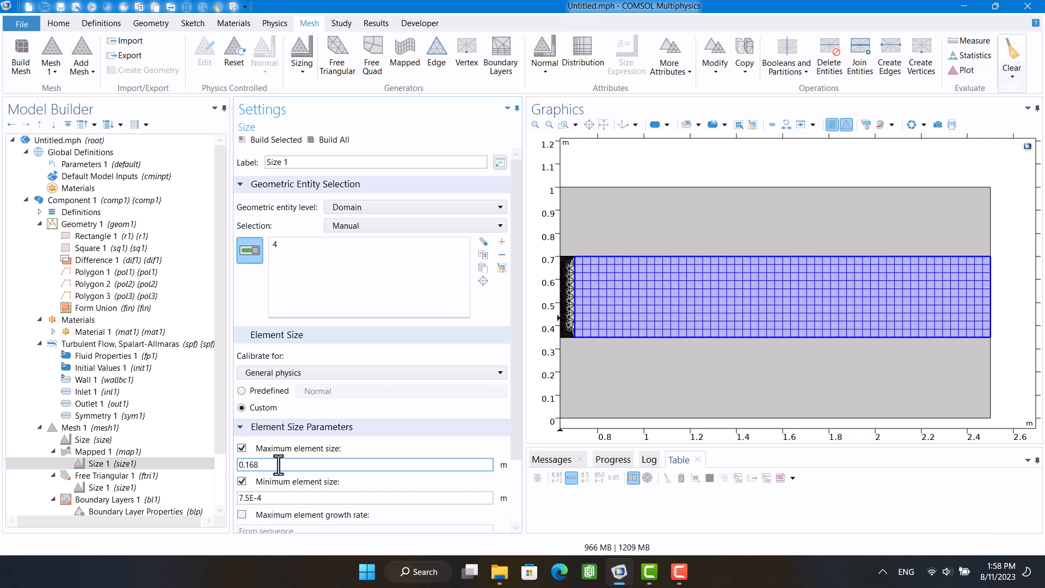
pyautogui.write('0.006')
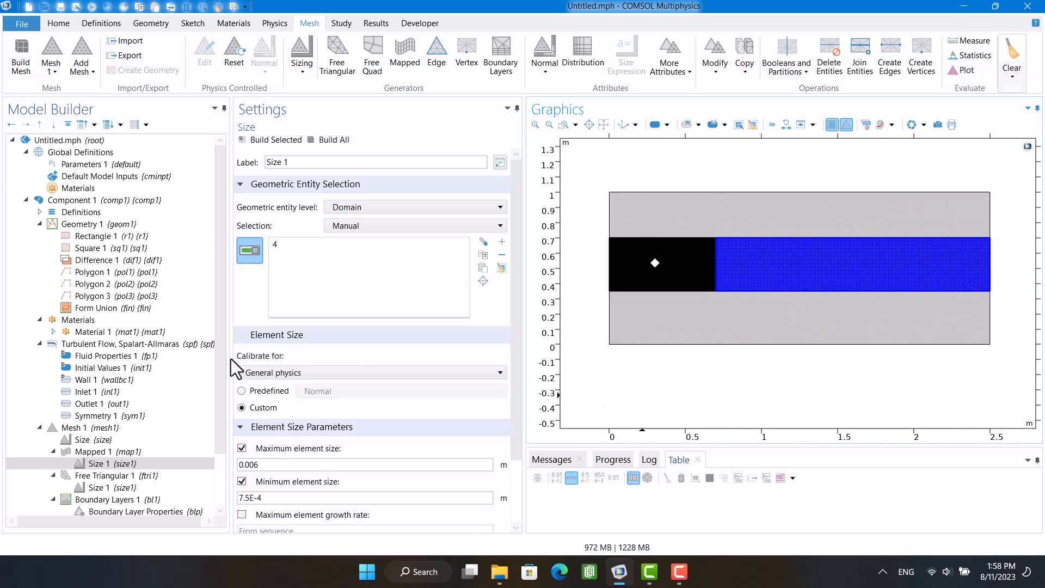
pyautogui.click(80, 428)
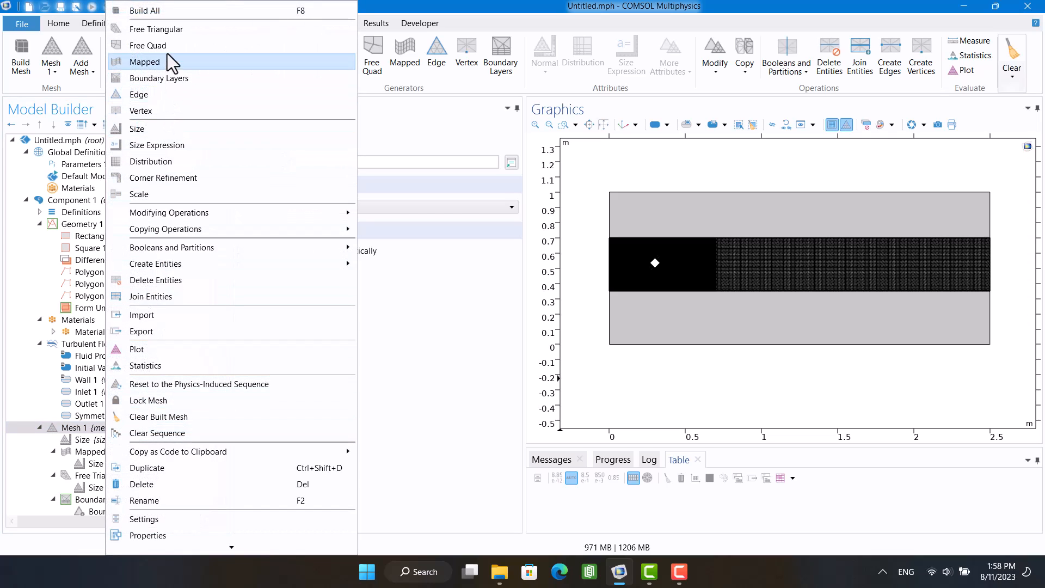
# Add Free Triangular 2 for the remaining domains and build the full mesh
pyautogui.click(156, 29)
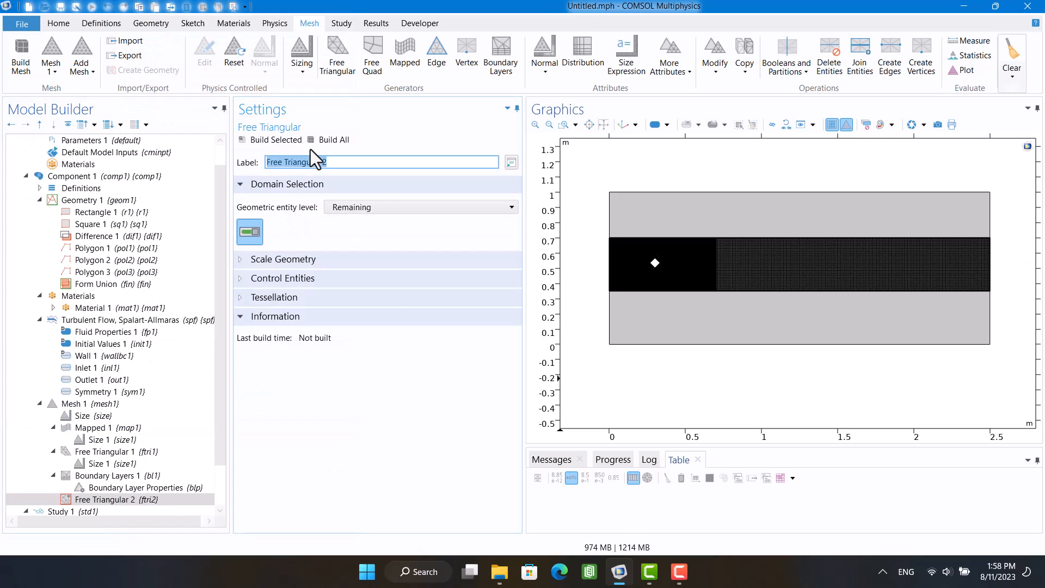
pyautogui.click(331, 139)
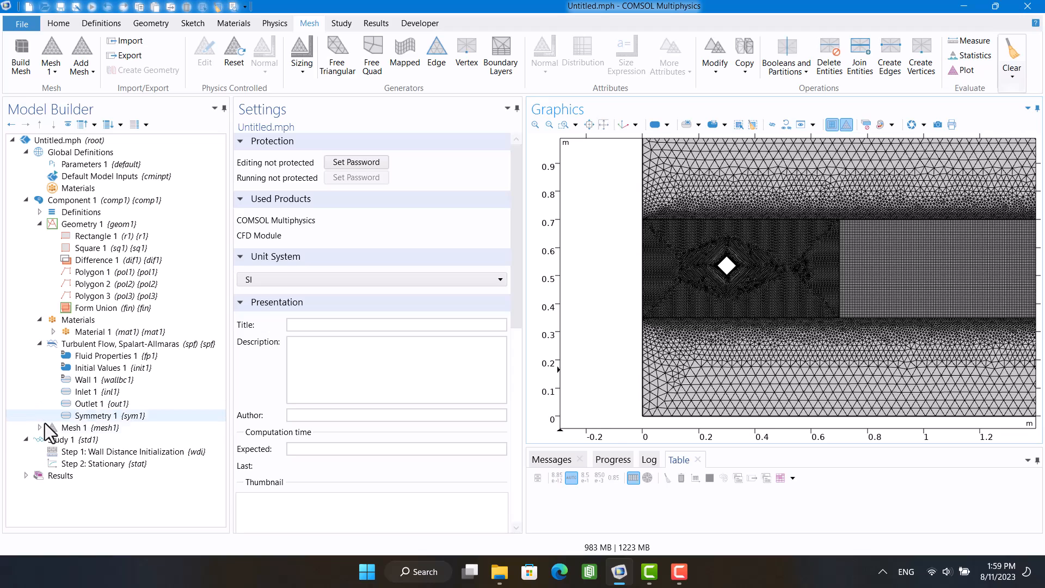
# Compute Study 1, review Convergence Plots 1 and 2, and expand Component 1 Definitions
pyautogui.click(71, 439)
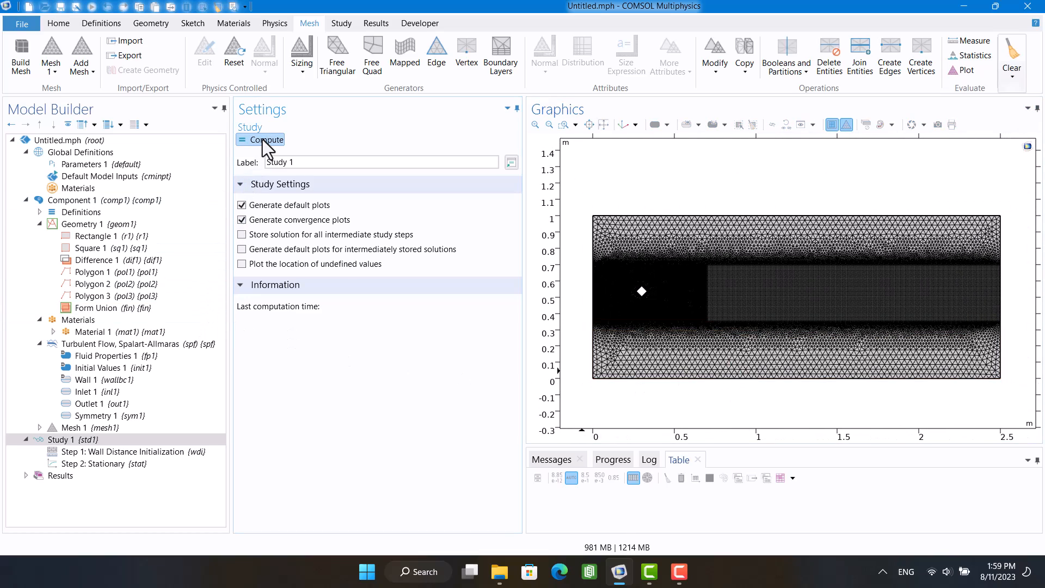
pyautogui.click(264, 140)
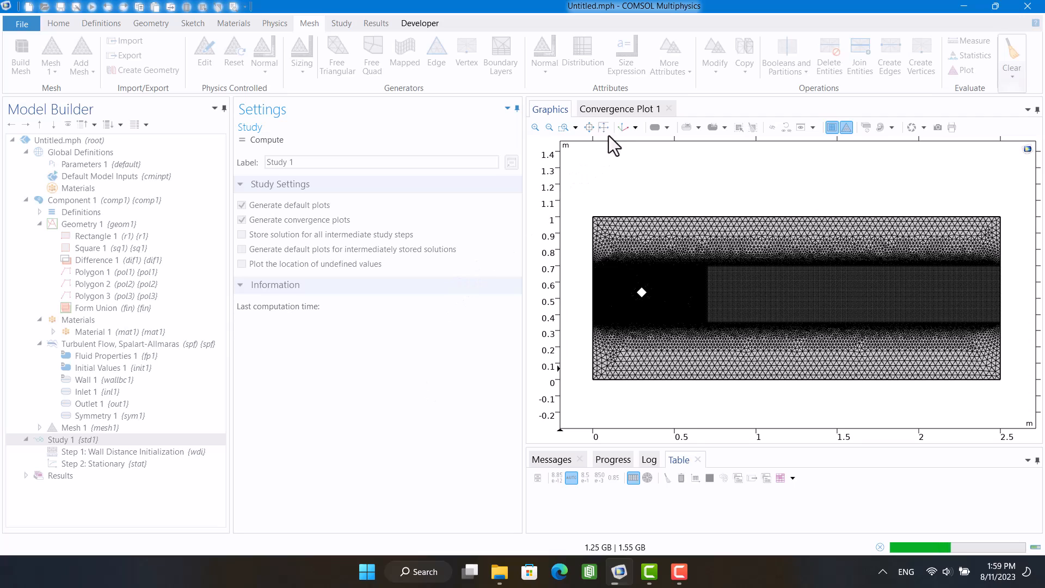
pyautogui.click(620, 109)
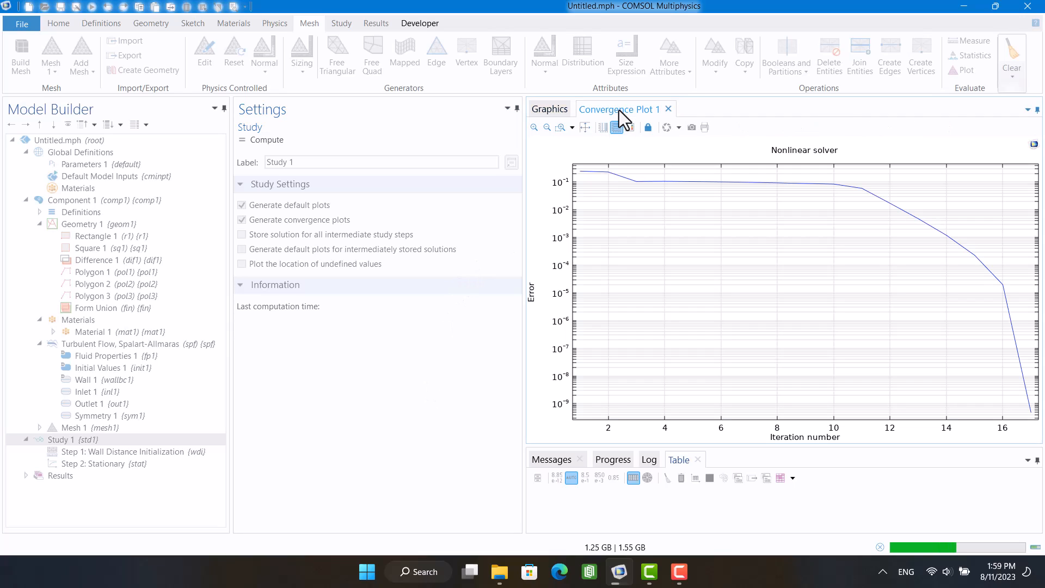
pyautogui.moveTo(629, 244)
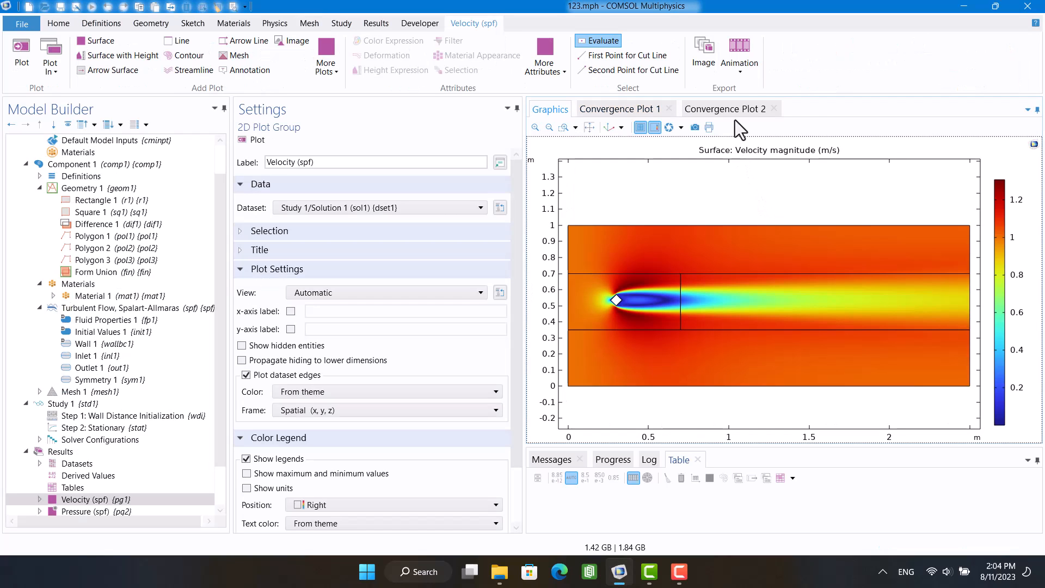
pyautogui.click(725, 109)
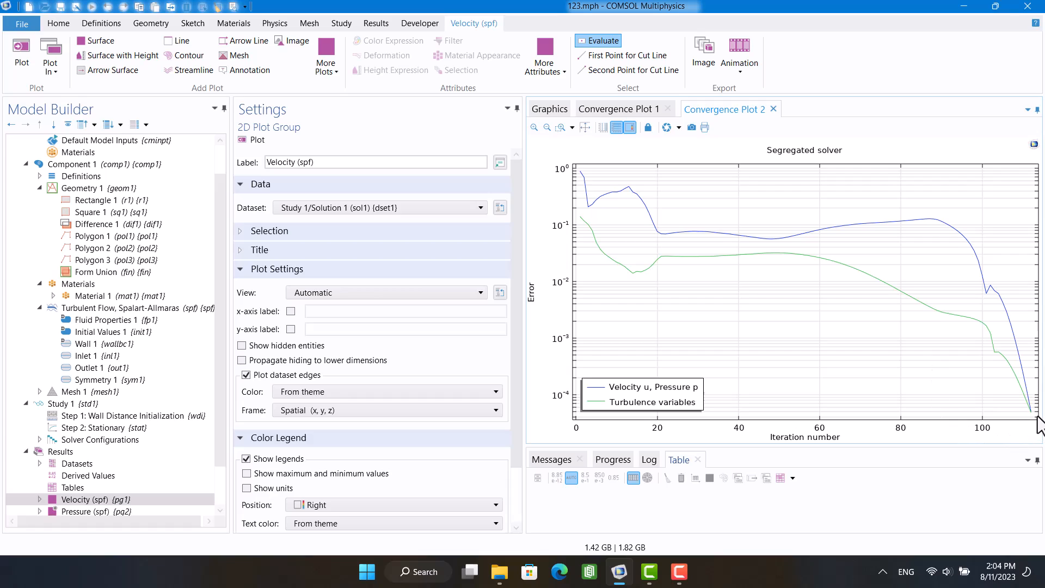
pyautogui.moveTo(661, 368)
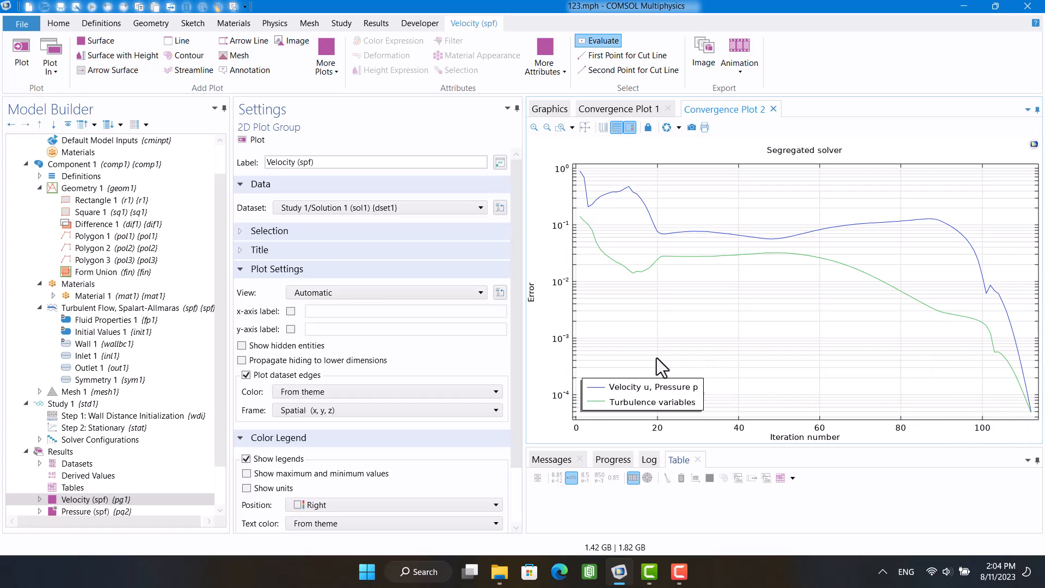
pyautogui.click(117, 236)
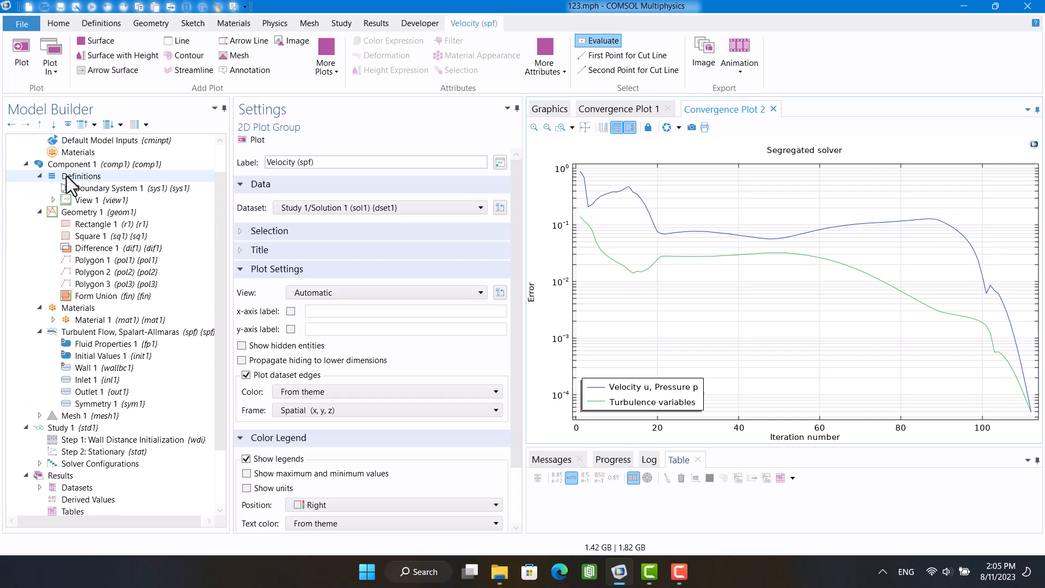
# Add Integration operator intop1 at Boundary level over the diamond edges 8–11
pyautogui.rightClick(83, 176)
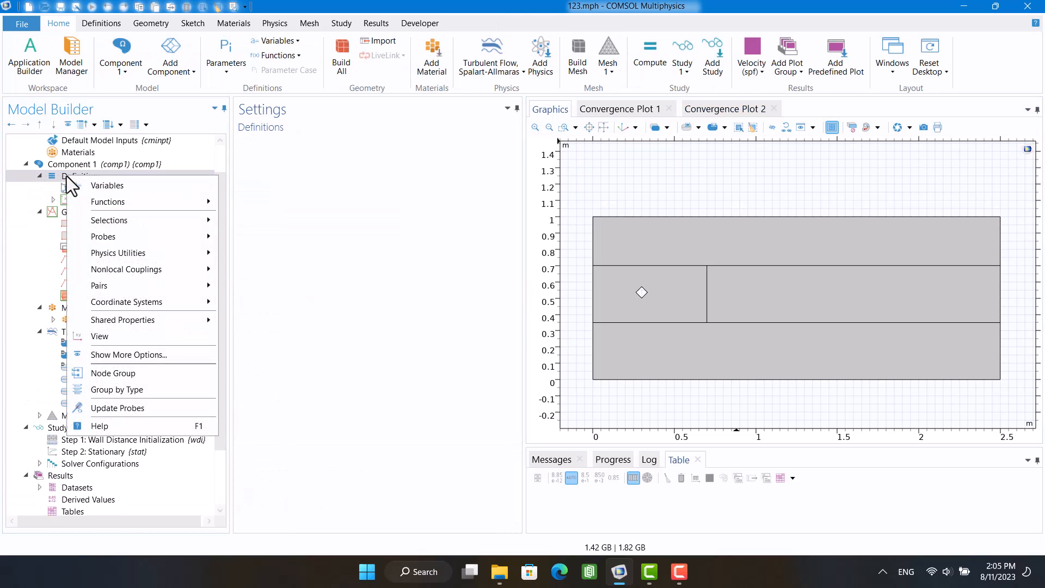
pyautogui.moveTo(126, 268)
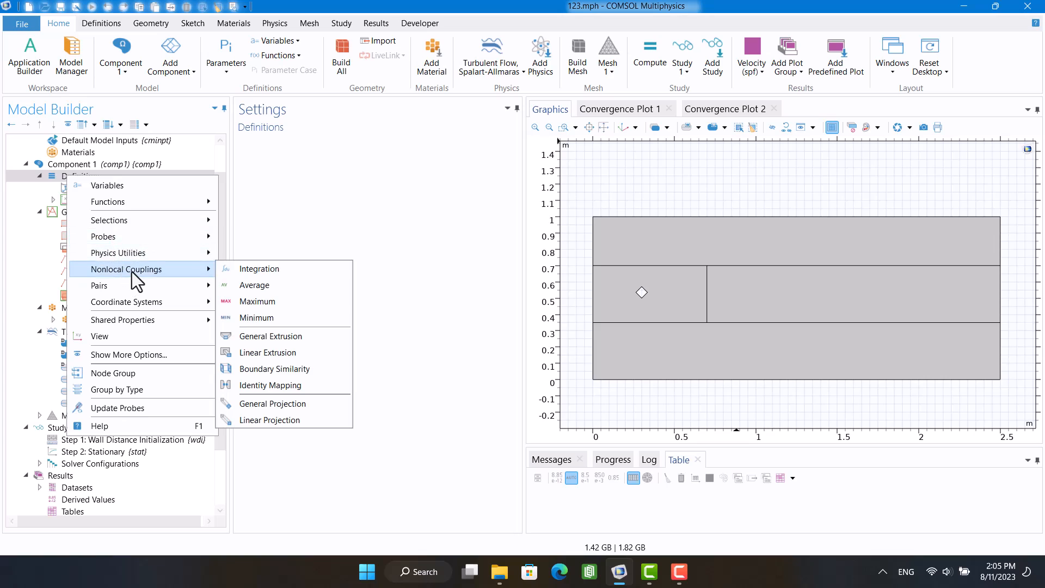
pyautogui.click(258, 268)
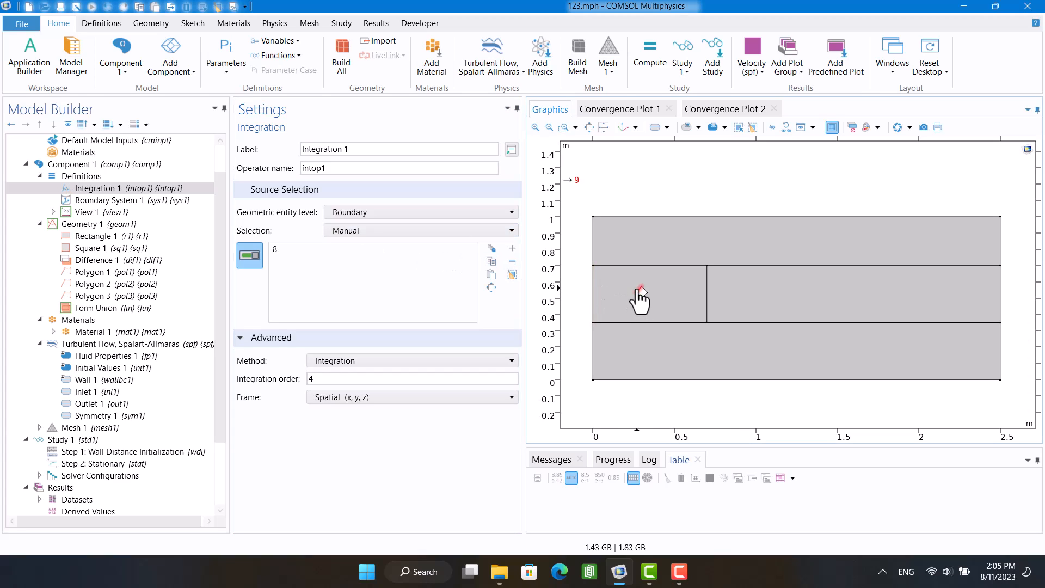
pyautogui.click(650, 296)
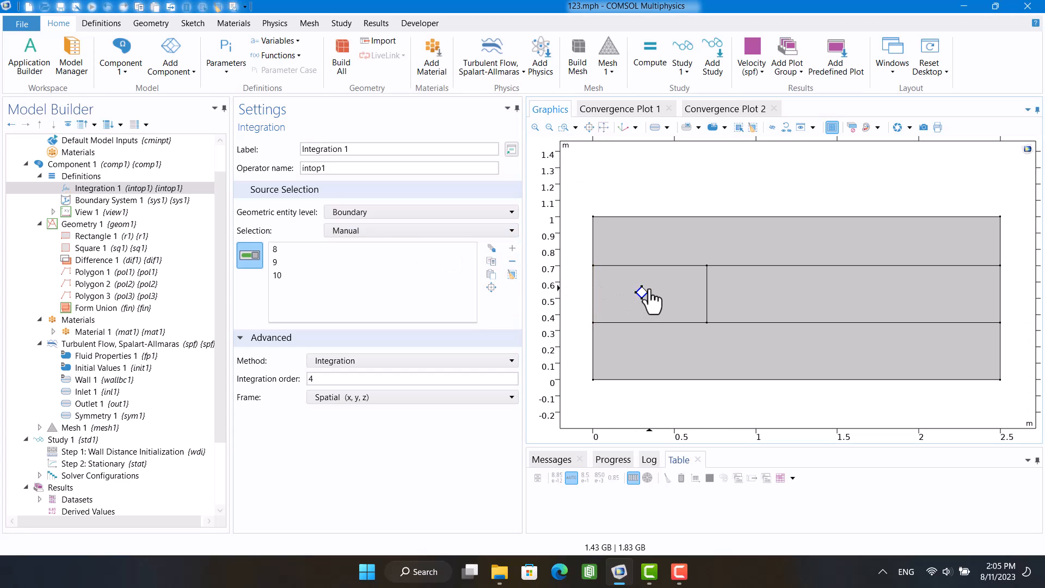
pyautogui.click(647, 297)
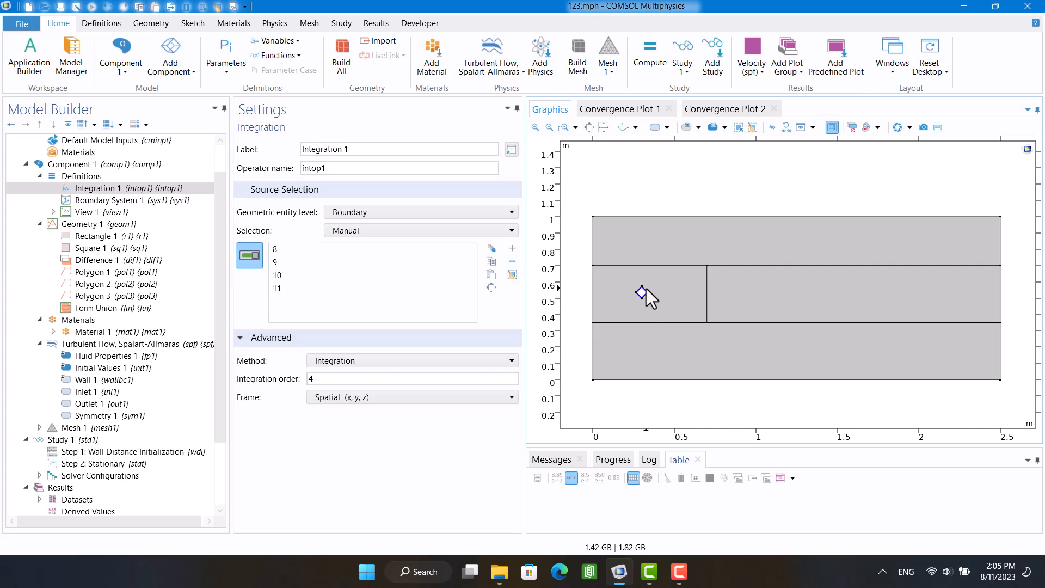
pyautogui.click(398, 167)
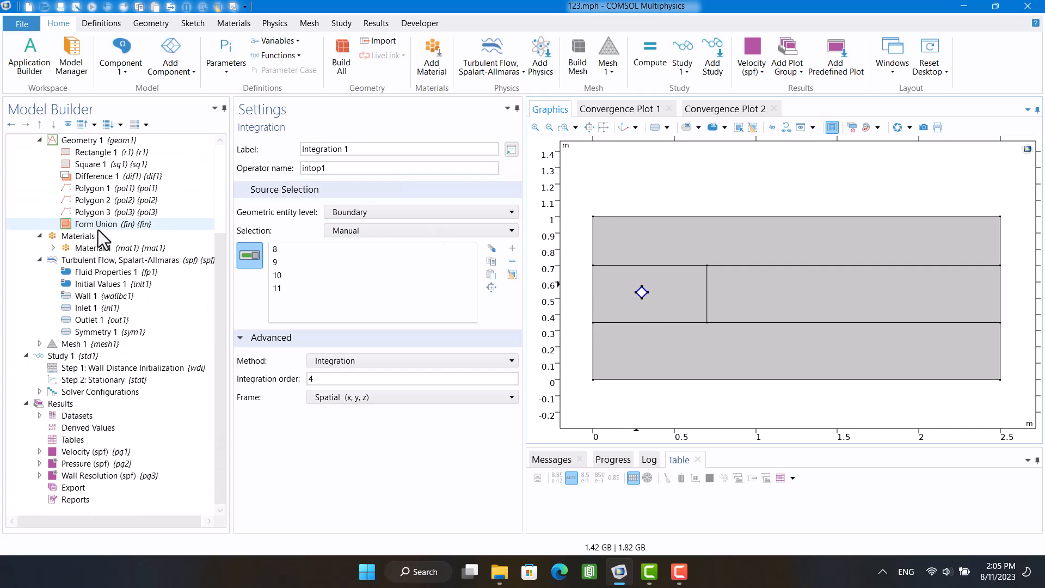
# Move to the Results node to start adding a plot group
pyautogui.click(60, 403)
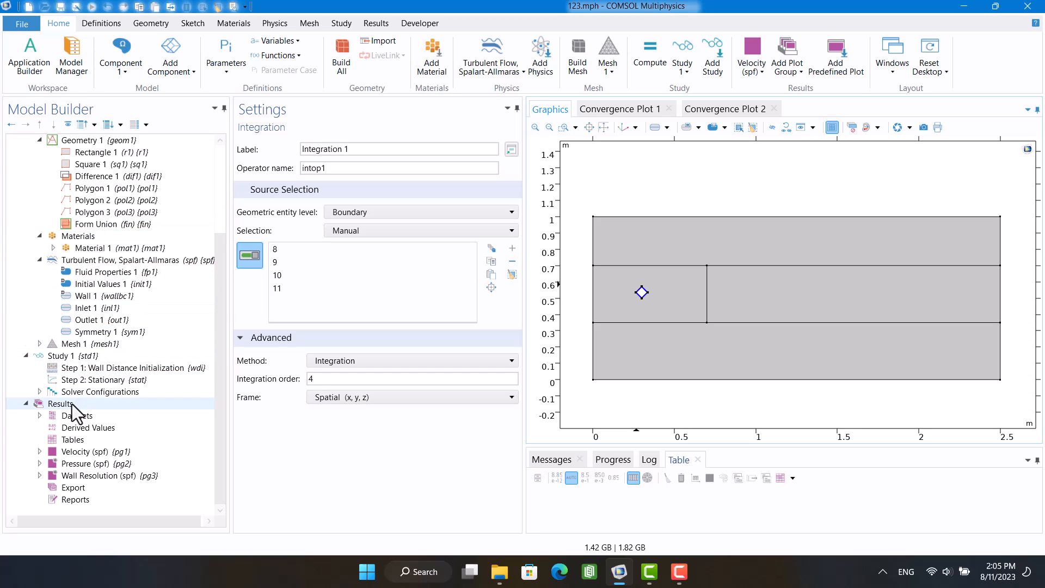
pyautogui.click(62, 356)
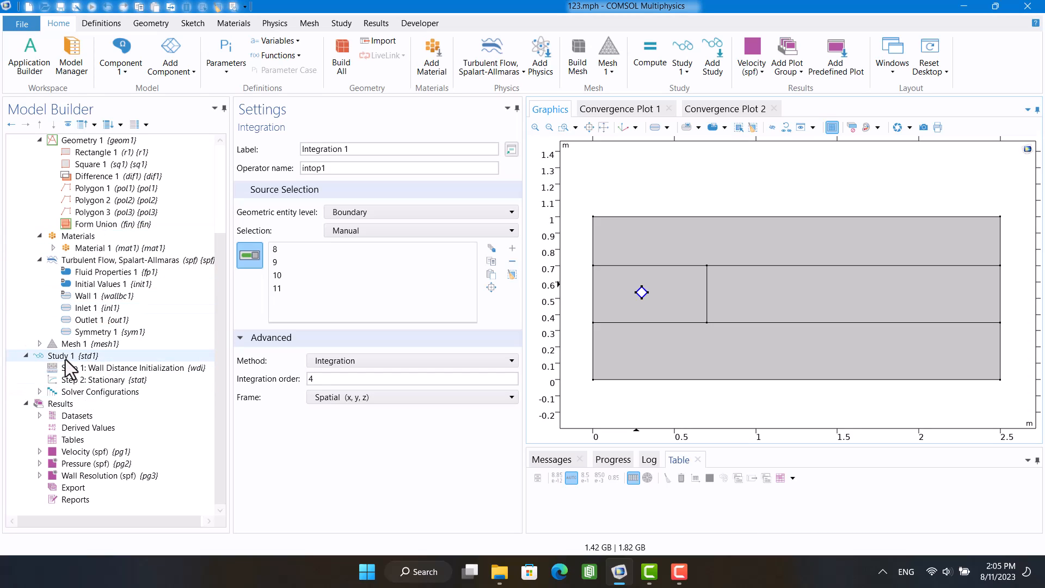
pyautogui.rightClick(60, 403)
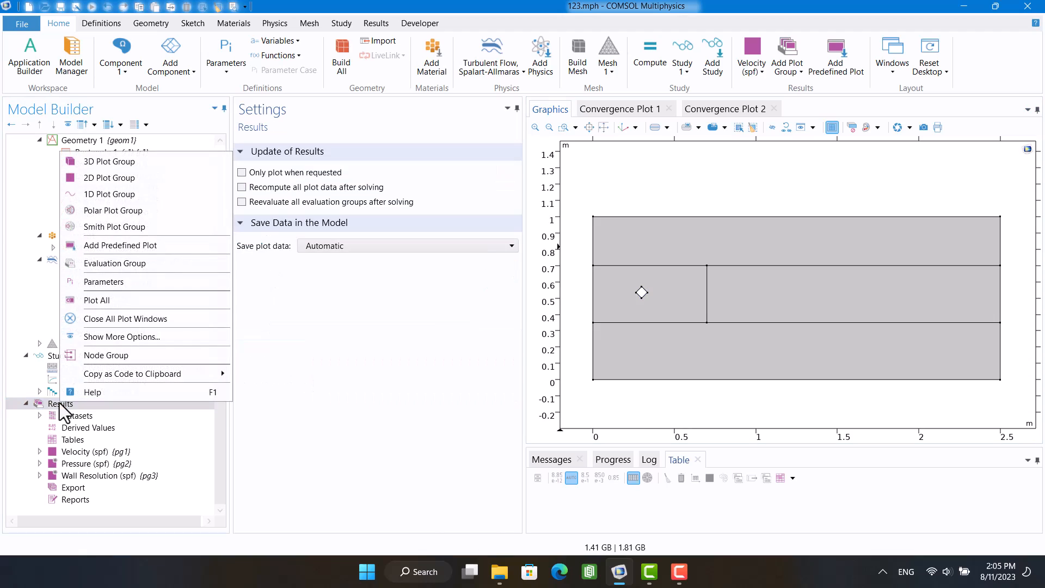
pyautogui.moveTo(109, 193)
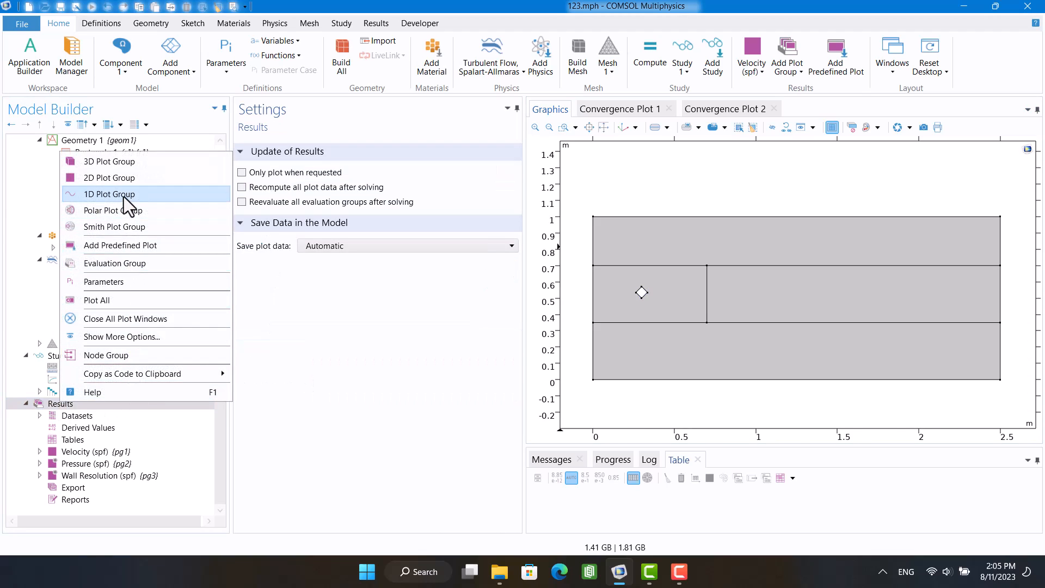
# Add a 1D Plot Group renamed Drag and put a Global plot inside it
pyautogui.click(108, 194)
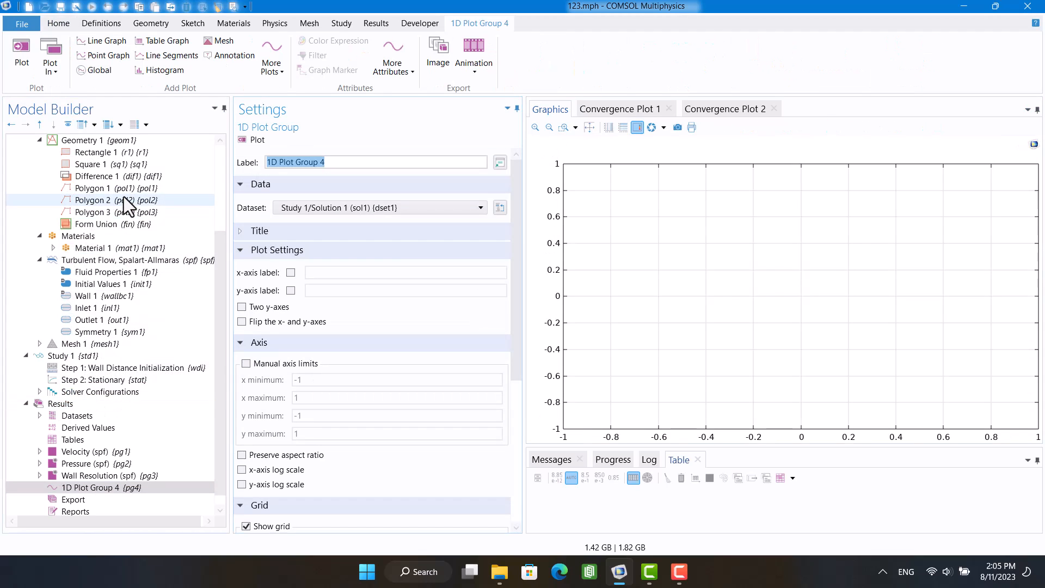
pyautogui.write('Drag')
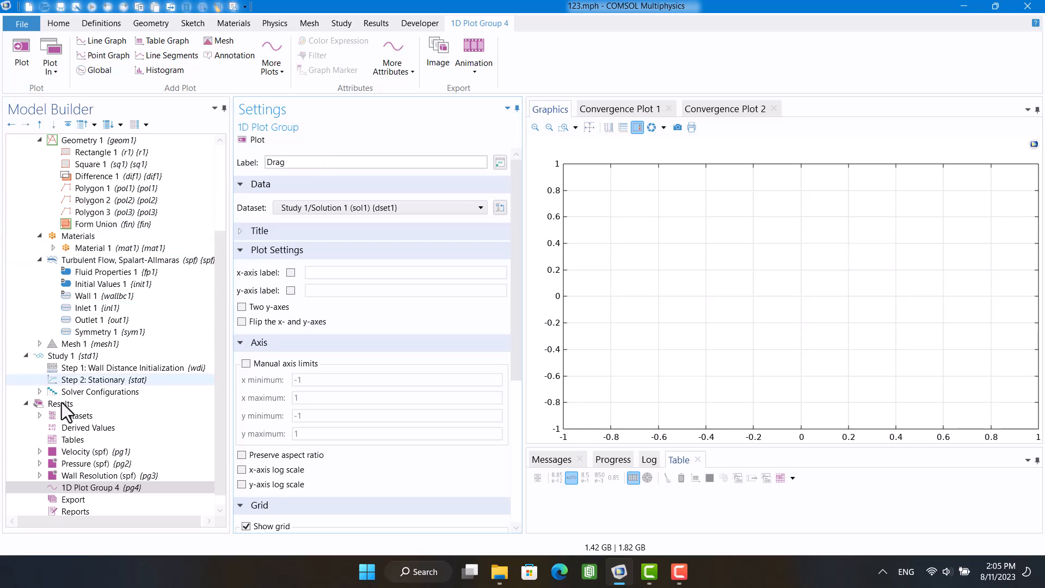
pyautogui.rightClick(89, 488)
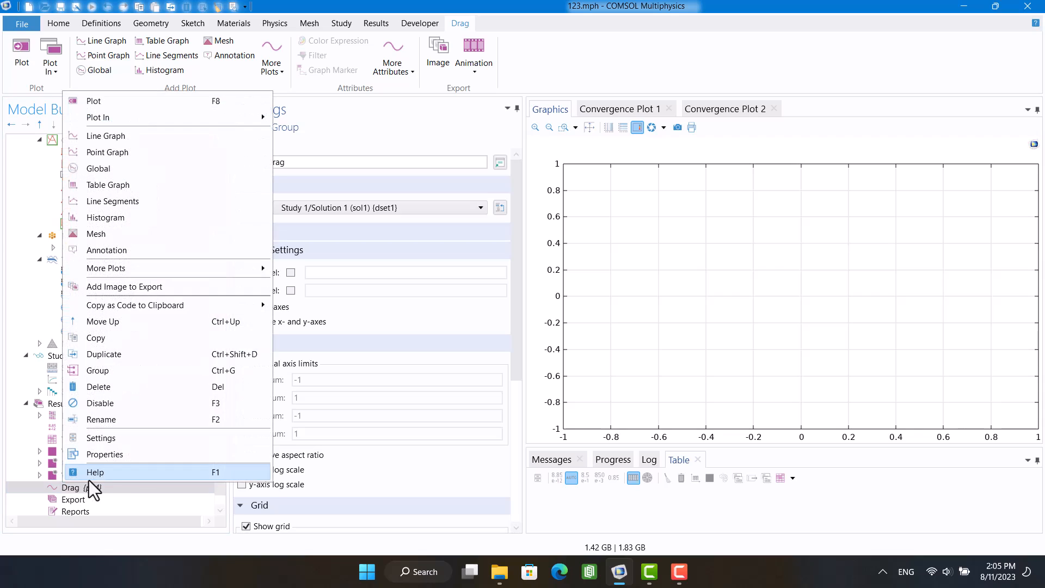
pyautogui.moveTo(97, 168)
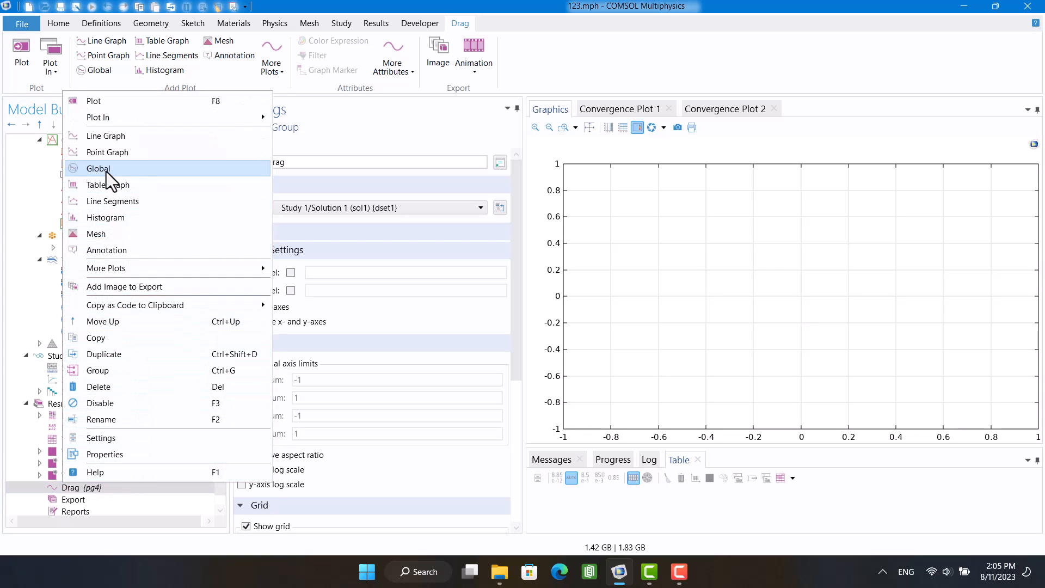
pyautogui.click(98, 168)
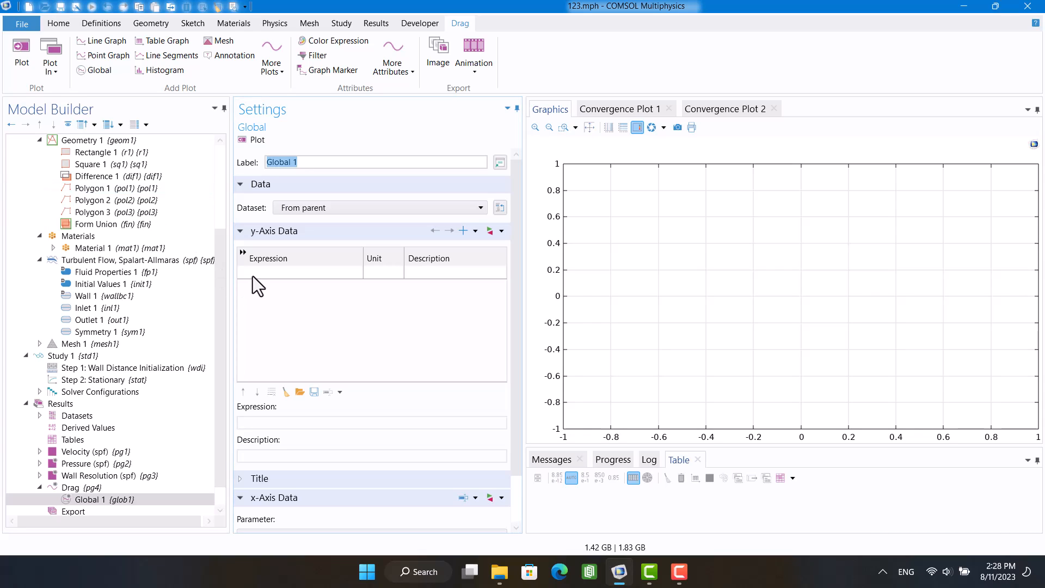
# Enter spf.T_stressx as the Global plot's y-axis expression
pyautogui.click(300, 272)
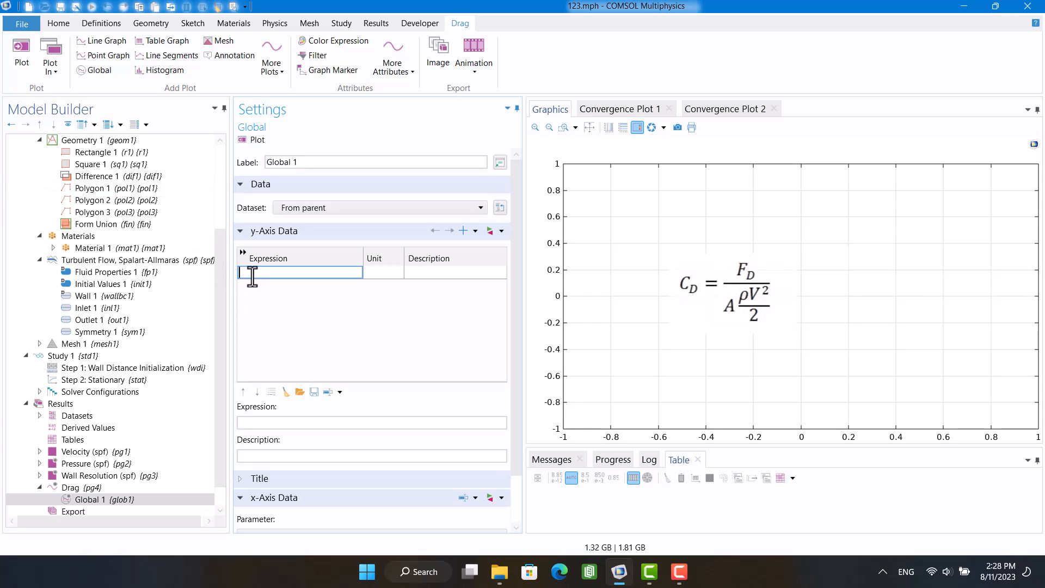
pyautogui.write('T')
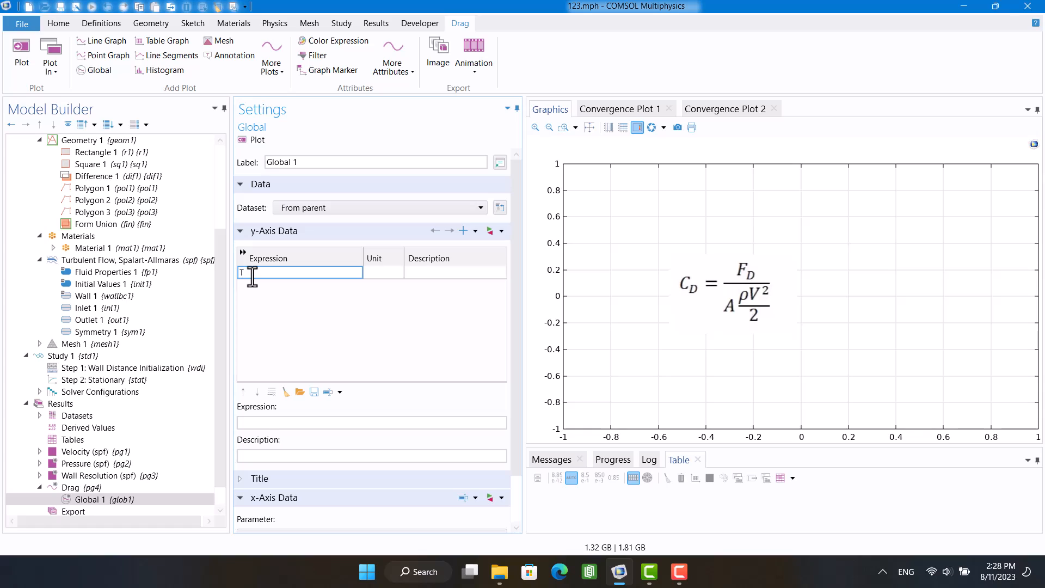
pyautogui.write('spf')
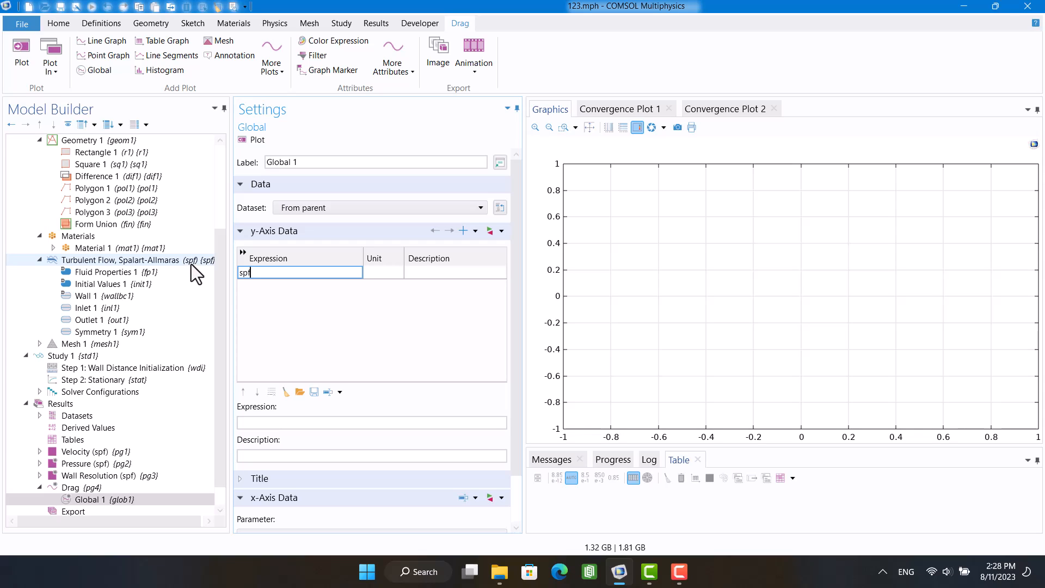
pyautogui.write('.T_stressx')
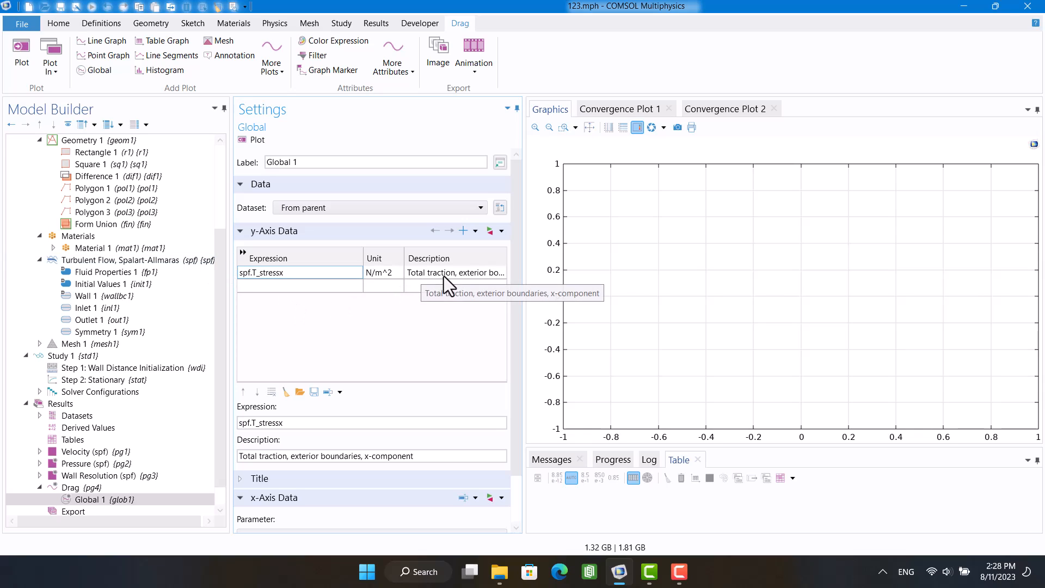
pyautogui.moveTo(484, 283)
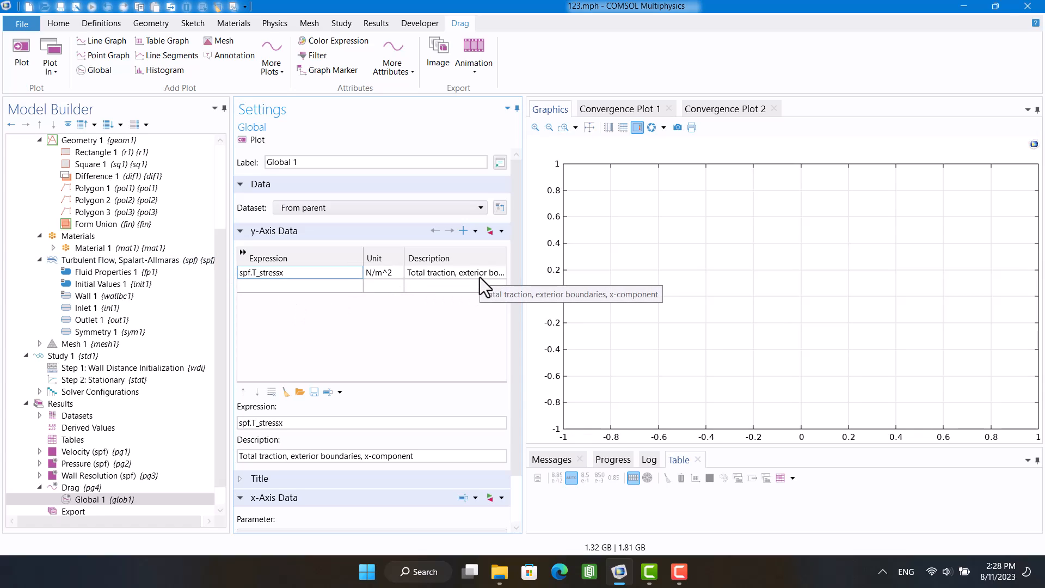
pyautogui.moveTo(252, 155)
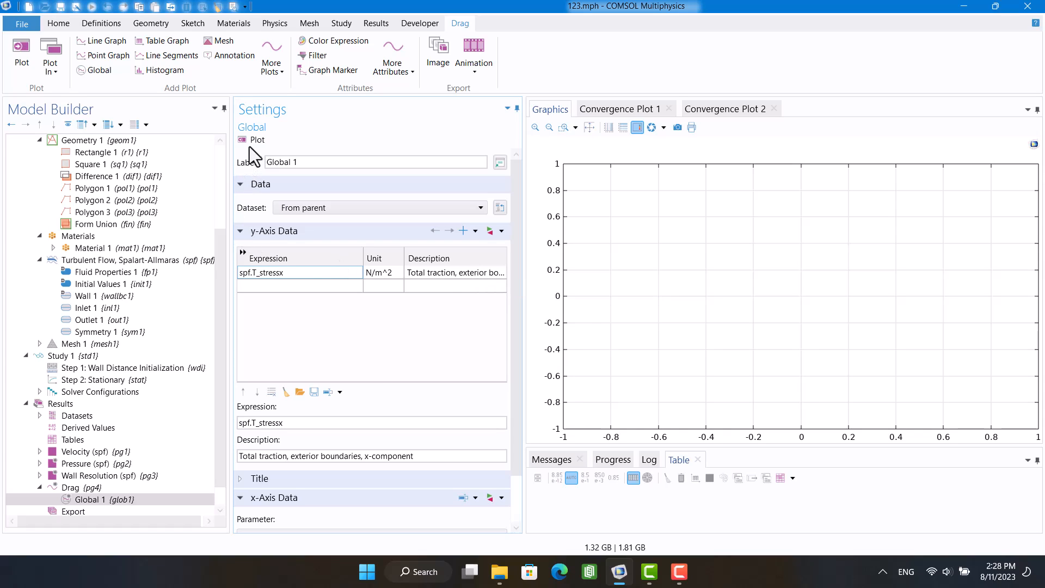
# Wrap the expression as intop1(spf.T_stressx), confirm it, and return to Study 1
pyautogui.click(300, 272)
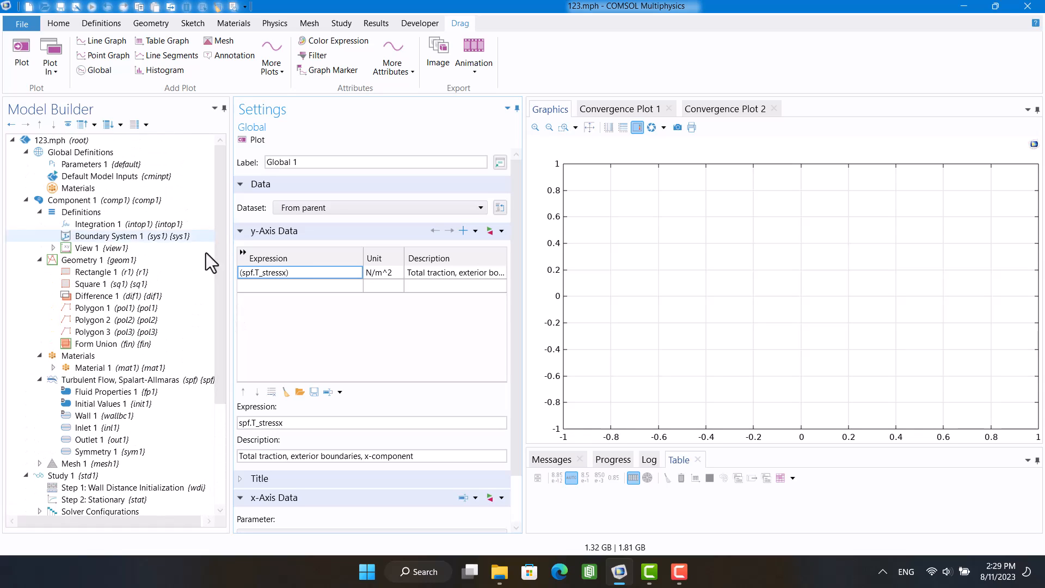
pyautogui.click(101, 224)
pyautogui.write('intop1')
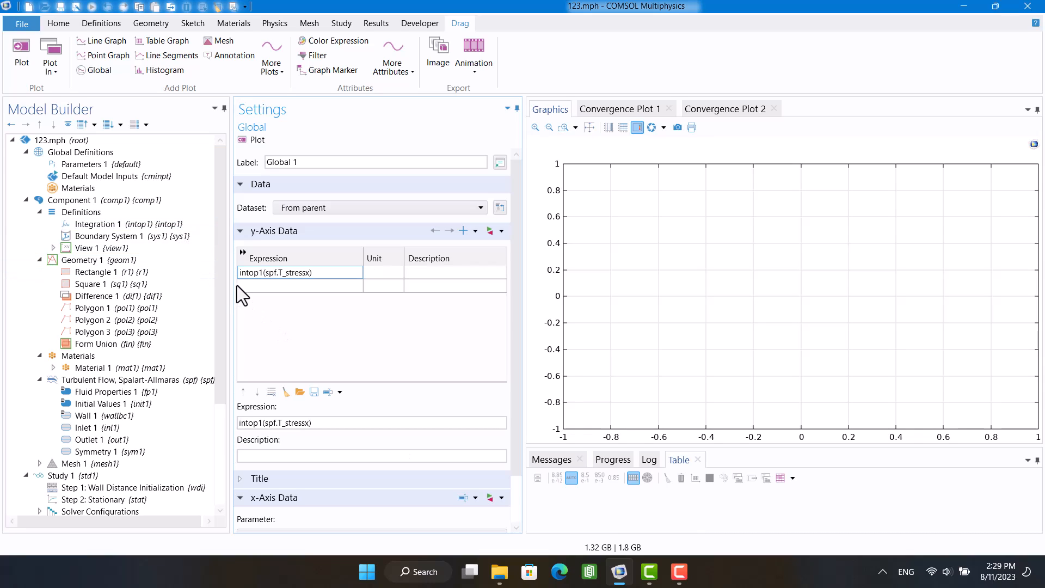
pyautogui.click(86, 464)
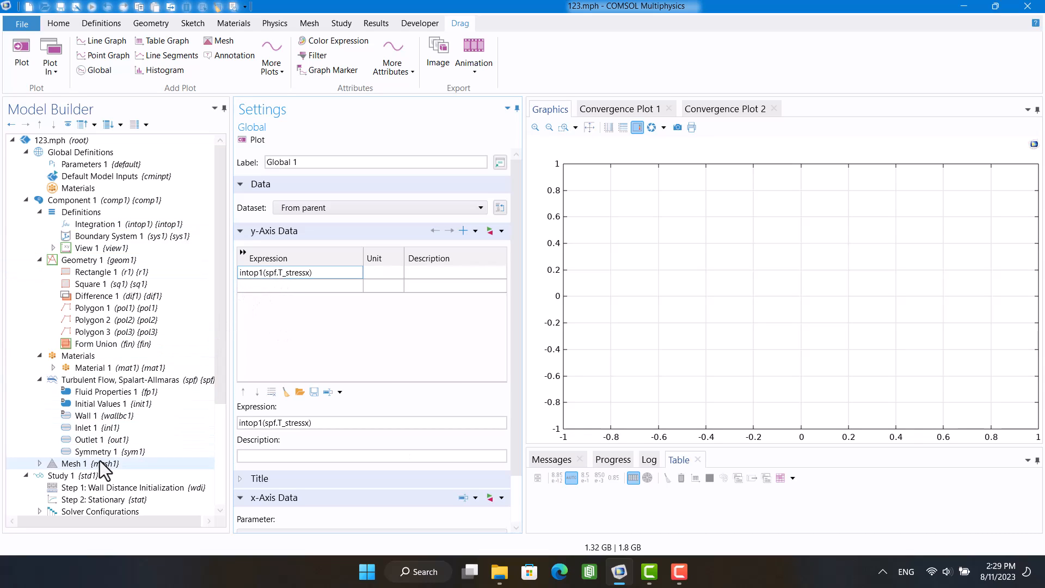
pyautogui.click(72, 476)
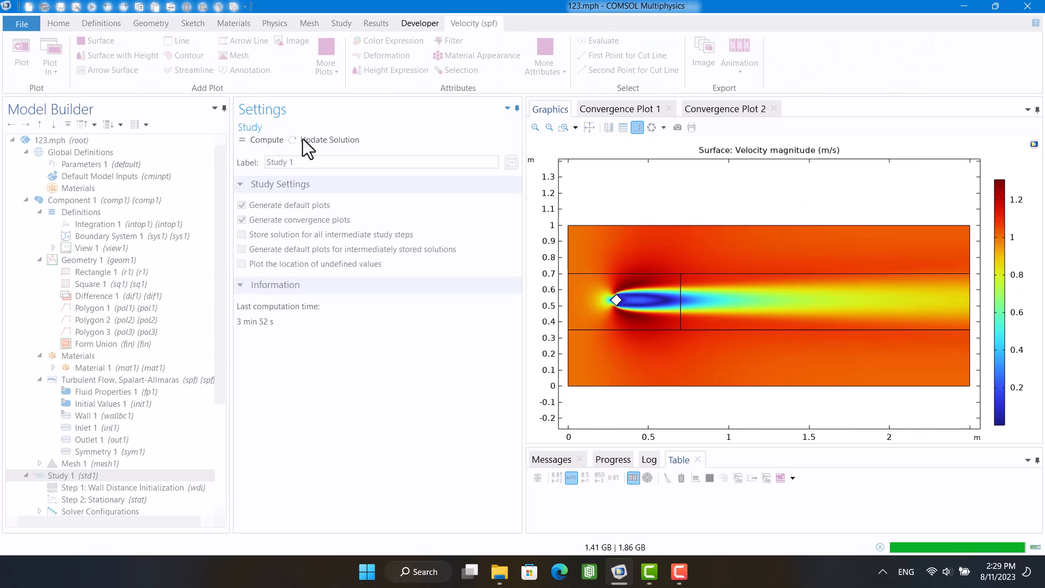
# Update the Study 1 solution and view the Drag Global plot showing about -0.055 N/m
pyautogui.click(85, 499)
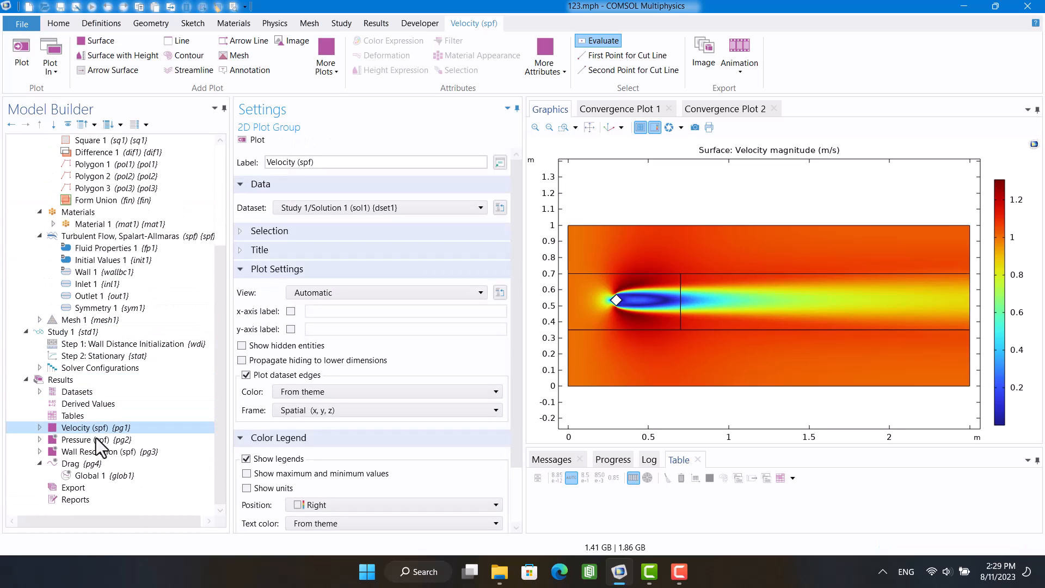
pyautogui.click(91, 475)
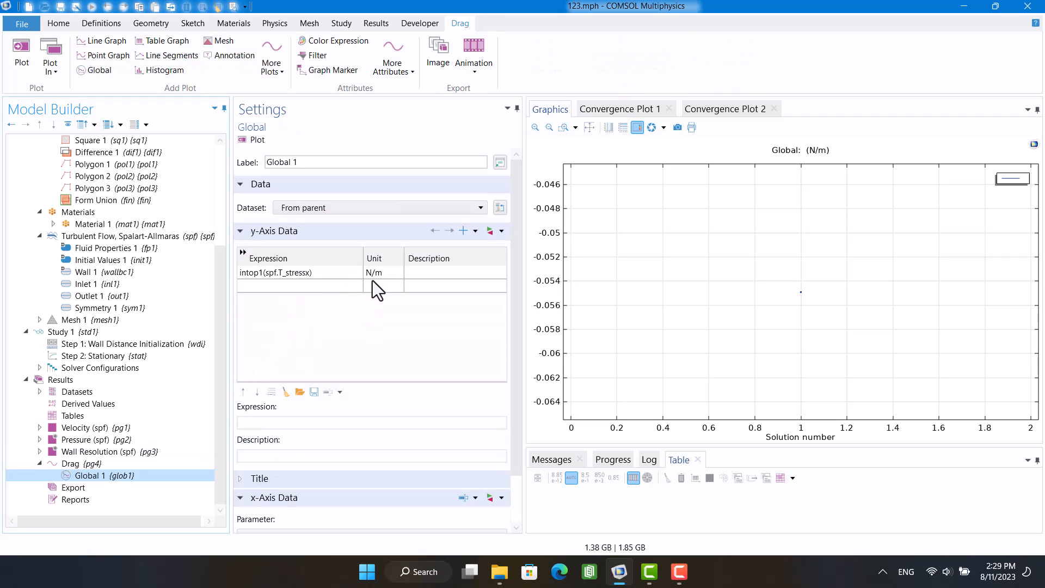
pyautogui.moveTo(534, 291)
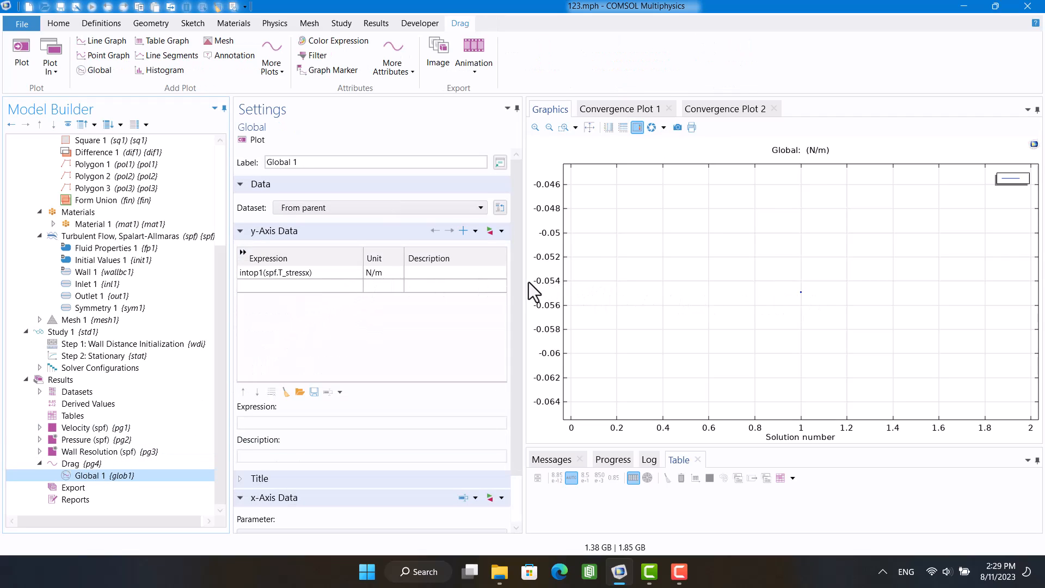
# Negate the traction so the expression reads intop1(-spf.T_stressx) and replot
pyautogui.click(300, 272)
pyautogui.write('-')
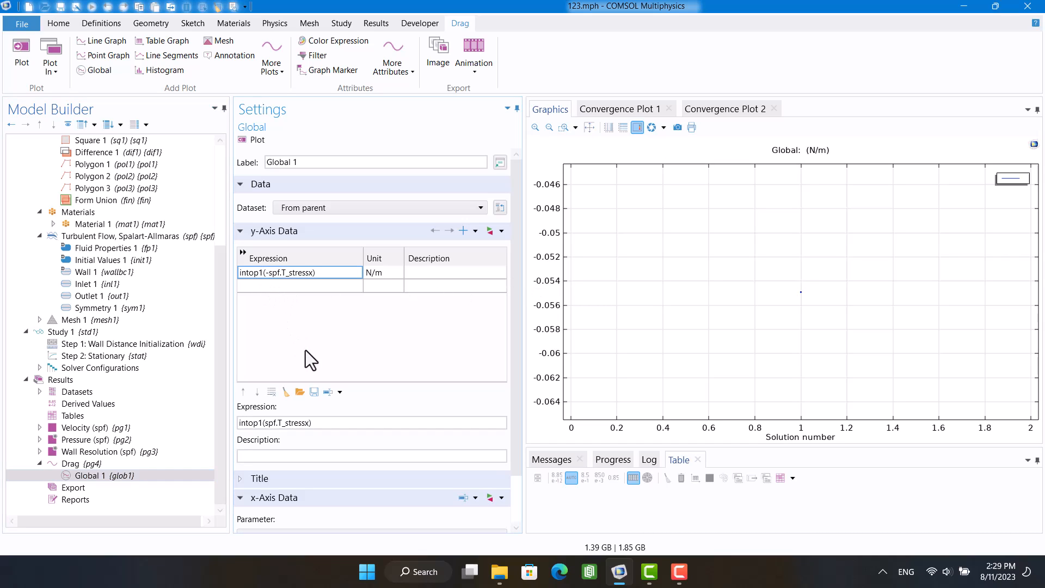
pyautogui.click(255, 139)
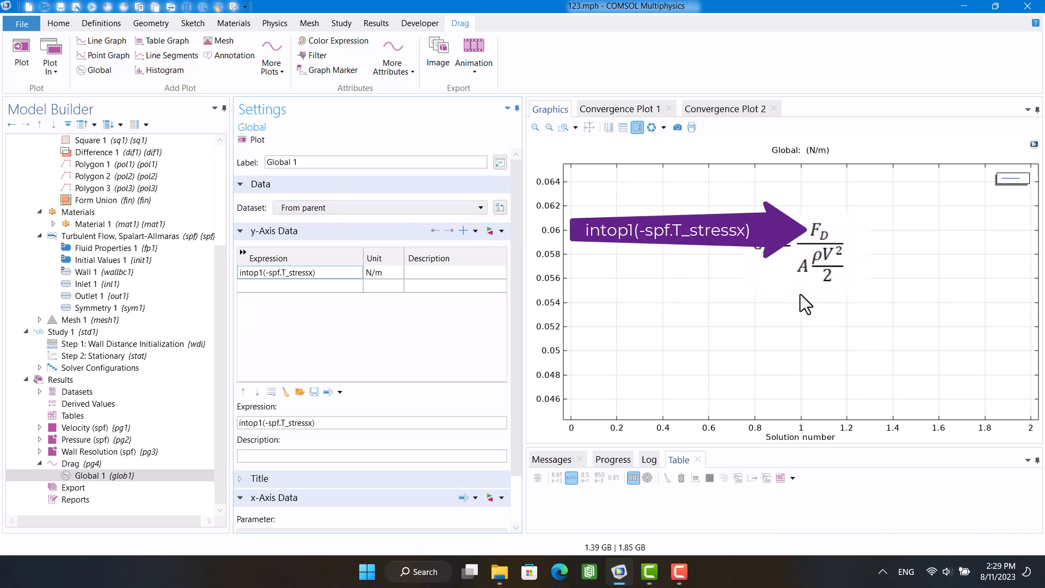
pyautogui.click(300, 272)
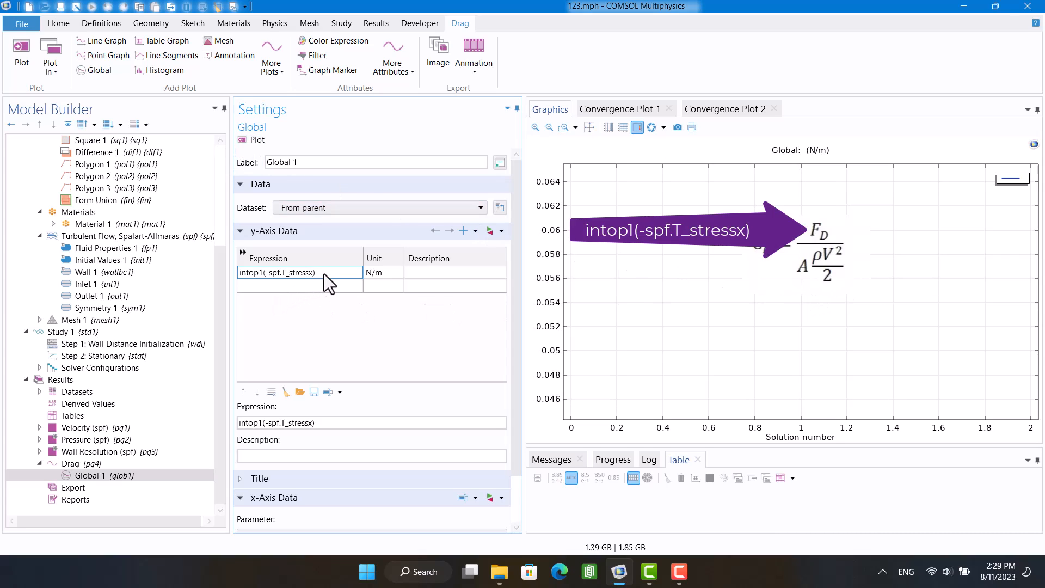
# Divide the expression by (0.5*1[kg/m^3]*U_mean^2) to start forming the drag coefficient
pyautogui.click(300, 273)
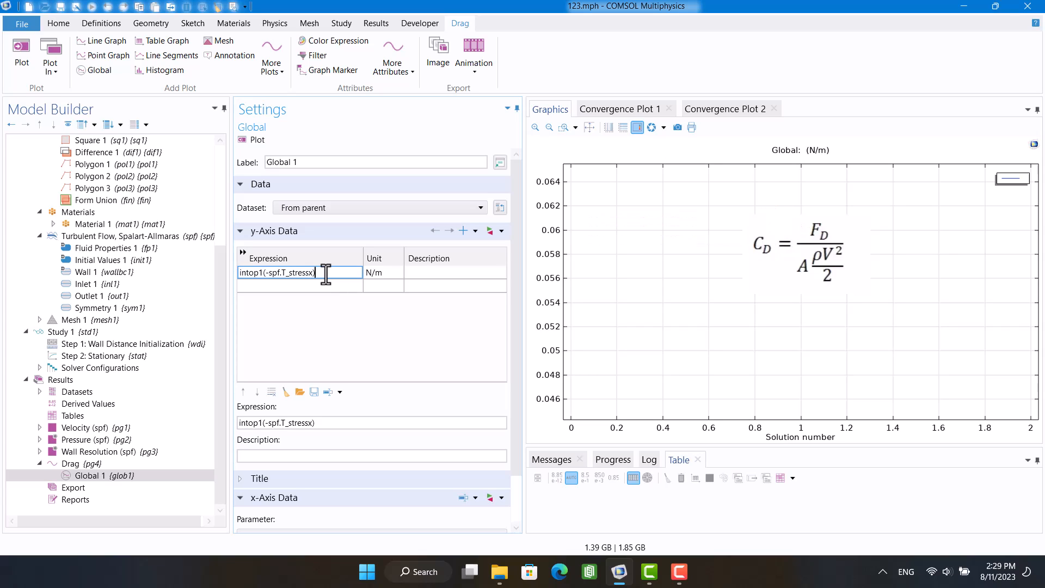
pyautogui.write('/()')
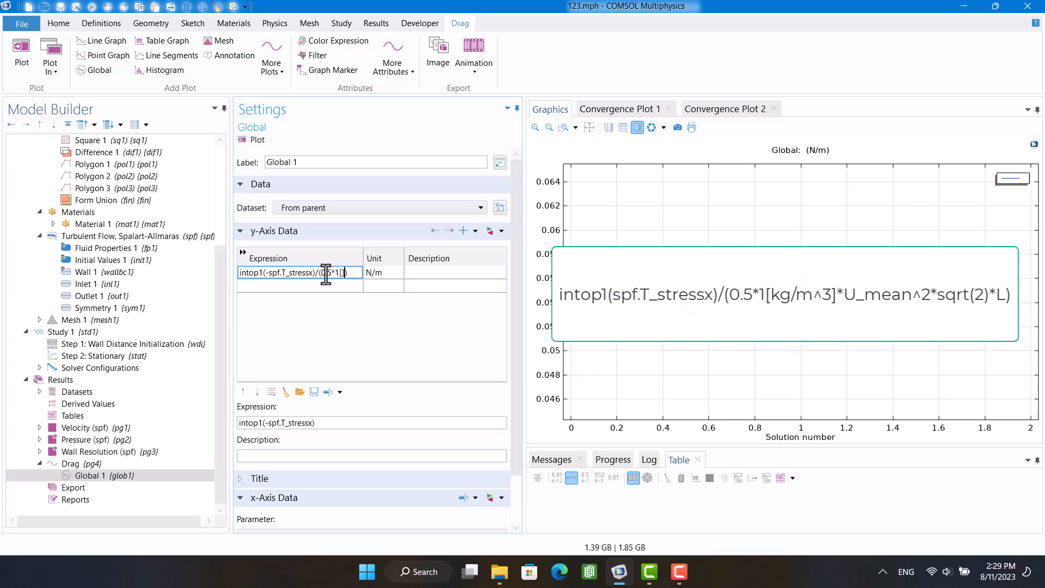
pyautogui.write('m/s^3')
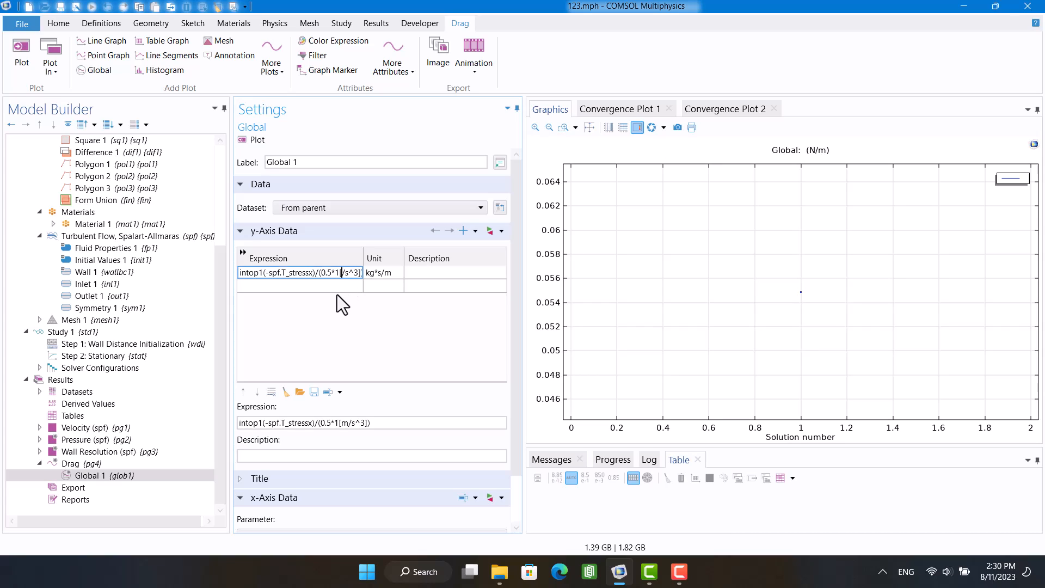
pyautogui.write('[kg/s')
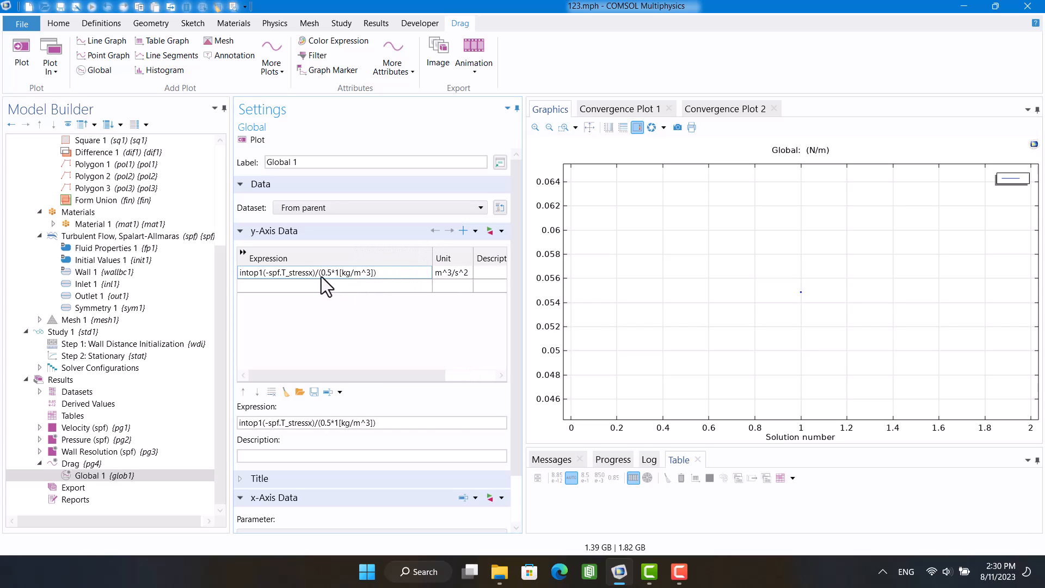
pyautogui.click(327, 272)
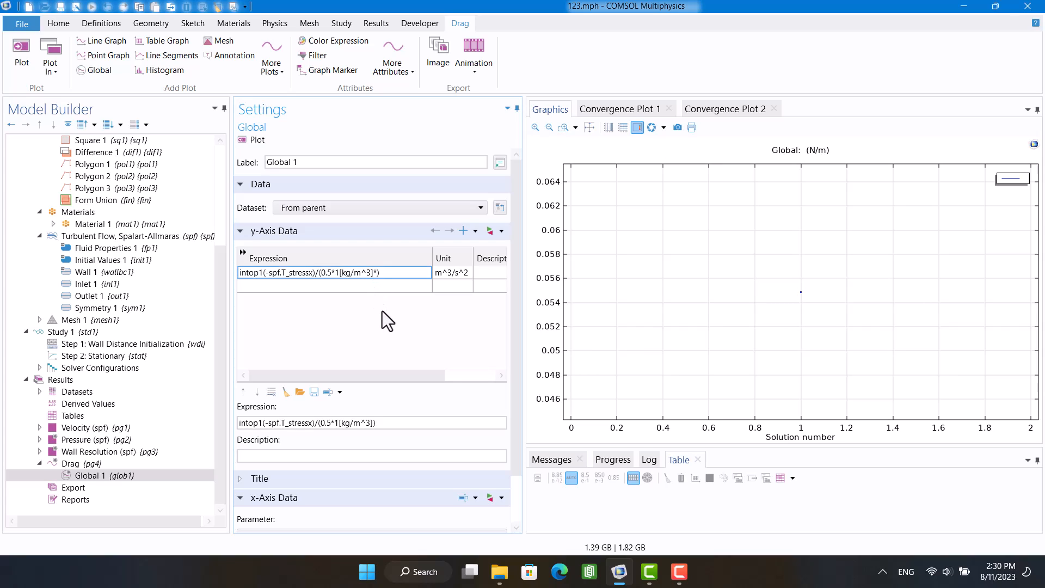
pyautogui.write('*U_mean^2')
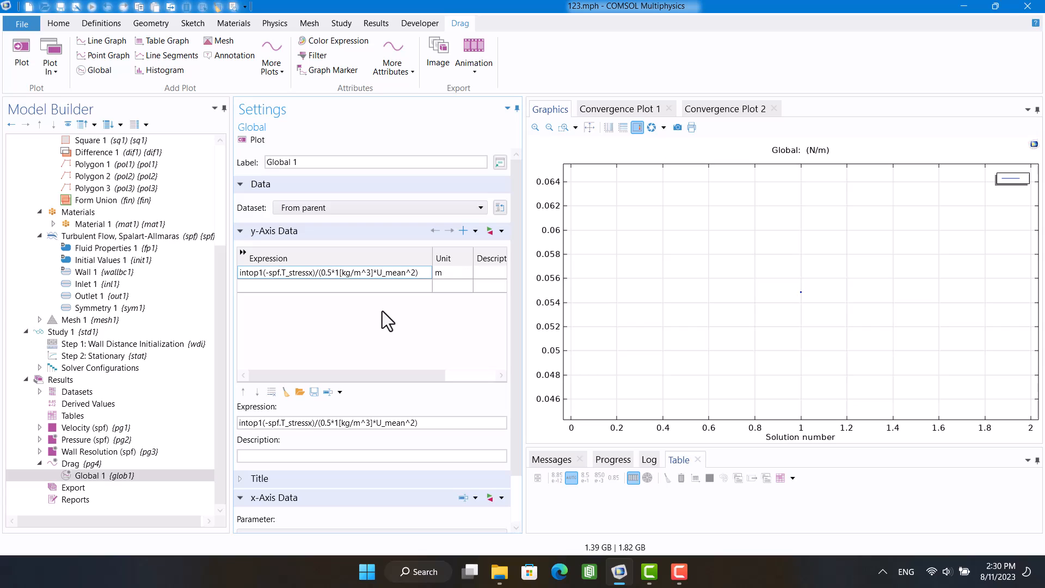
pyautogui.click(333, 273)
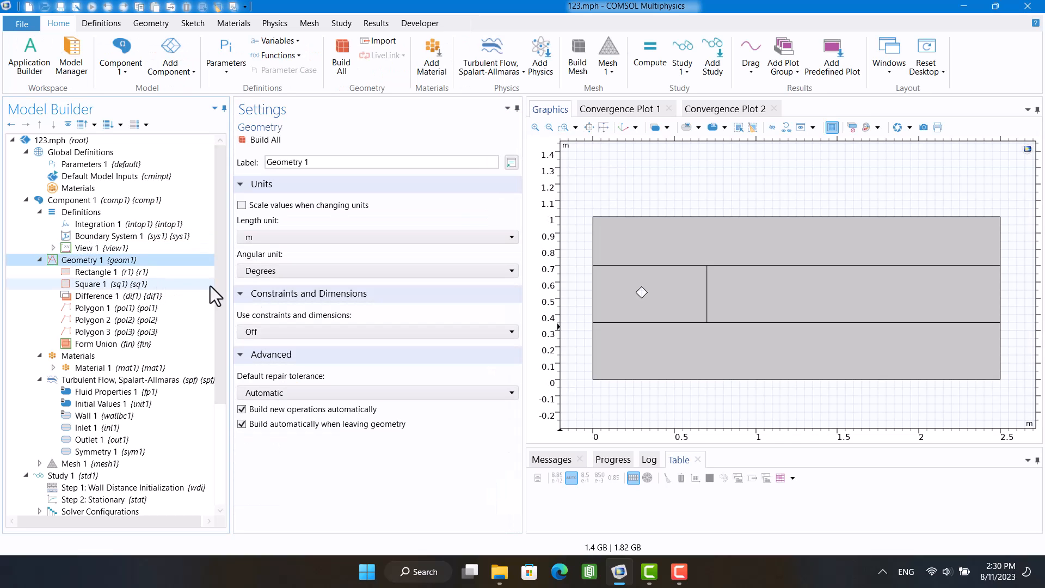
# Zoom on the diamond obstacle in Geometry 1 to check its size, then return to Global 1
pyautogui.click(621, 127)
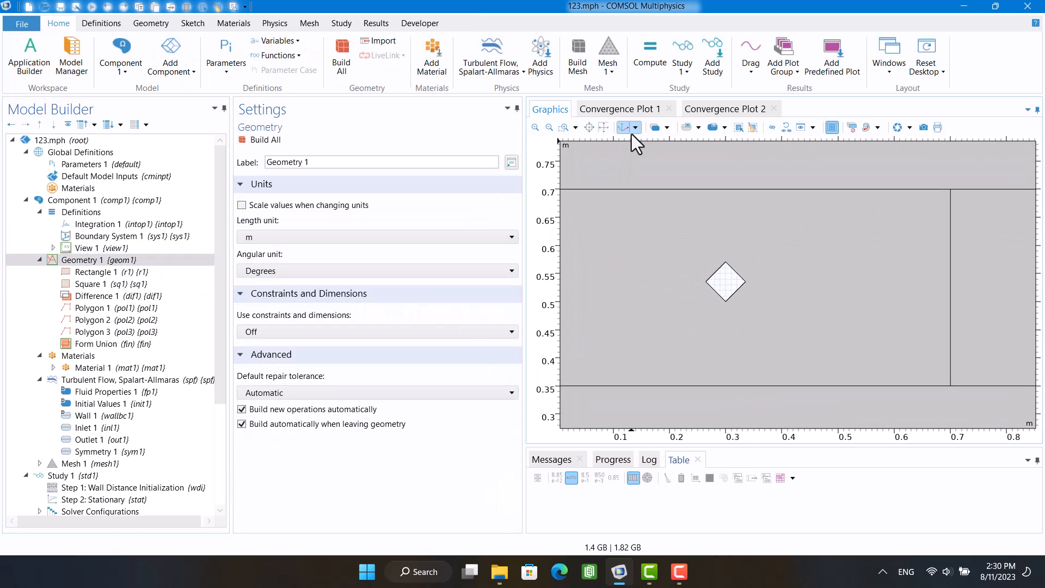
pyautogui.click(624, 127)
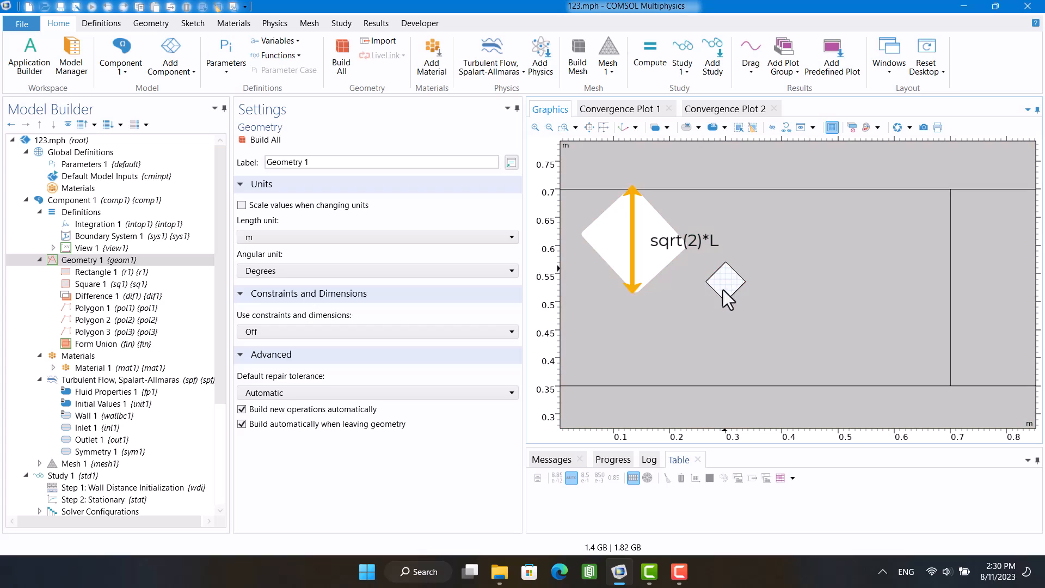
pyautogui.click(725, 282)
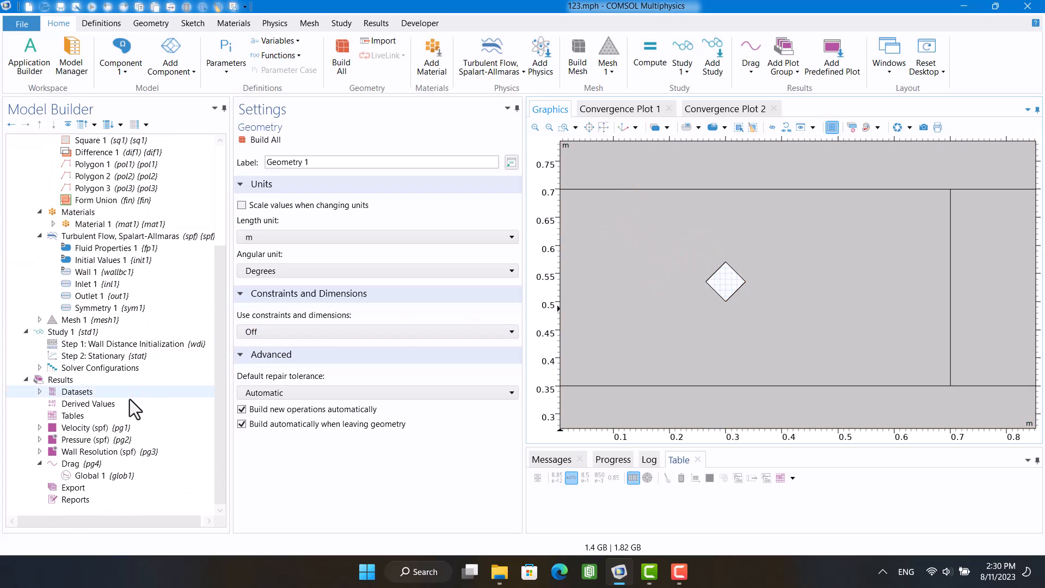
pyautogui.click(94, 476)
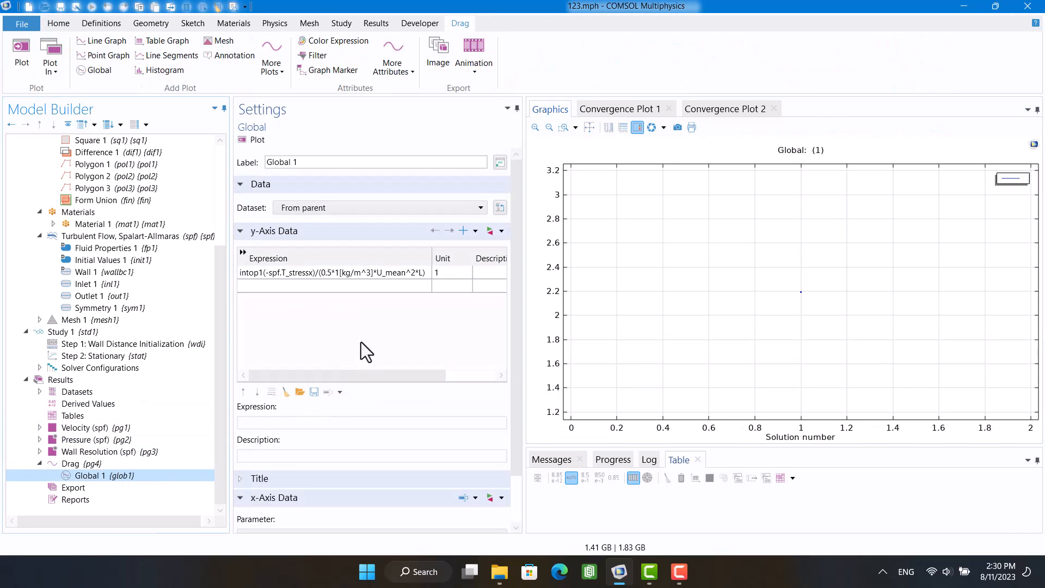
# Append *sqrt(2) to the denominator and replot, giving a drag coefficient near 1.55
pyautogui.click(333, 273)
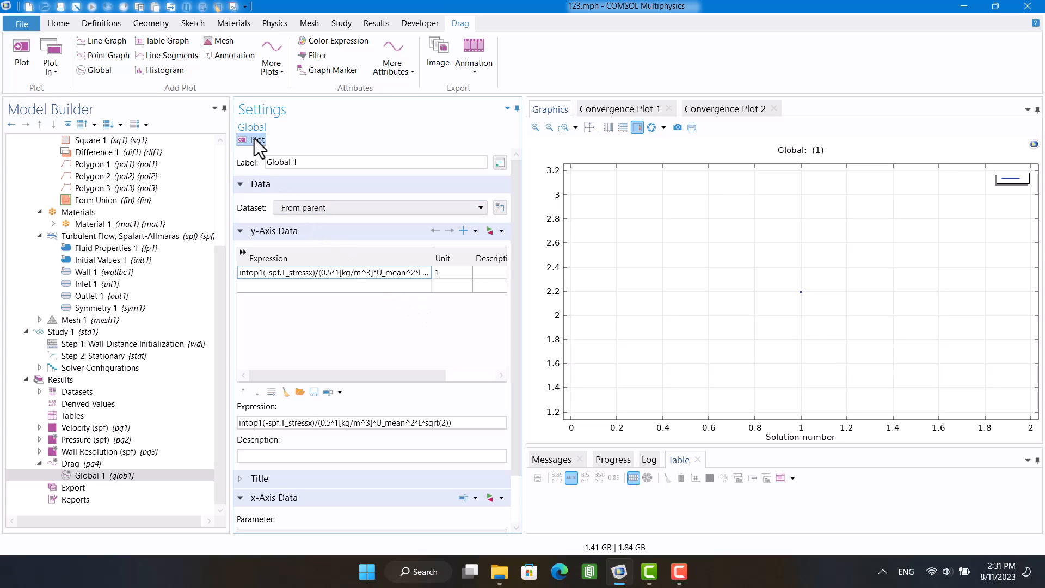
pyautogui.click(251, 140)
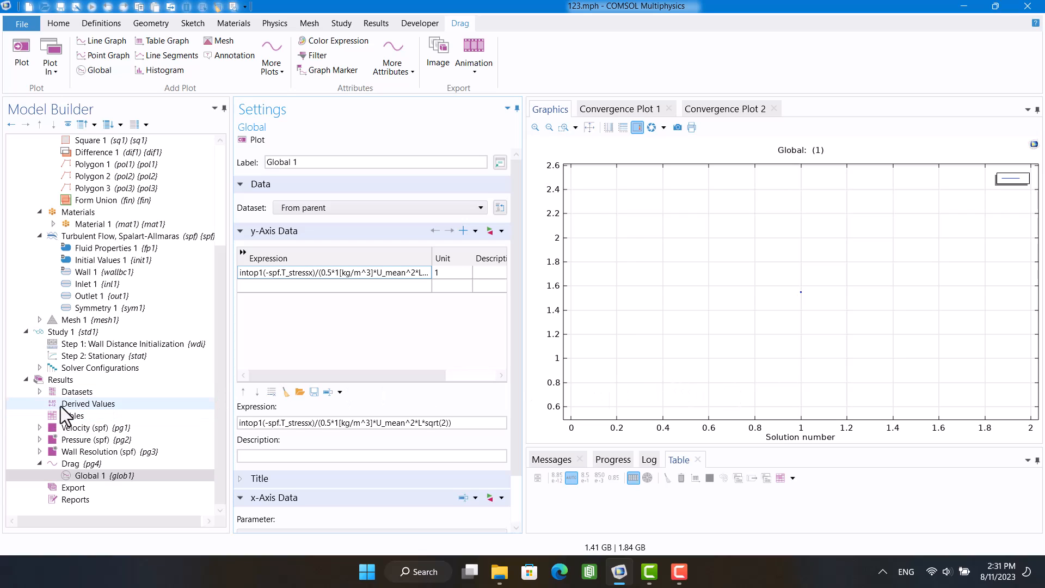
# Add a Global Evaluation node gev1 under Derived Values, then return to Drag > Global 1
pyautogui.rightClick(87, 403)
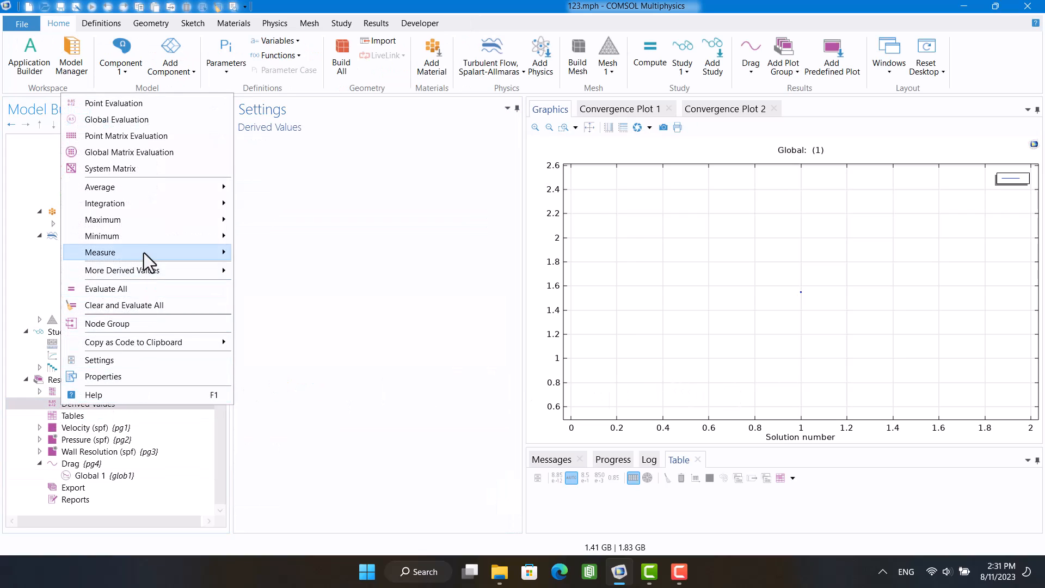
pyautogui.click(115, 119)
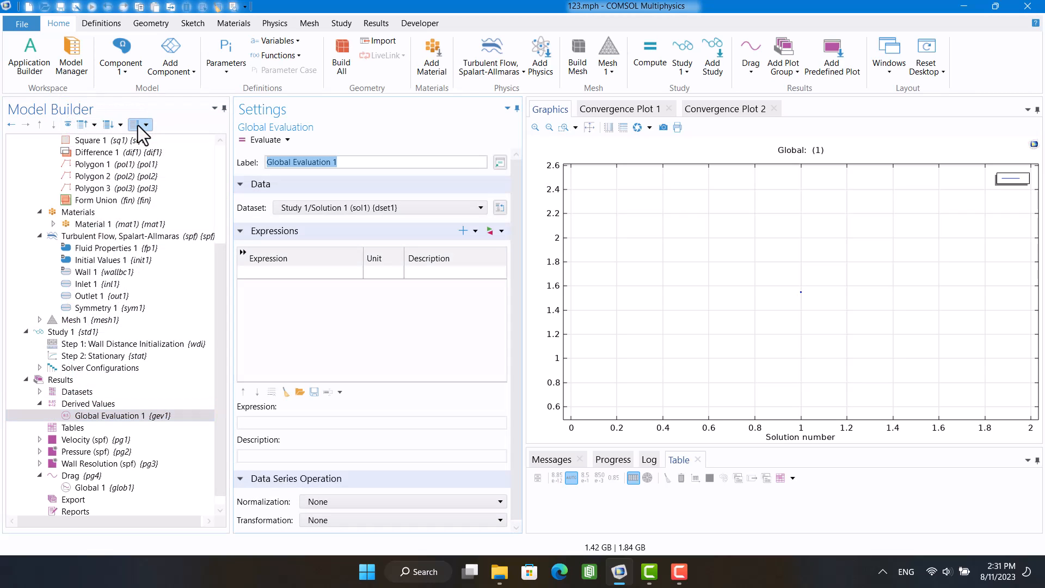
pyautogui.click(92, 487)
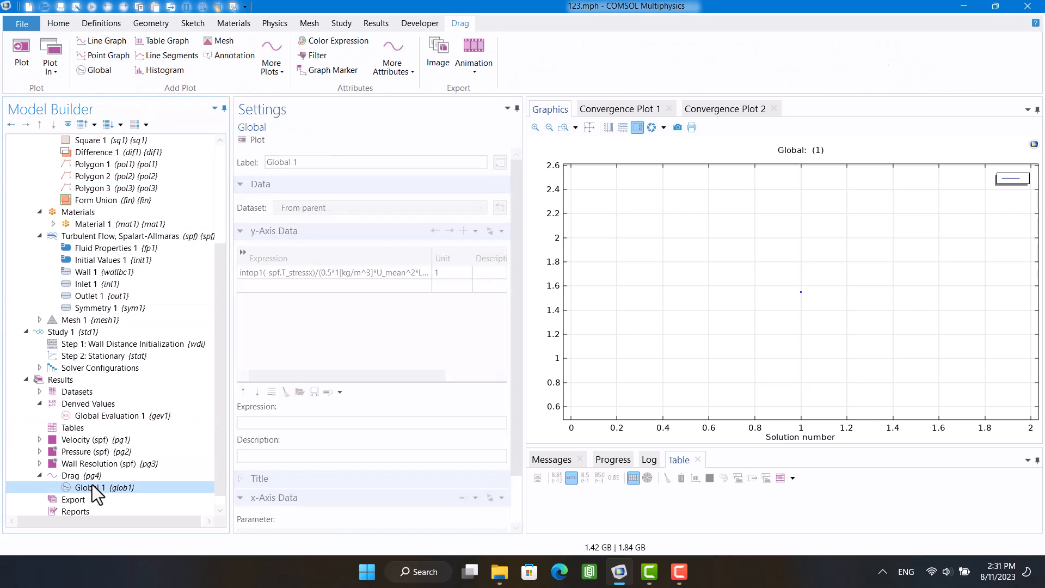